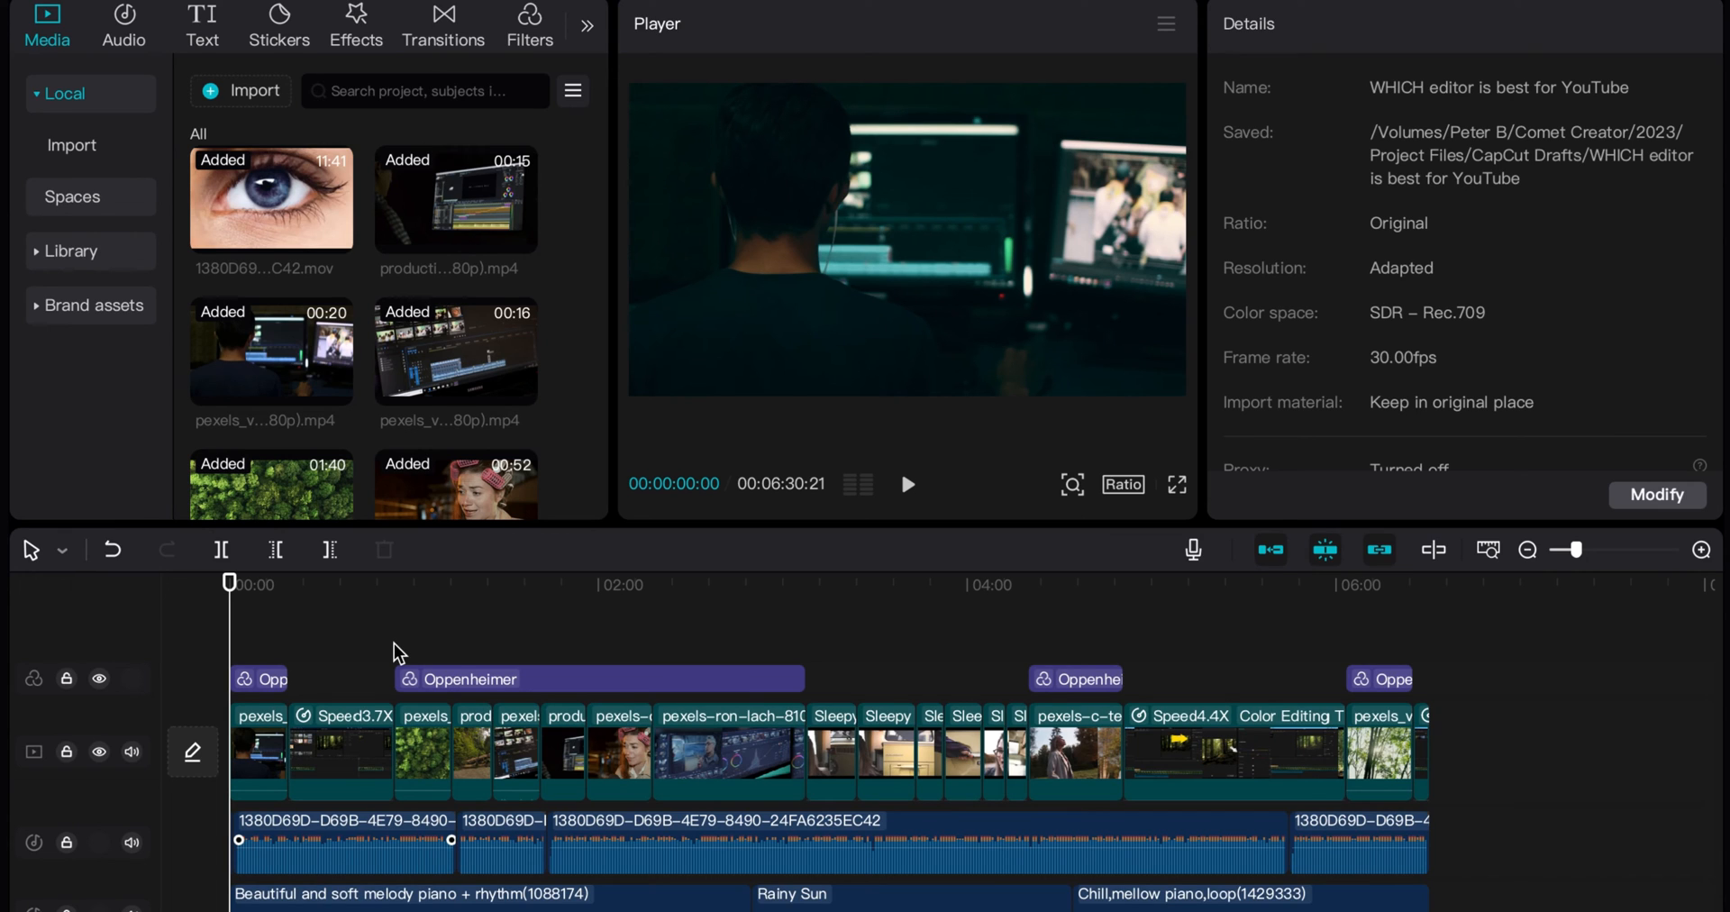
mouse_move(494, 660)
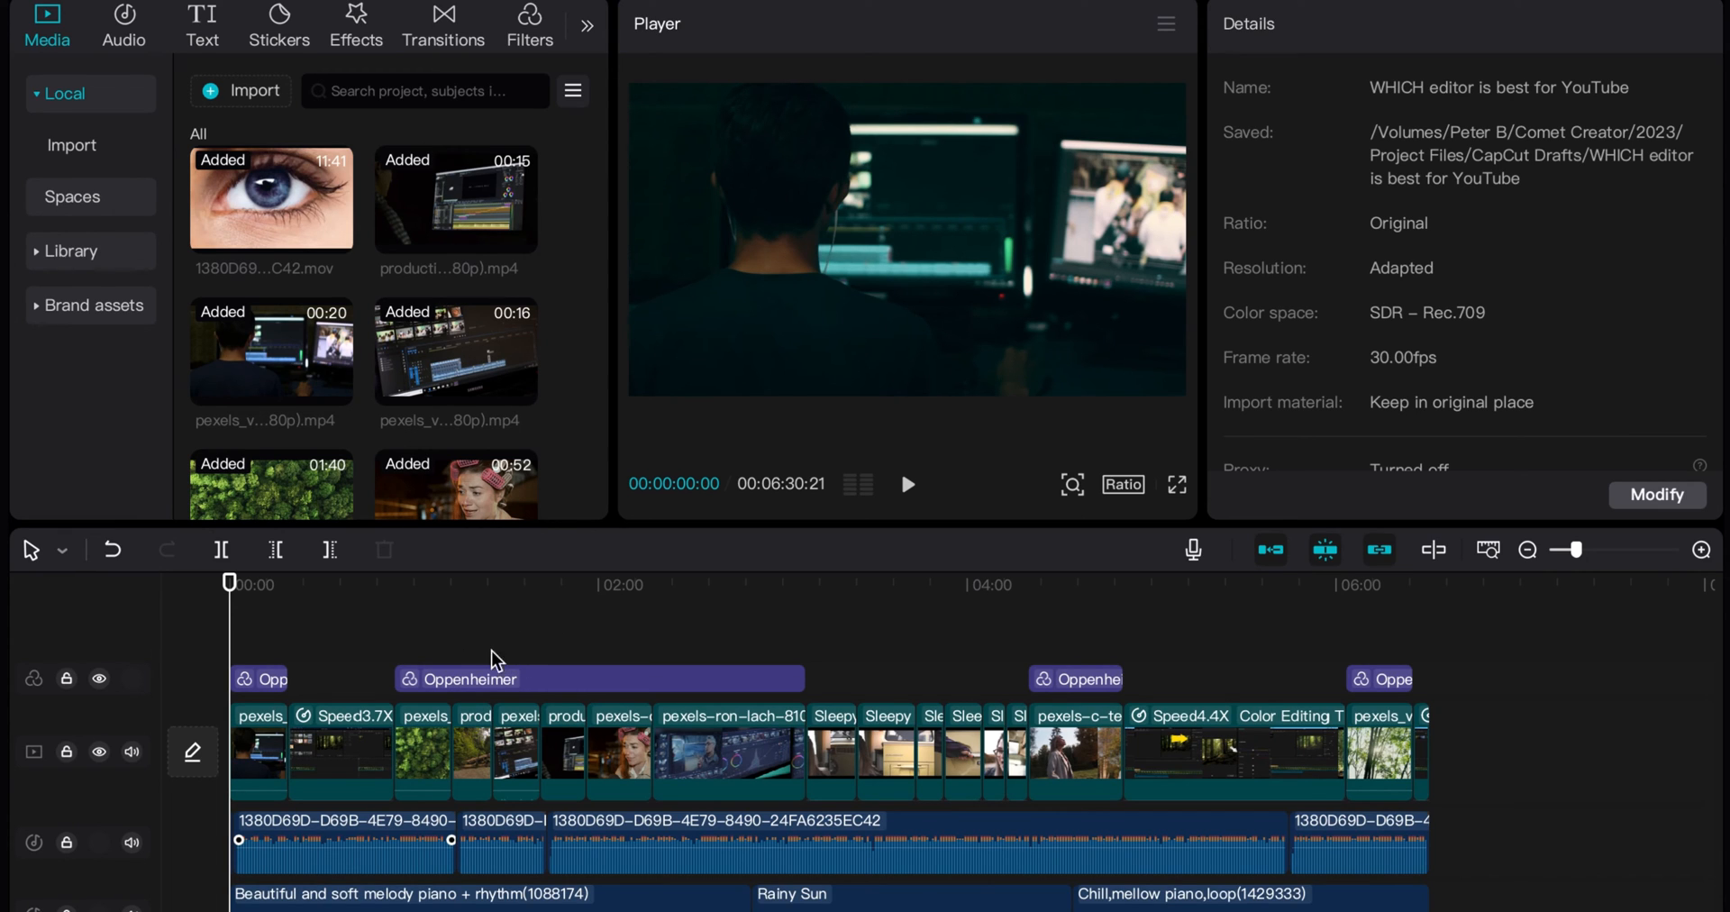
mouse_move(505, 662)
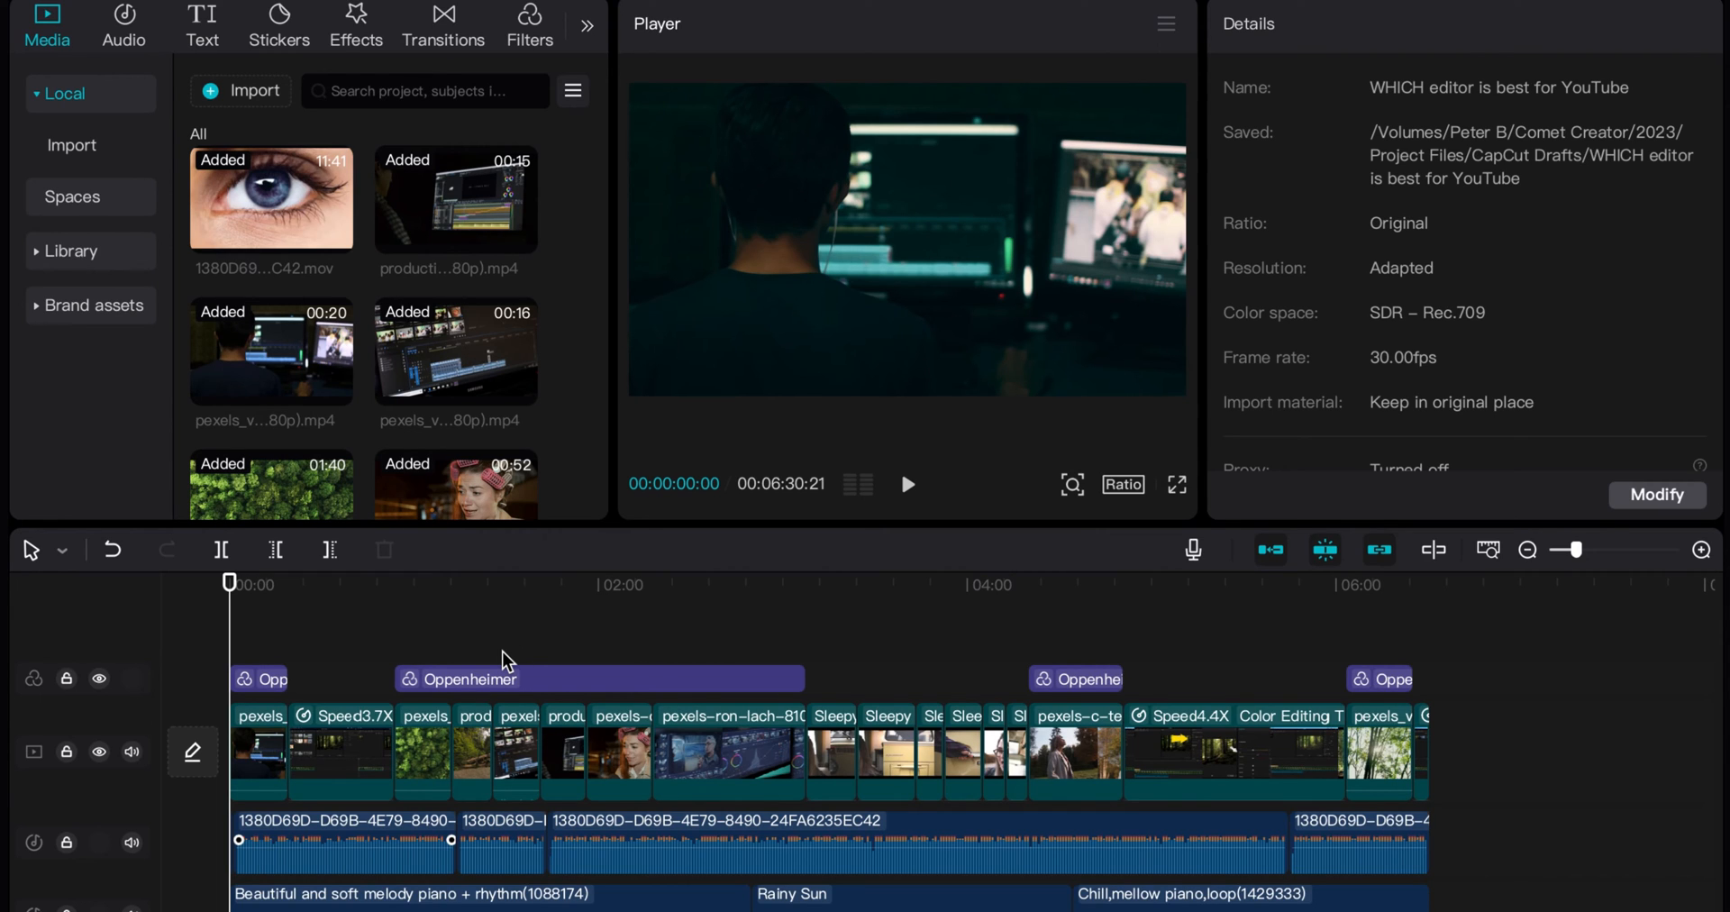
mouse_move(712, 655)
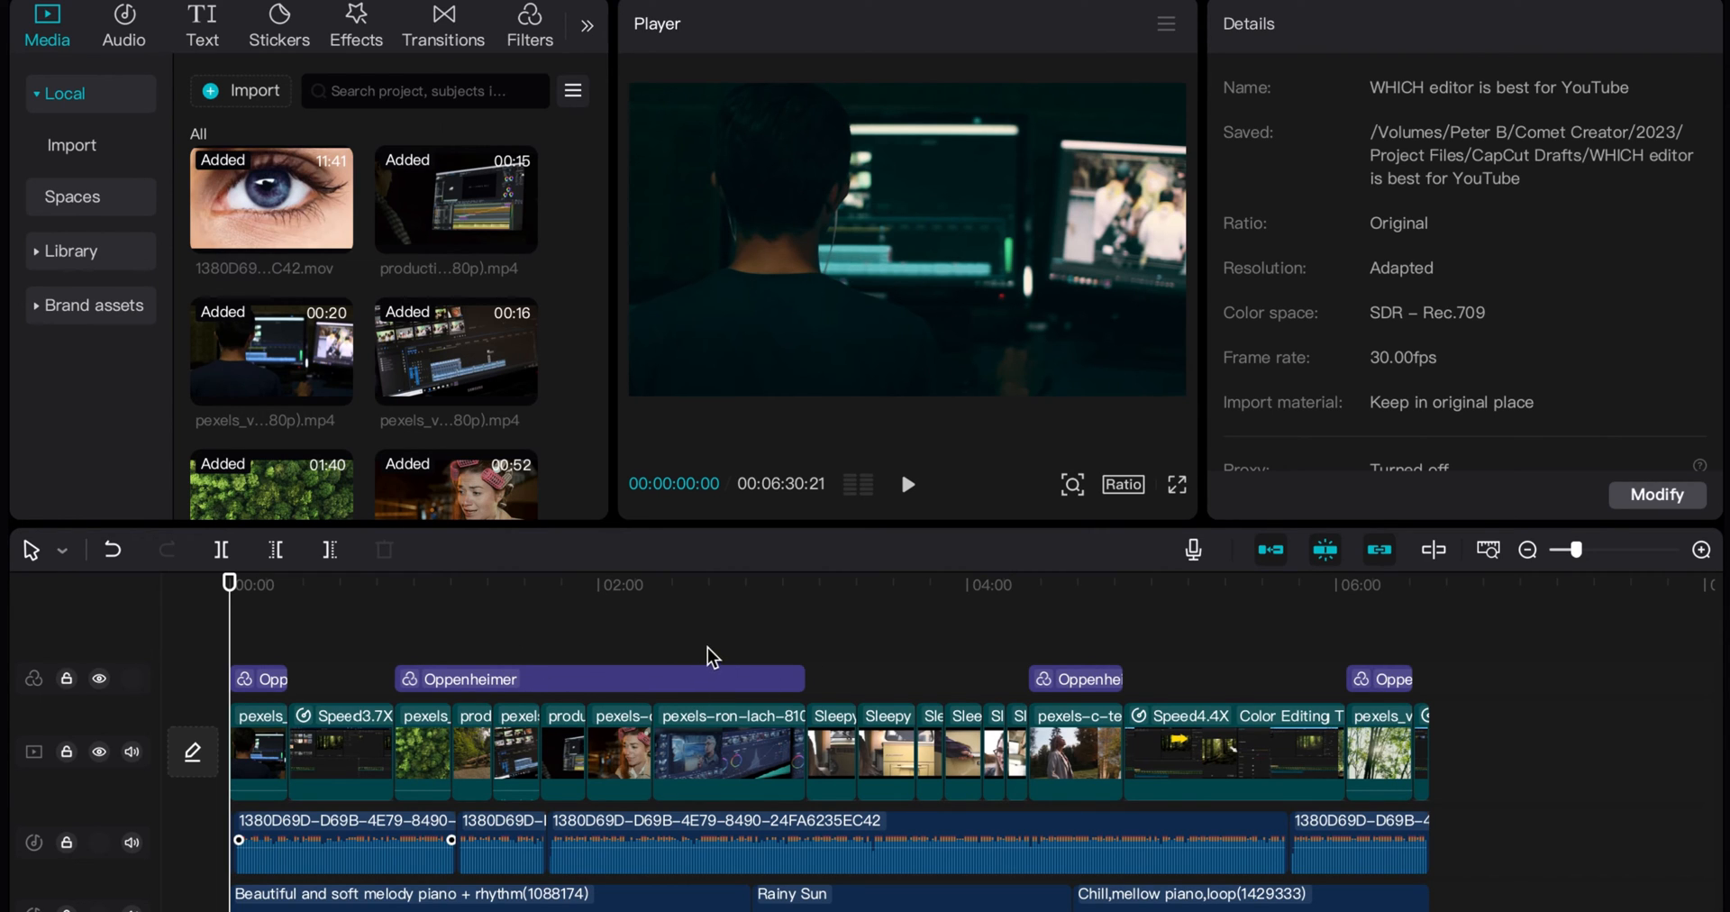
mouse_move(400, 658)
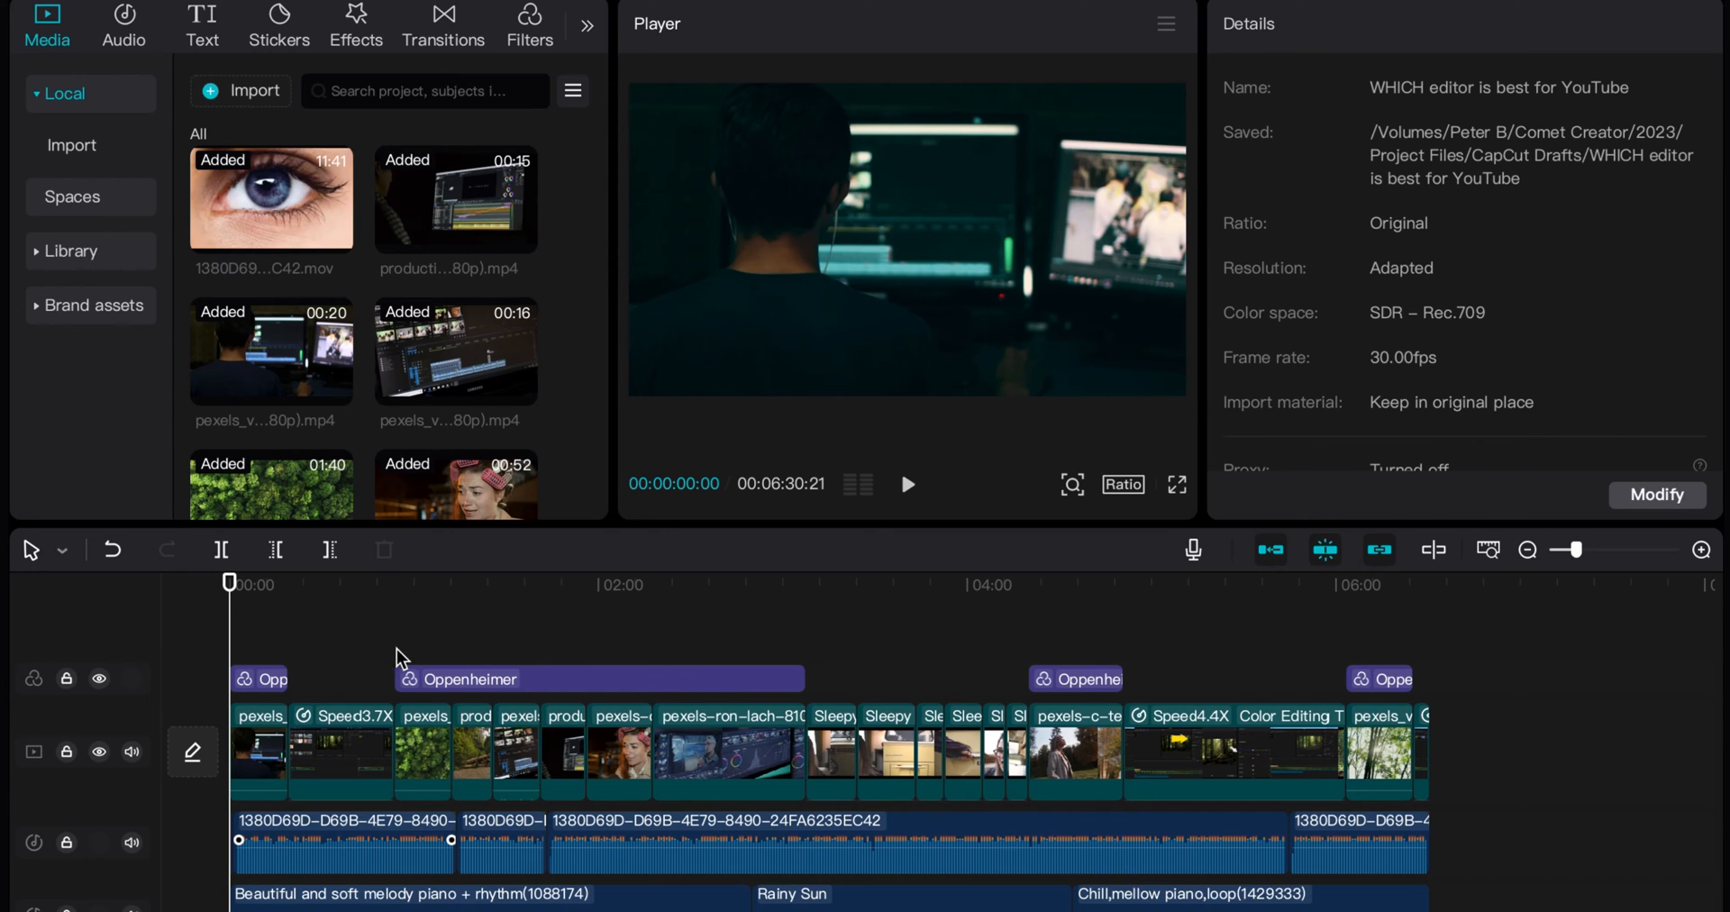
mouse_move(586, 739)
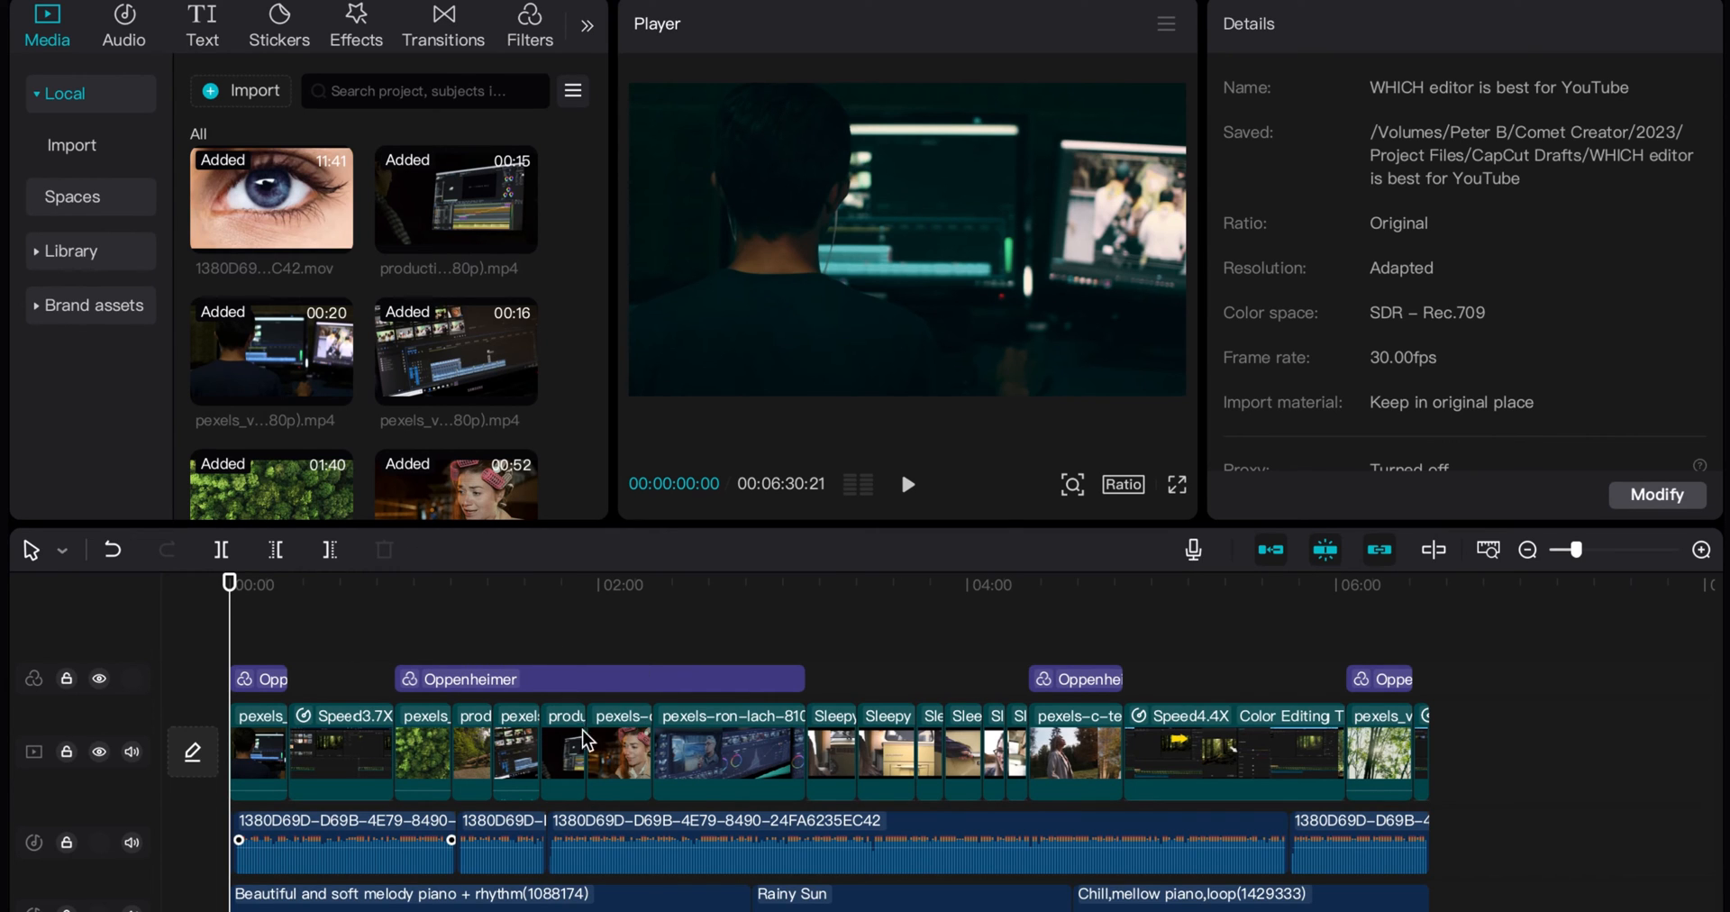
mouse_move(499, 620)
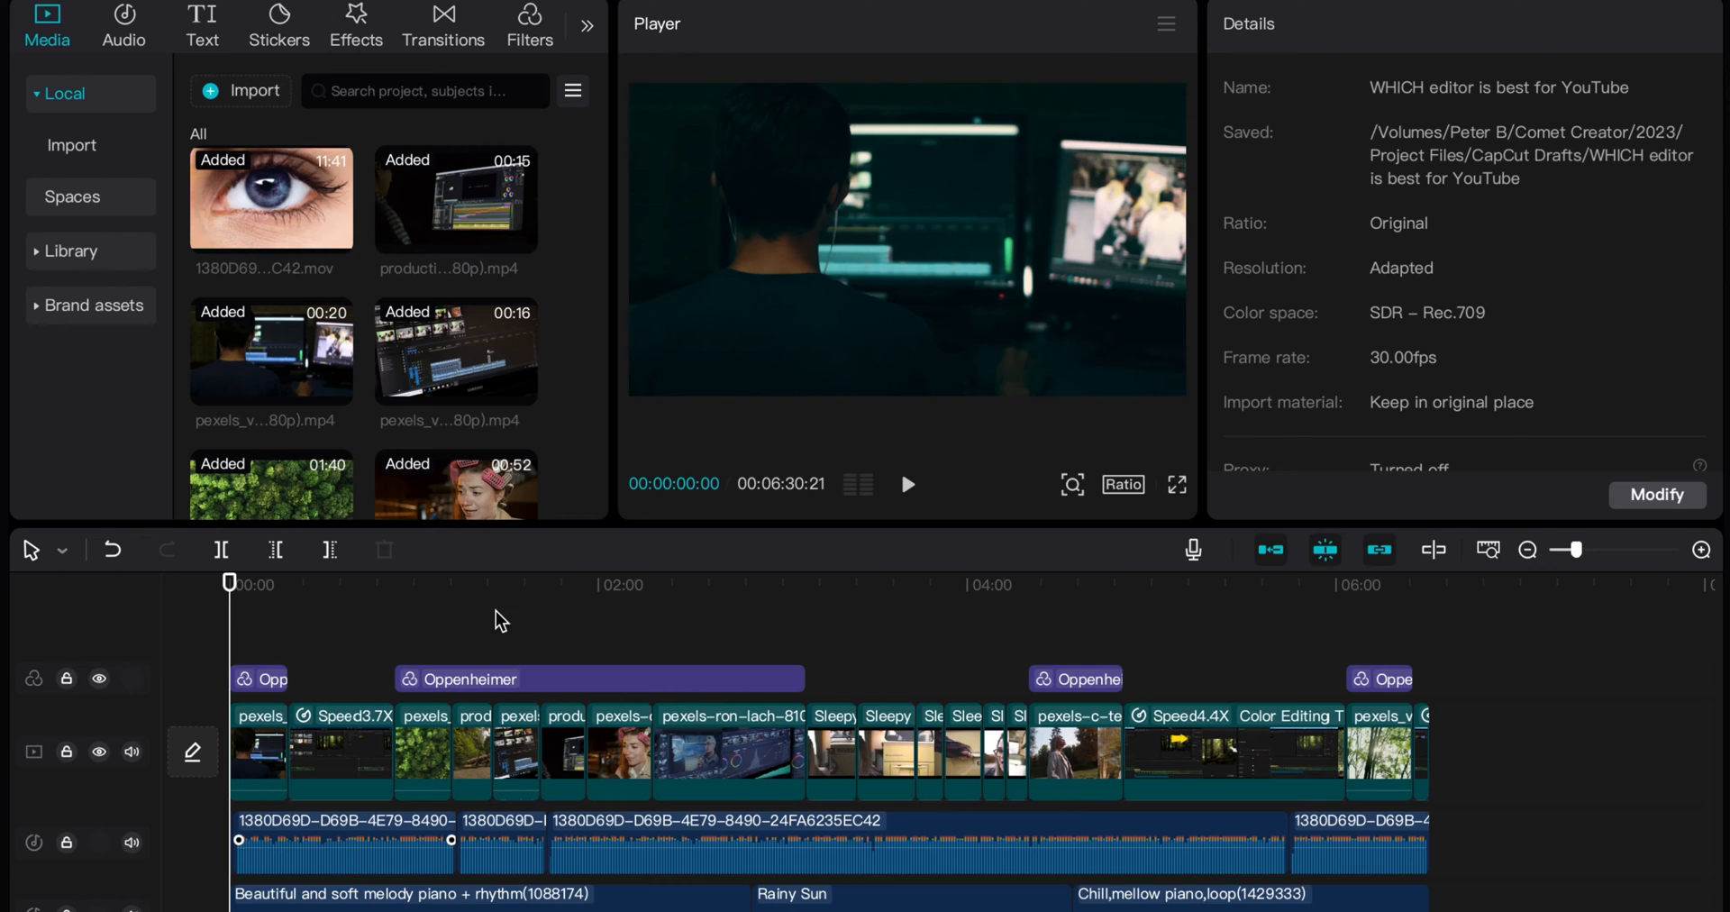
mouse_move(254, 669)
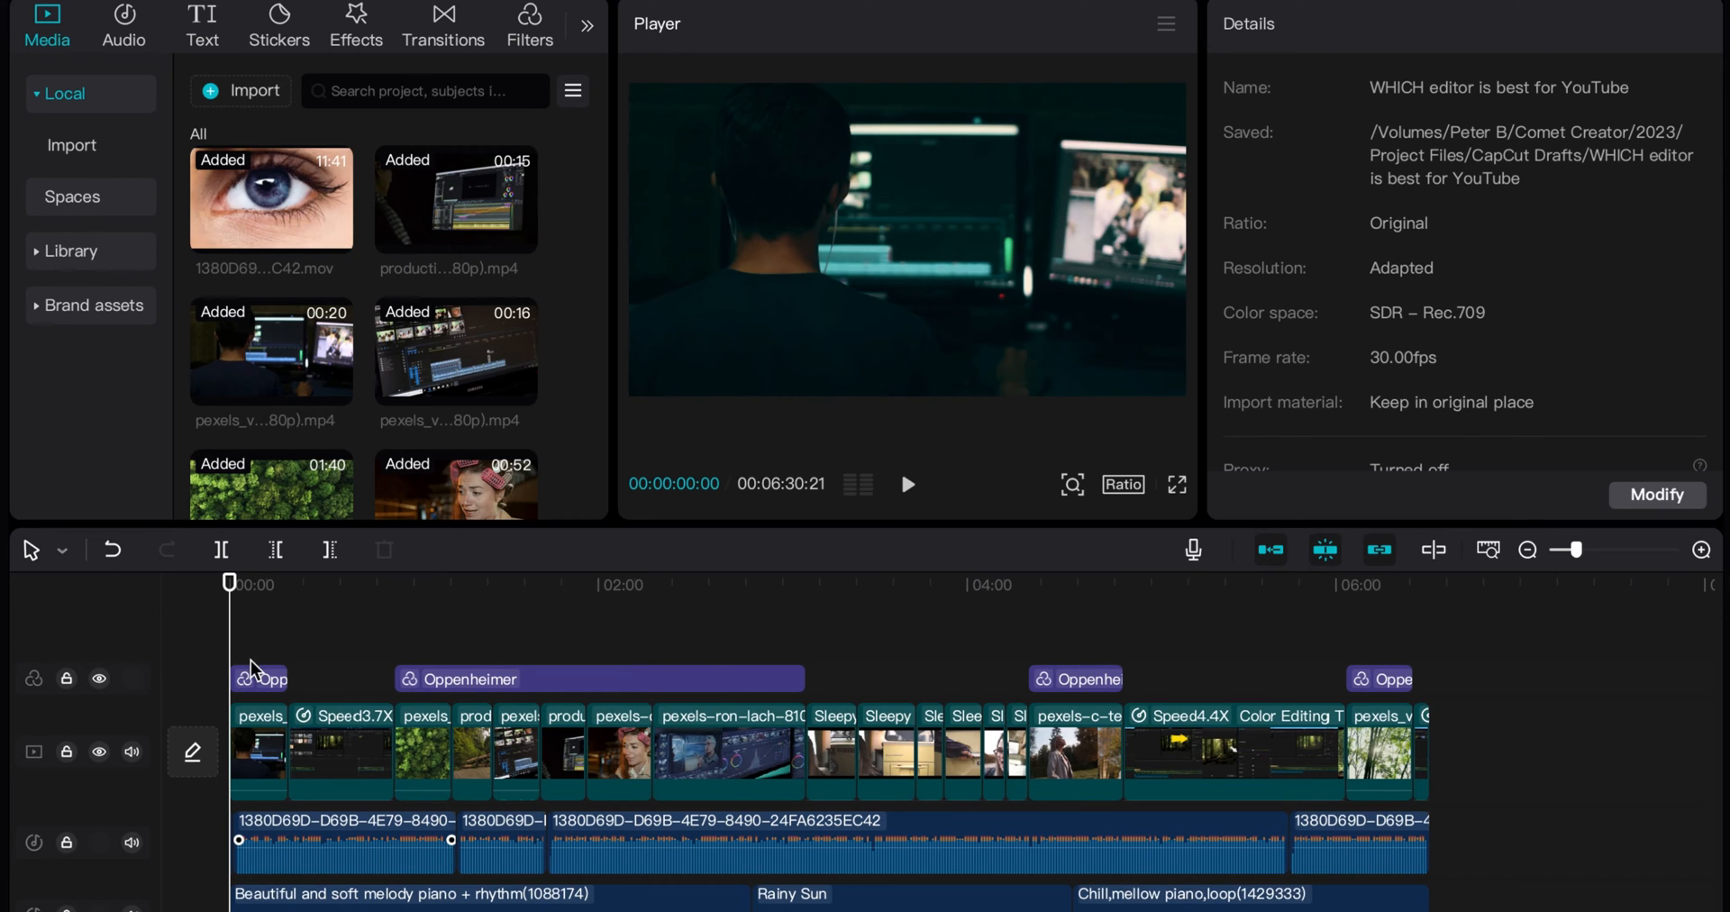
mouse_move(235, 604)
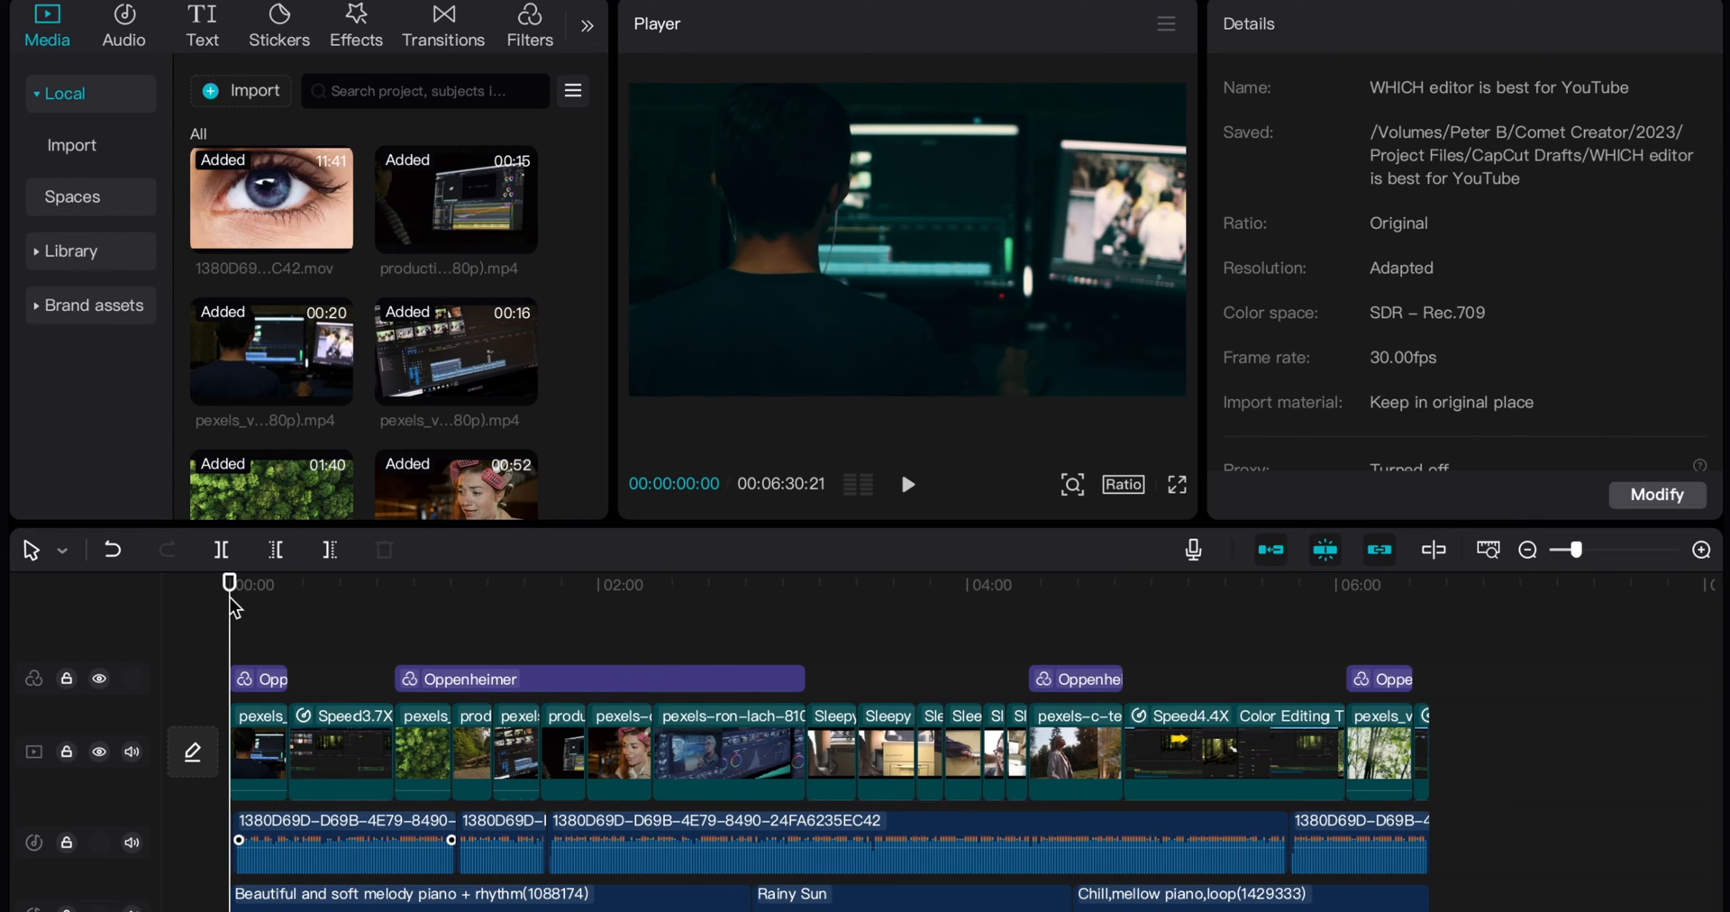
Step: Scrub the preview through the edit around 2:05-2:32 and return to the project start
left_click_drag(231, 582, 258, 583)
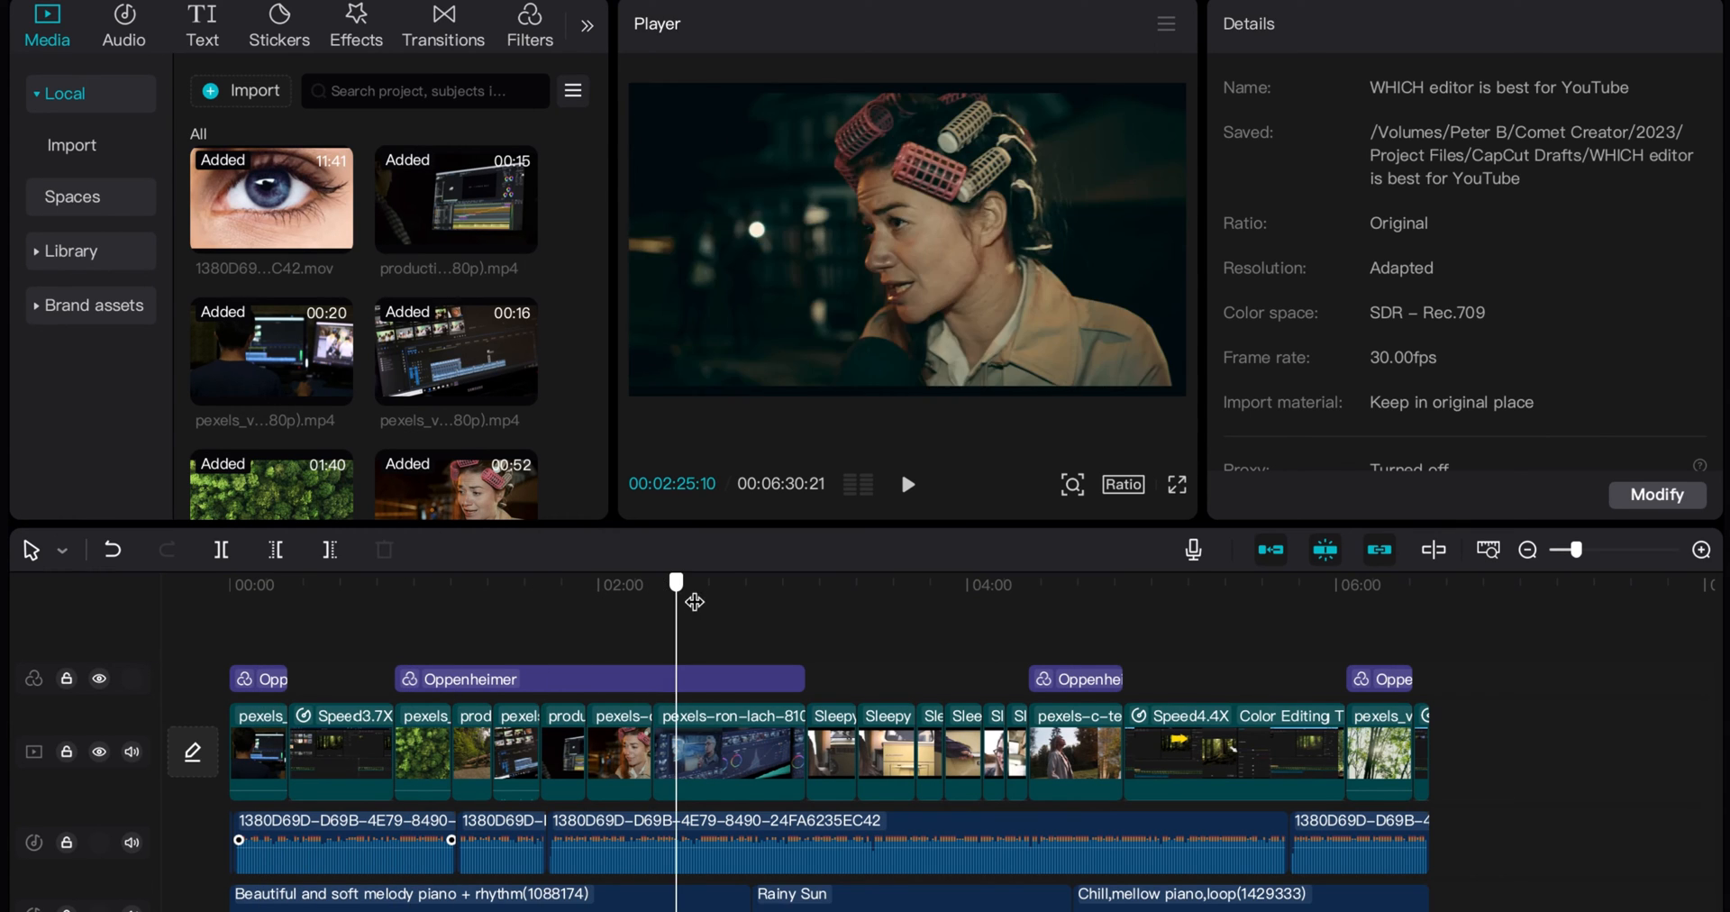
left_click_drag(676, 582, 616, 582)
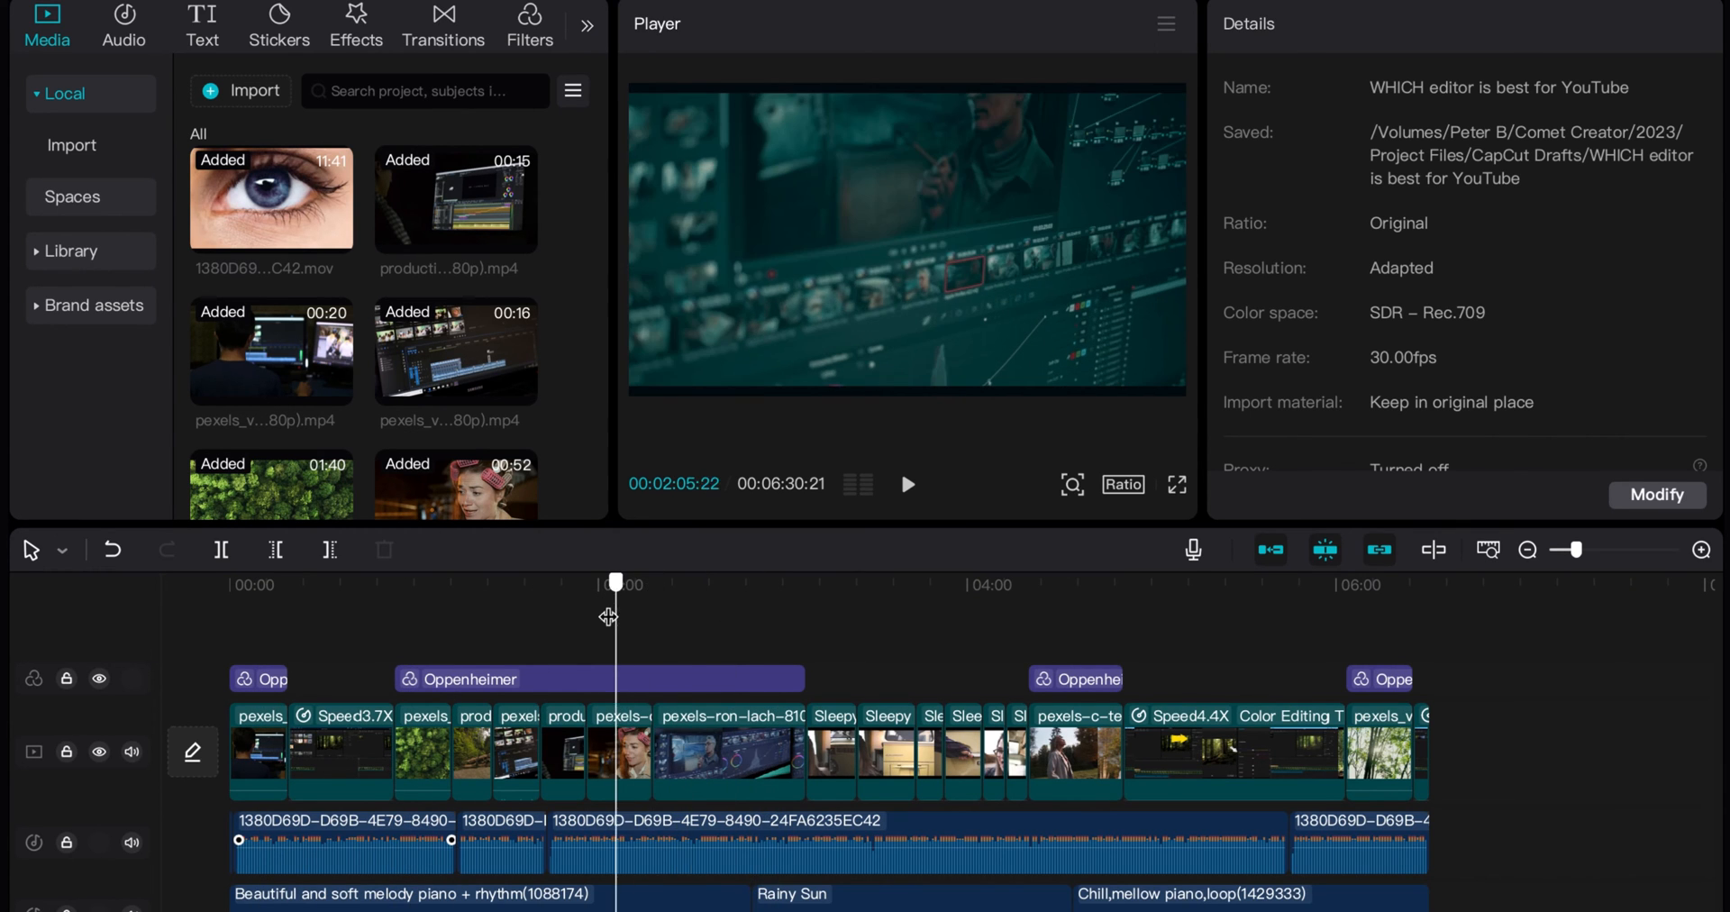
left_click_drag(615, 582, 696, 582)
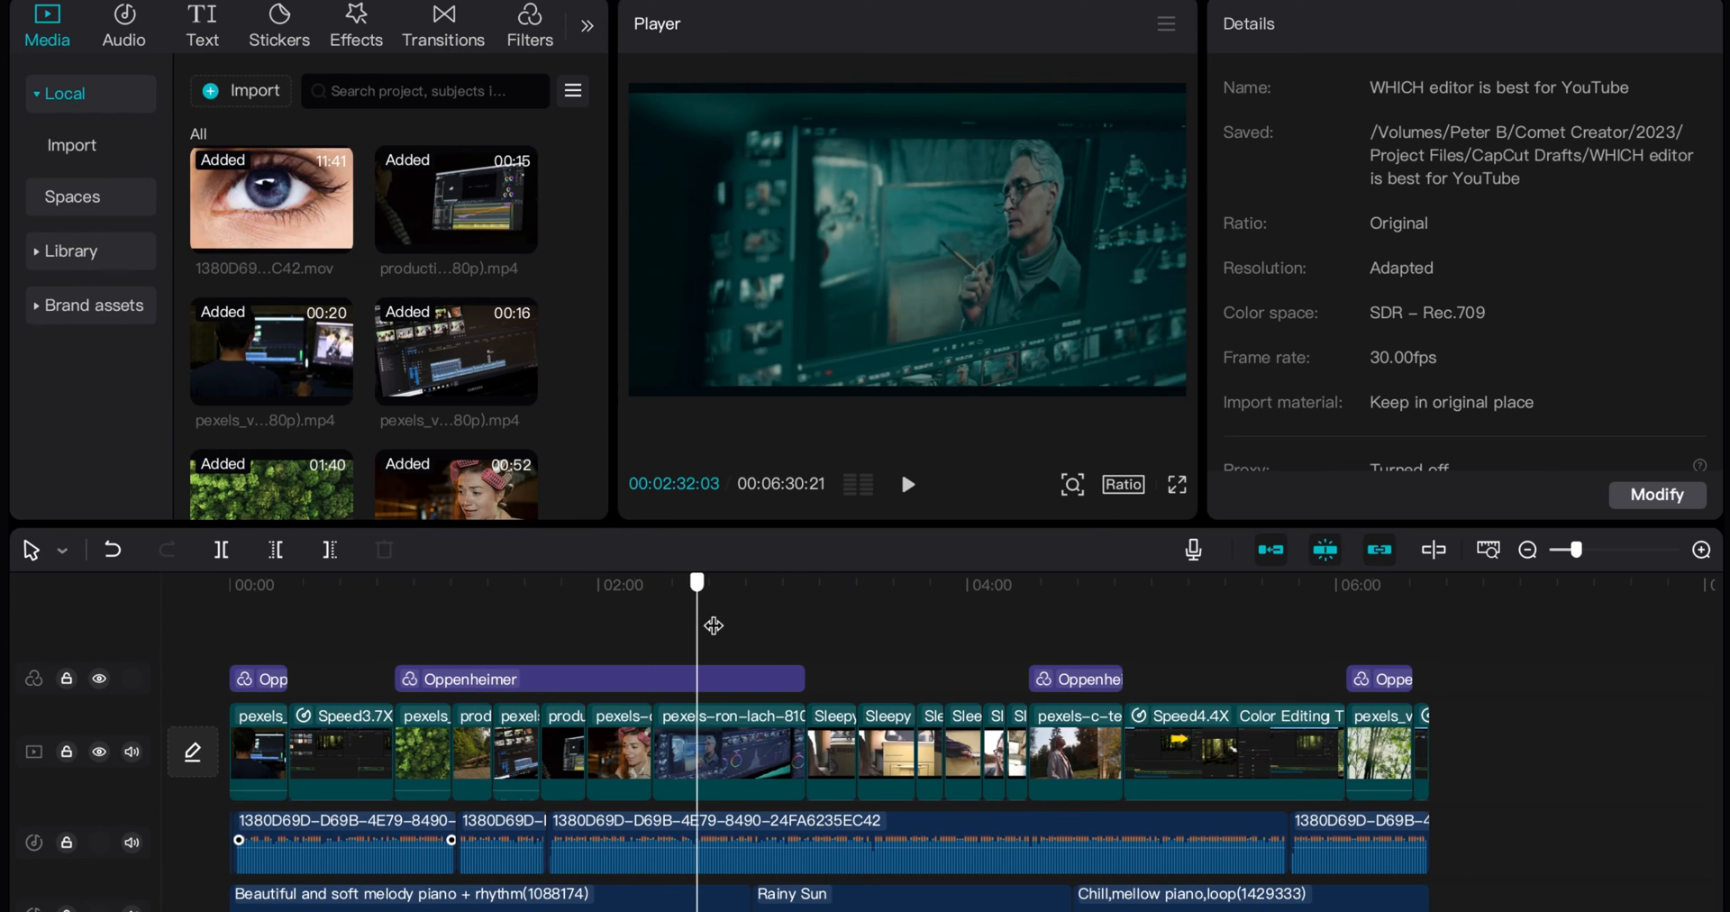
left_click_drag(696, 582, 784, 582)
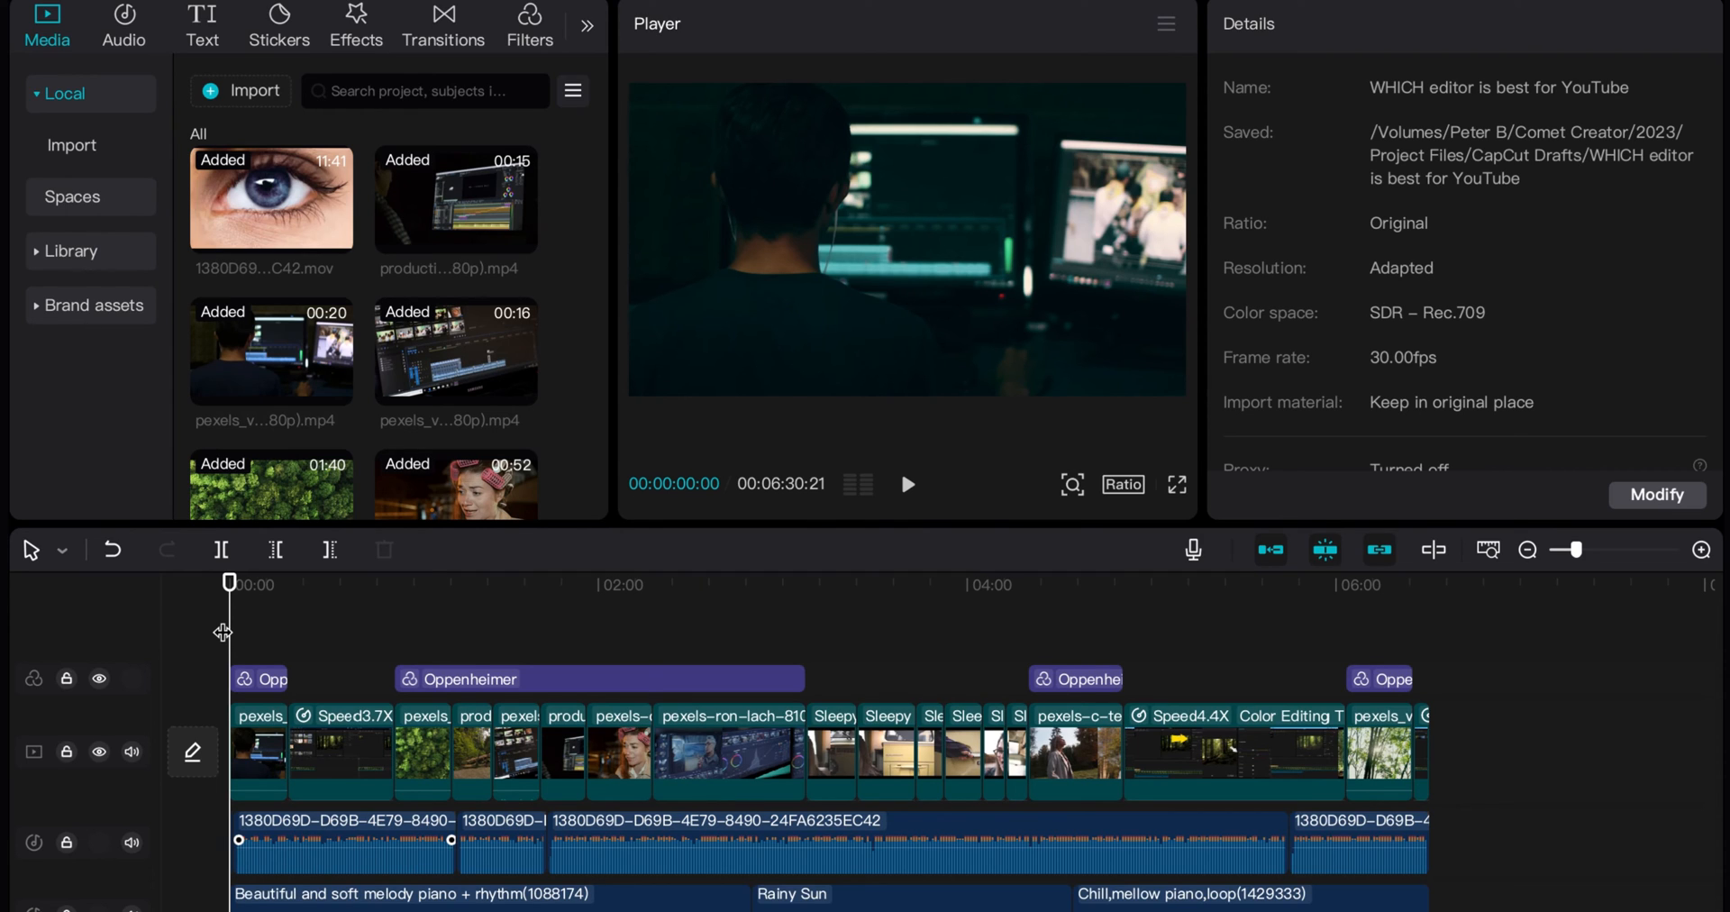
mouse_move(301, 636)
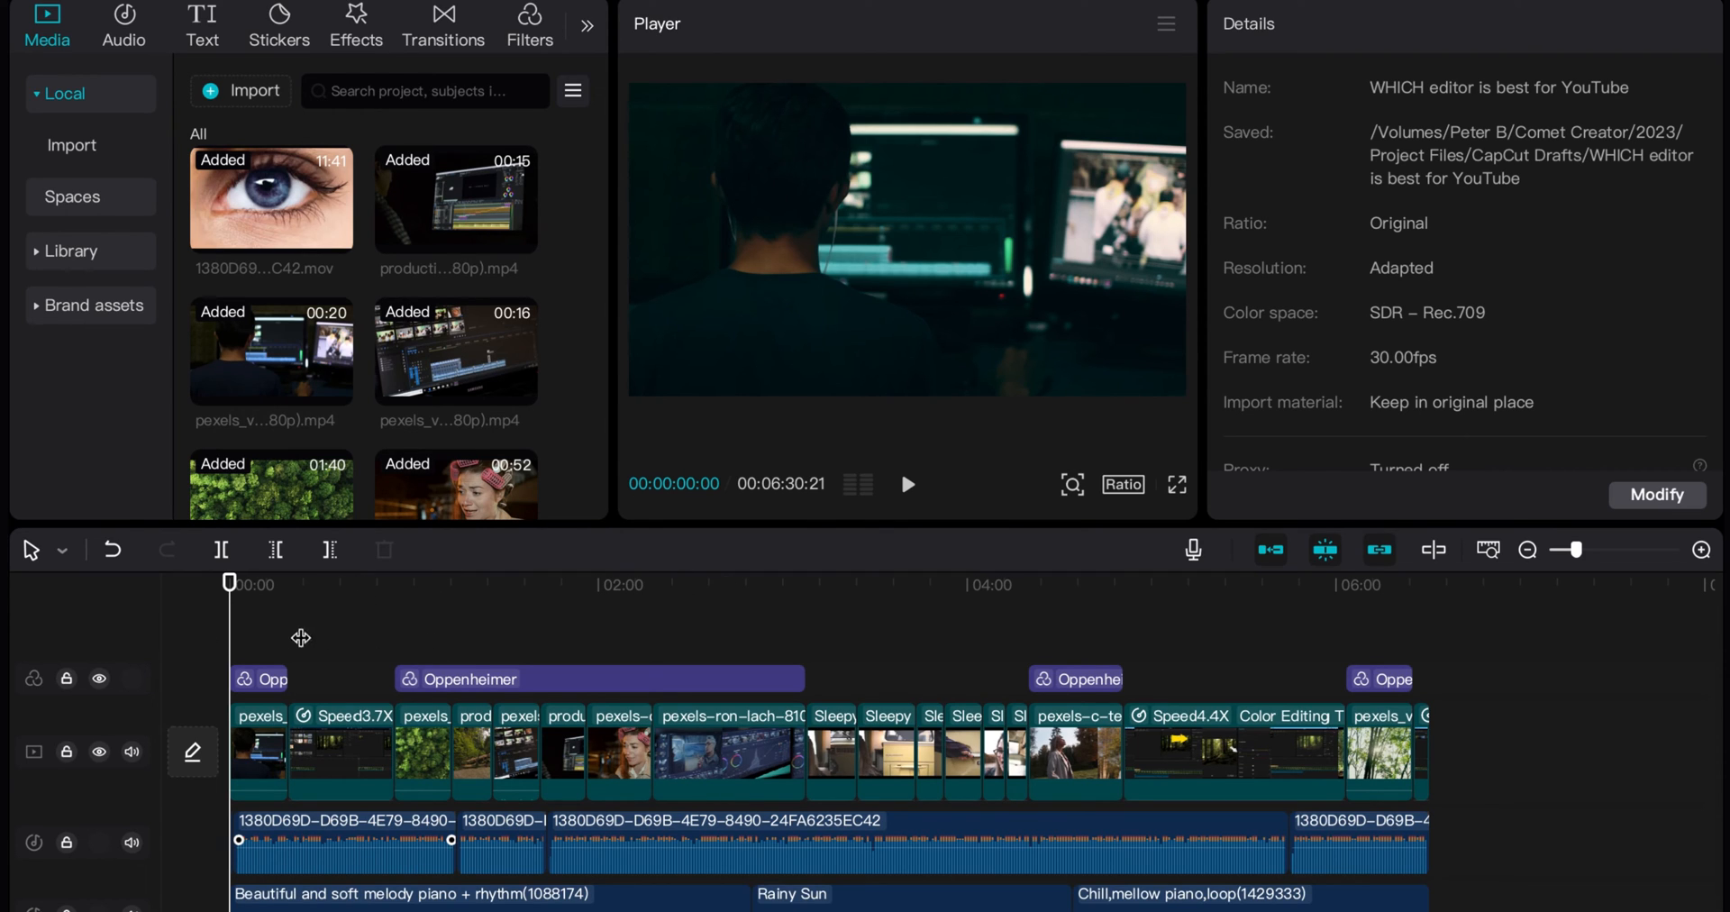
mouse_move(341, 606)
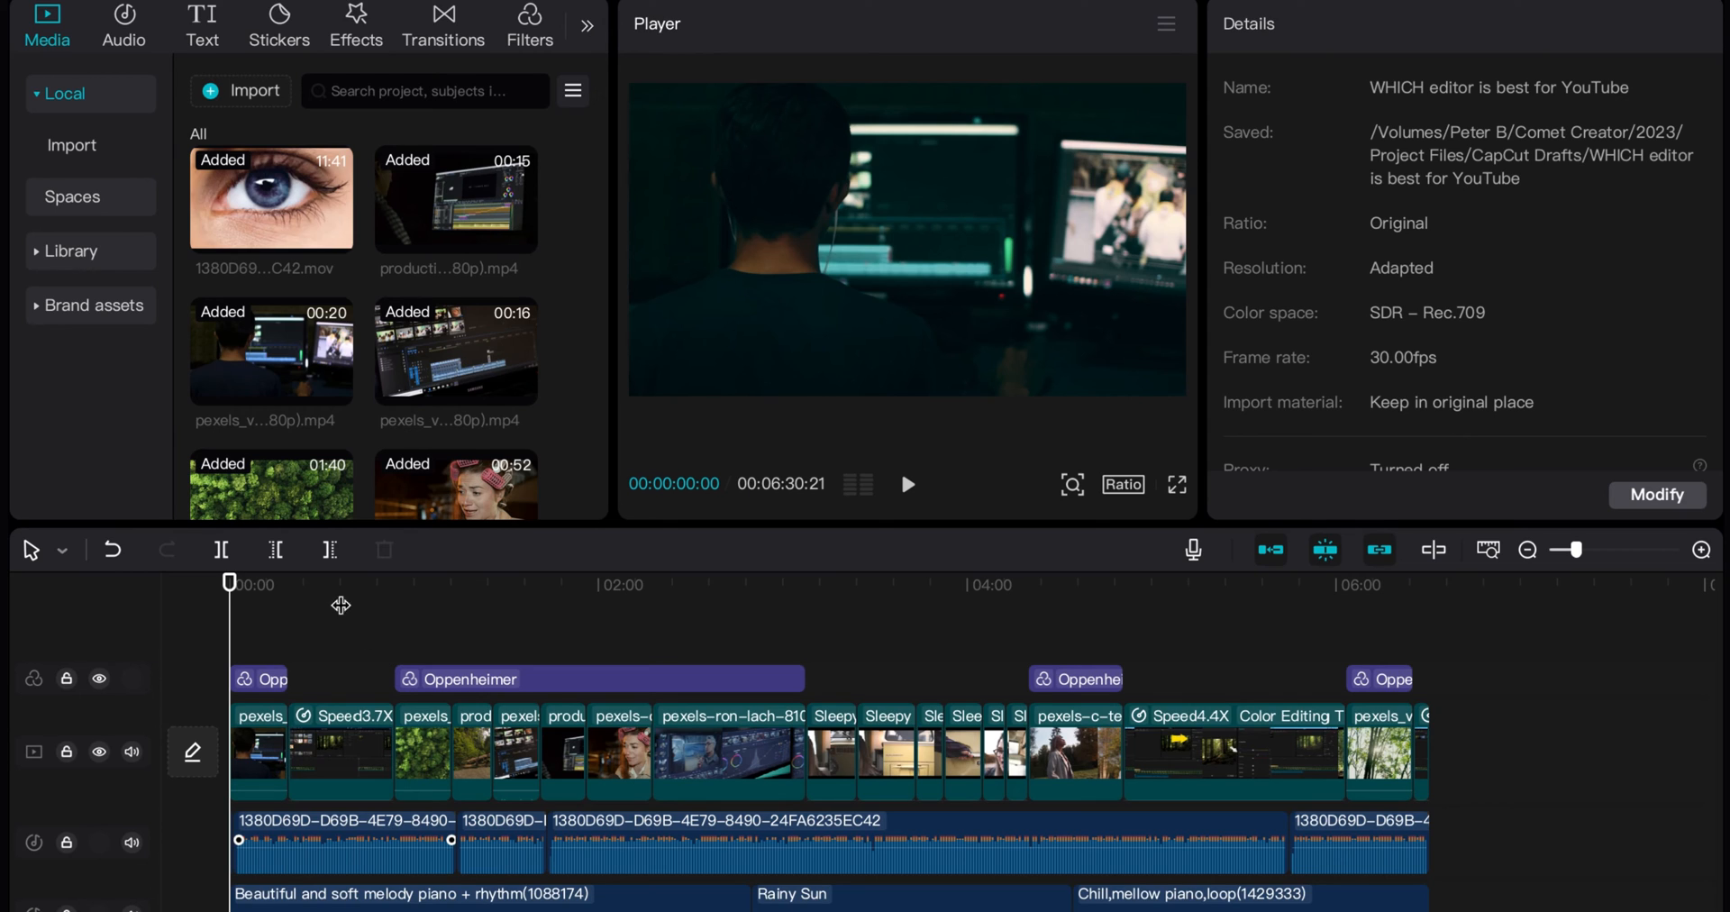
mouse_move(395, 620)
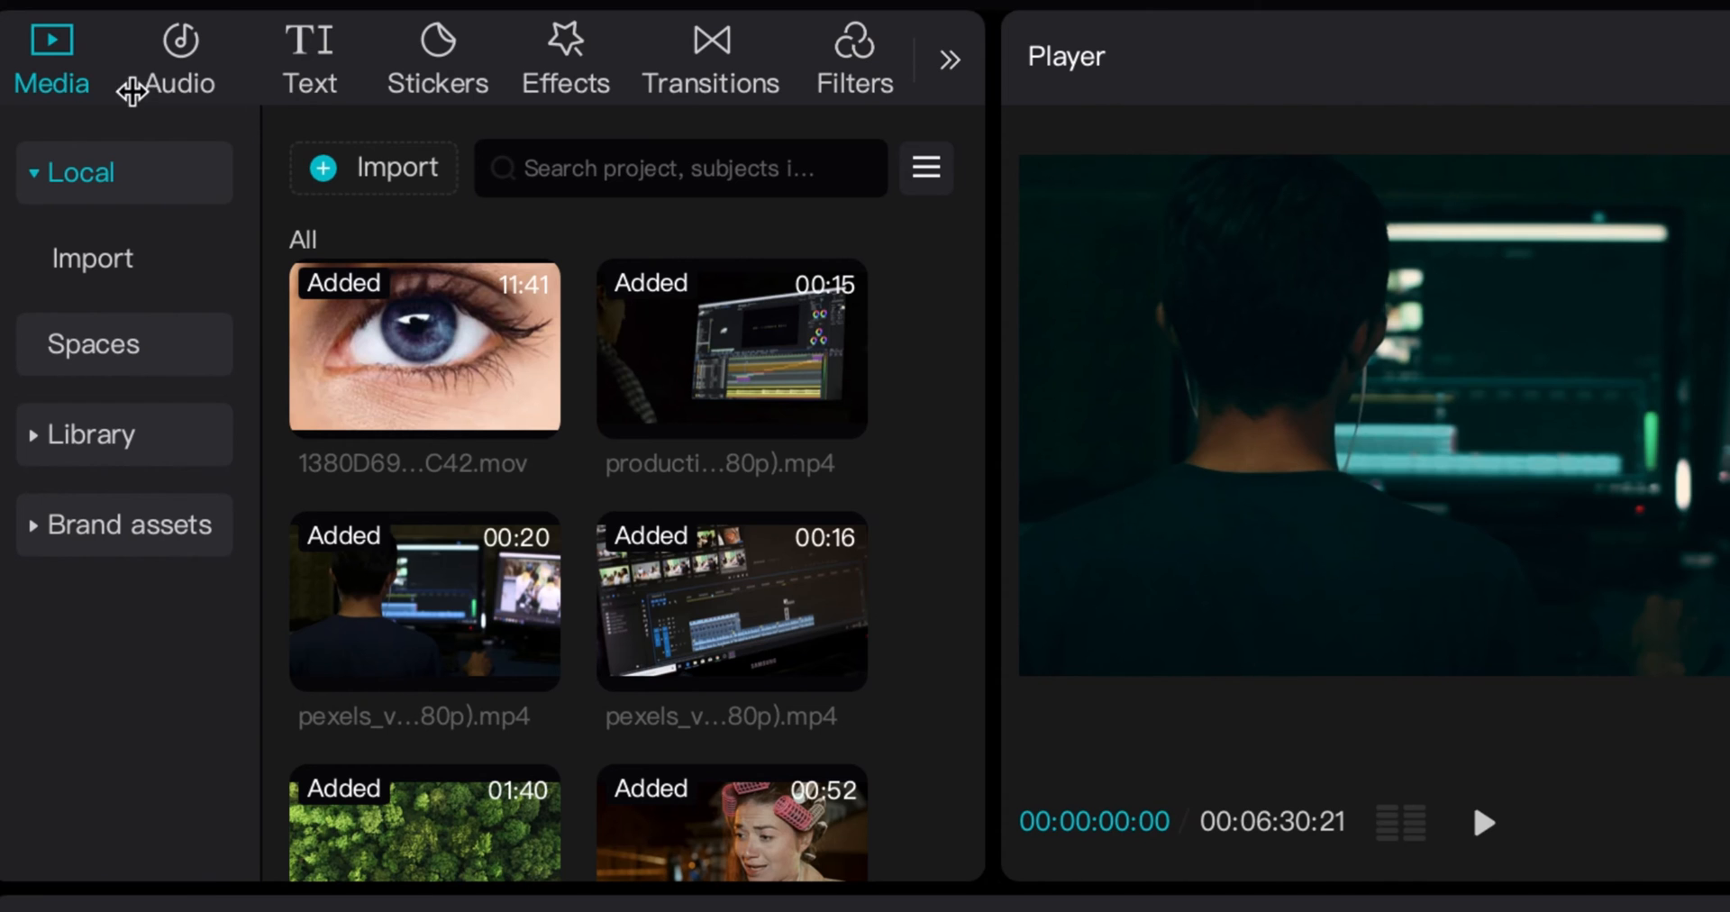
mouse_move(618, 105)
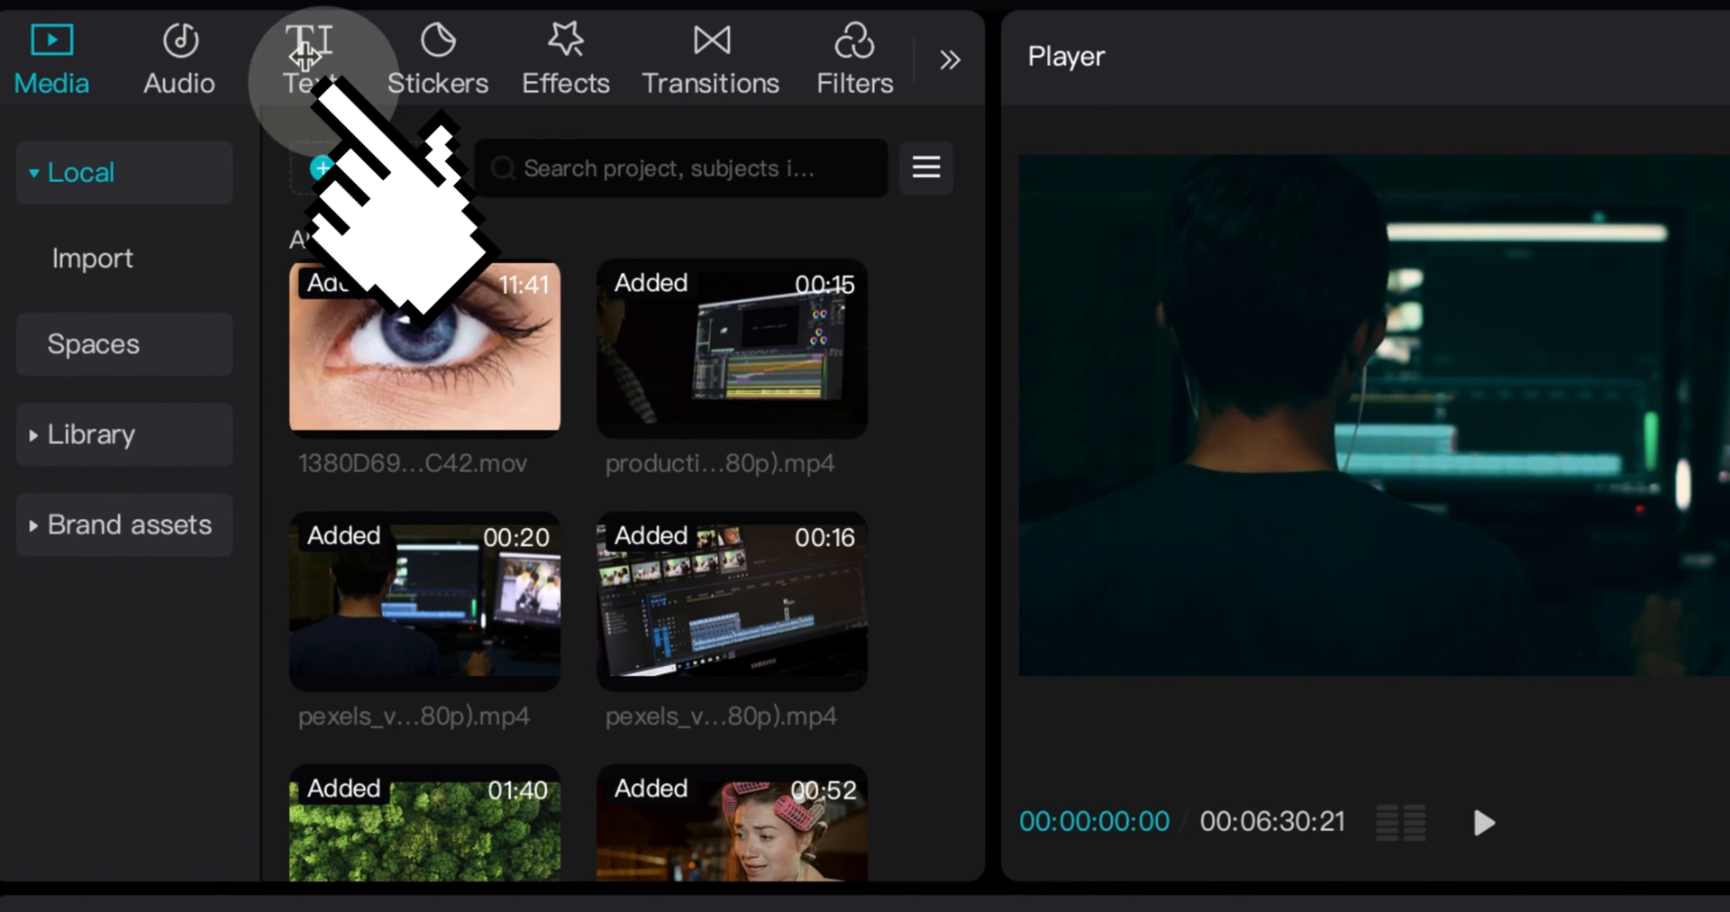
Step: Show the Text library with Add text, Text template and Auto captions options
left_click(312, 56)
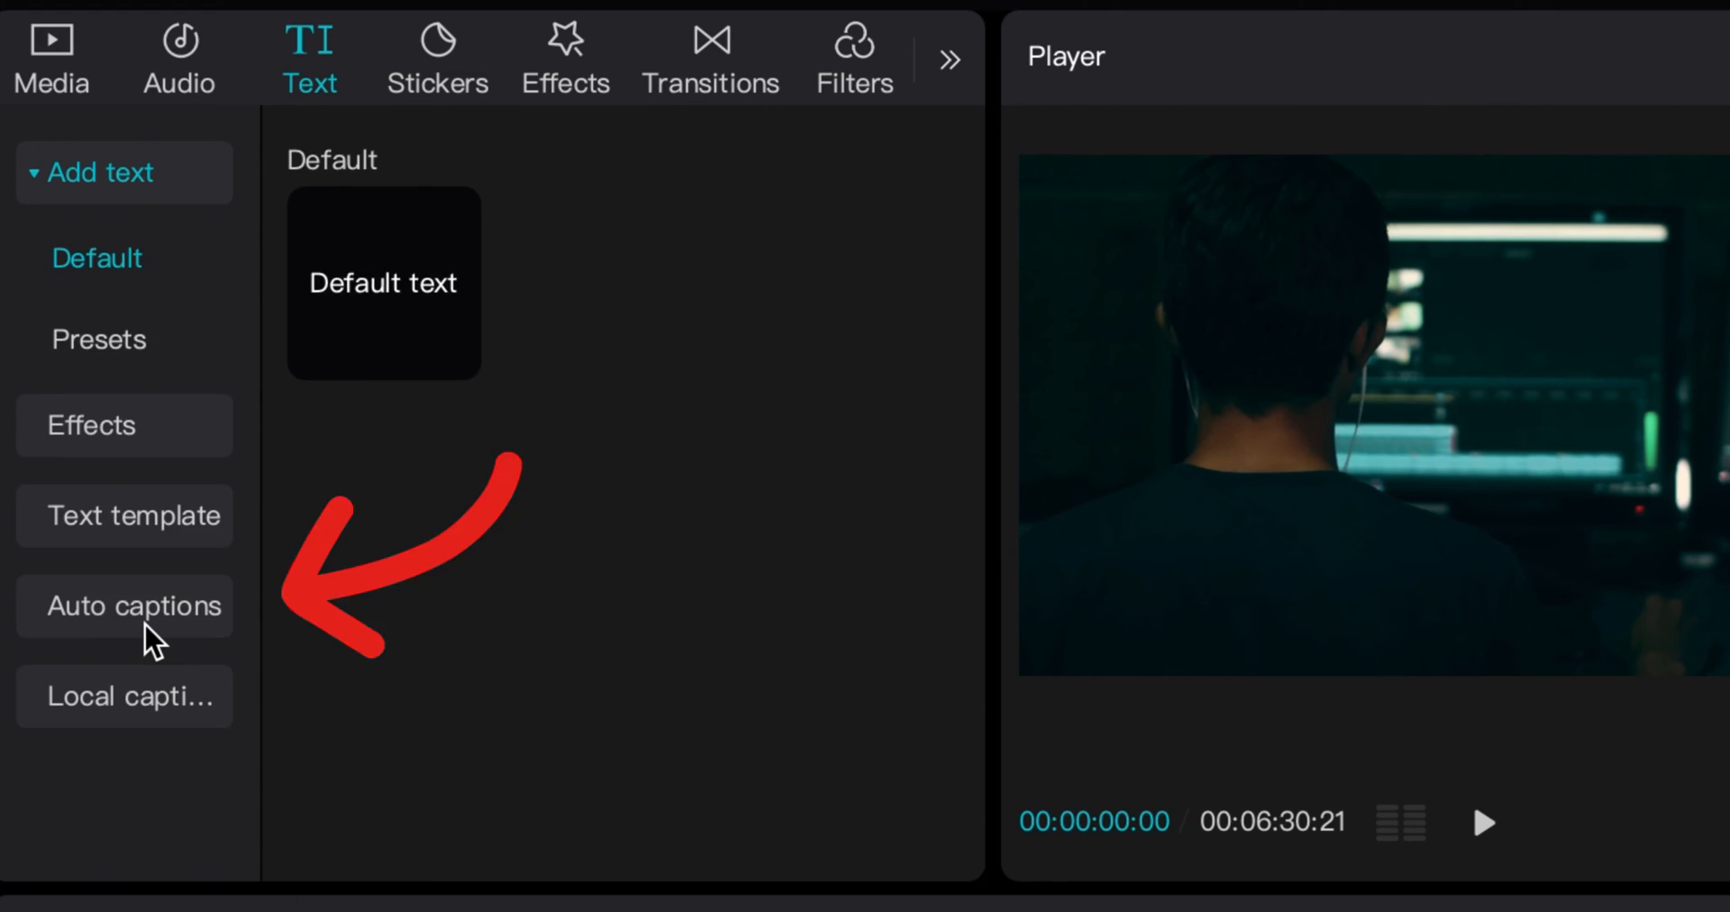
Step: Create auto captions from speech with English kept as the caption language
left_click(124, 606)
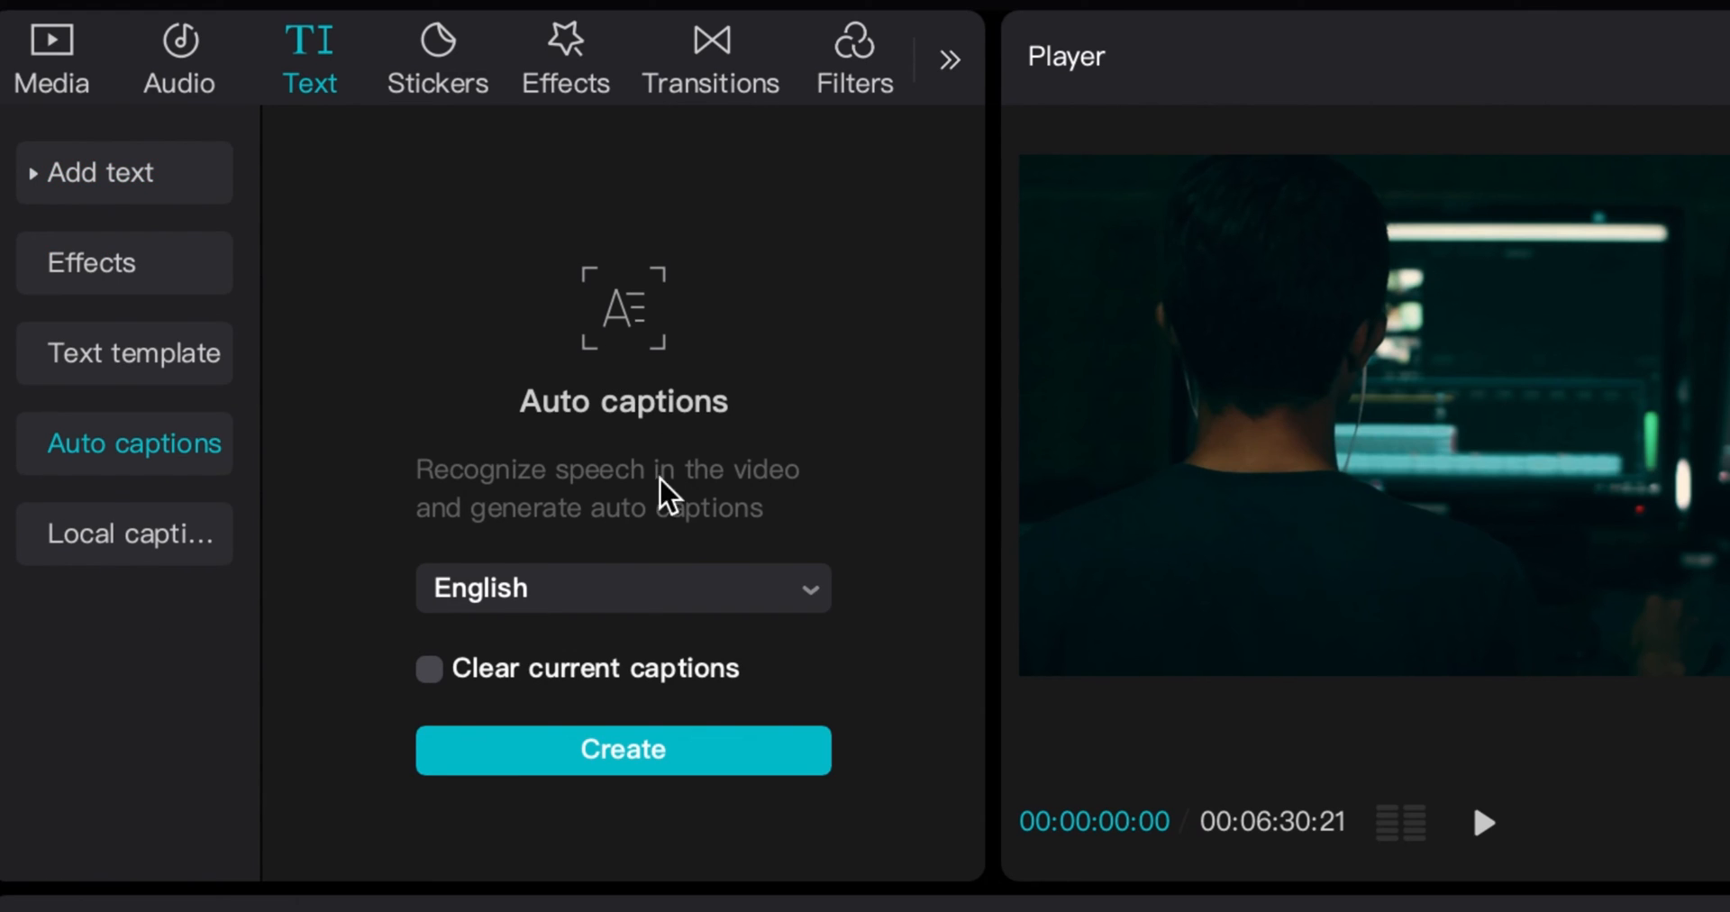
mouse_move(730, 667)
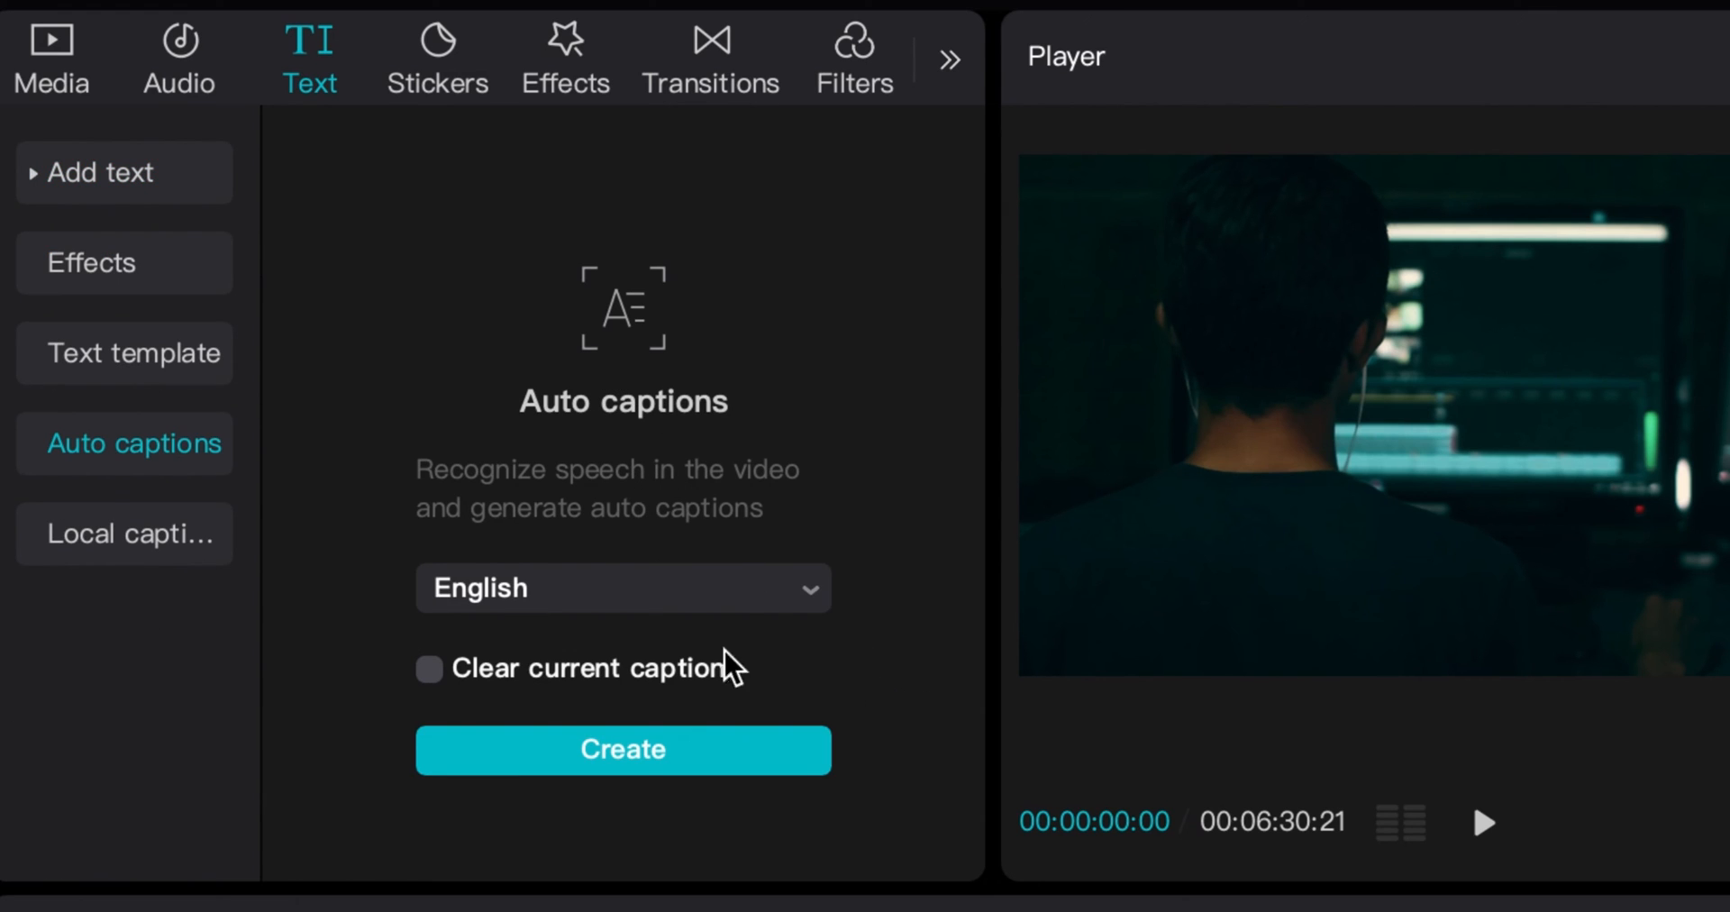
mouse_move(828, 628)
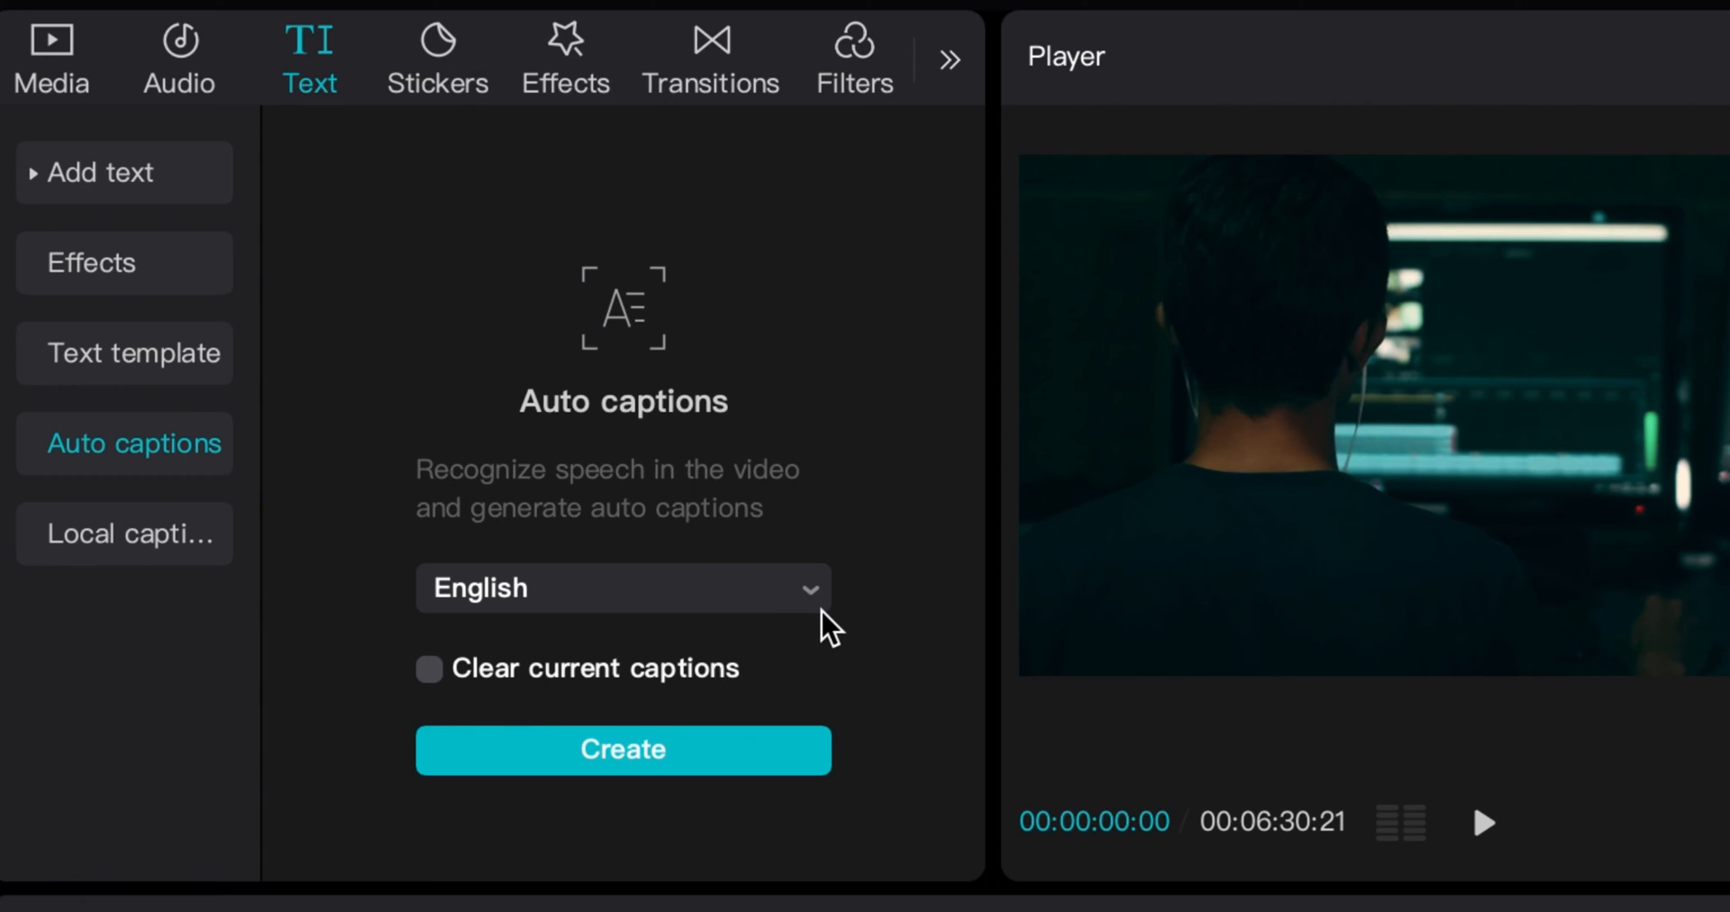
left_click(622, 586)
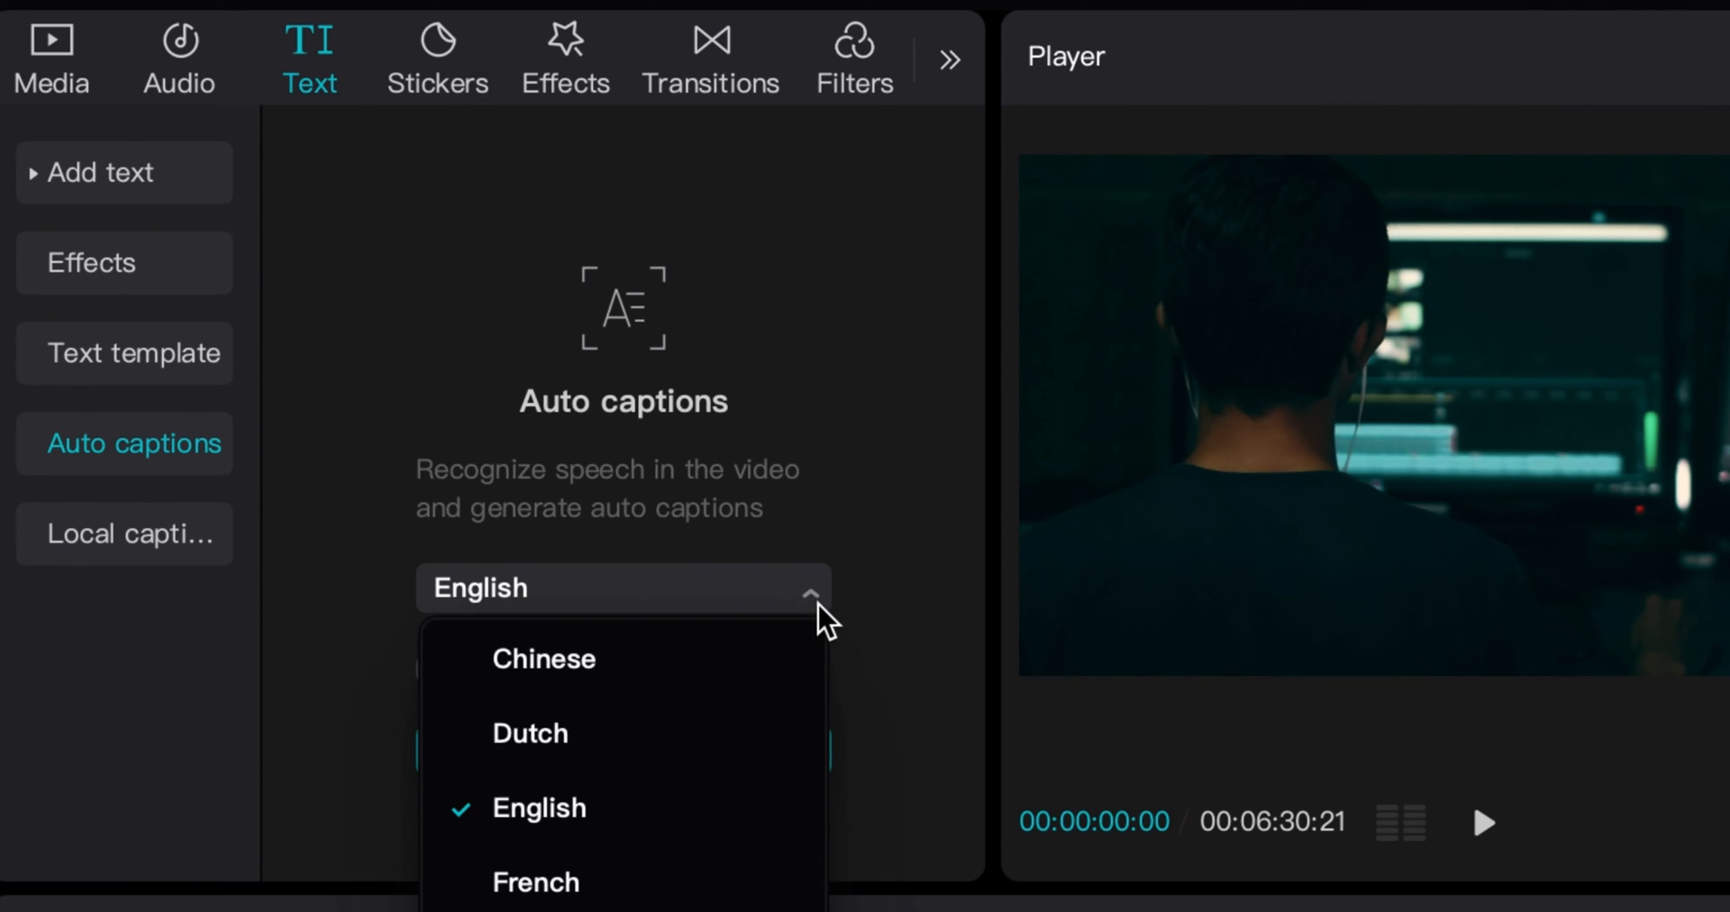
mouse_move(672, 862)
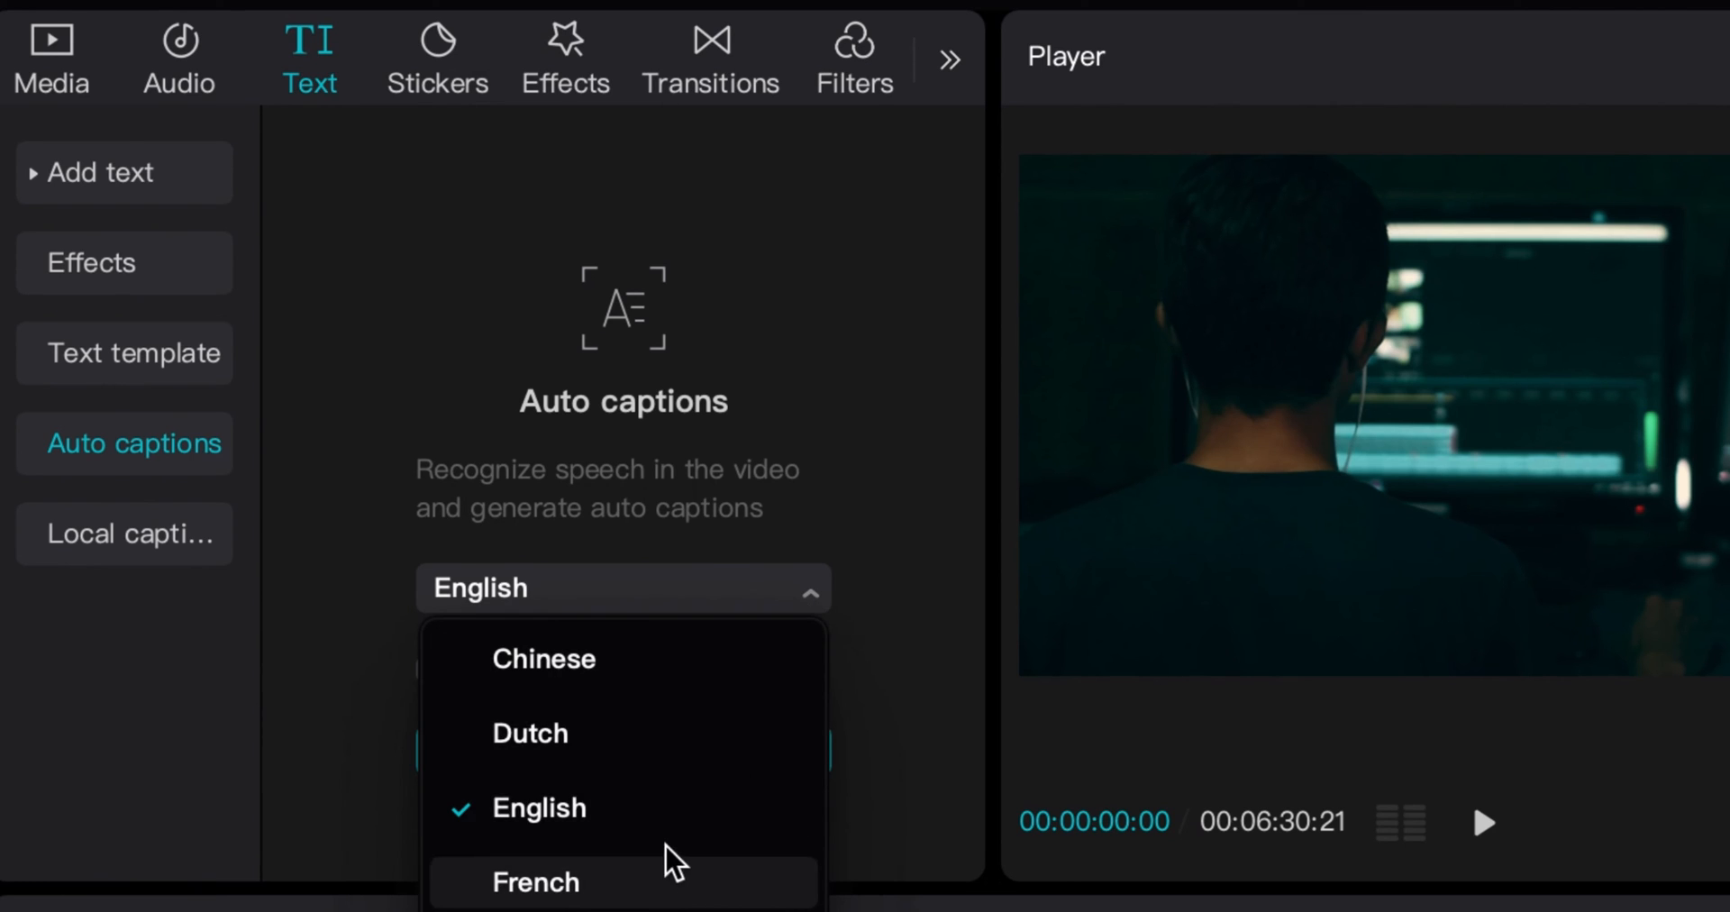
mouse_move(672, 840)
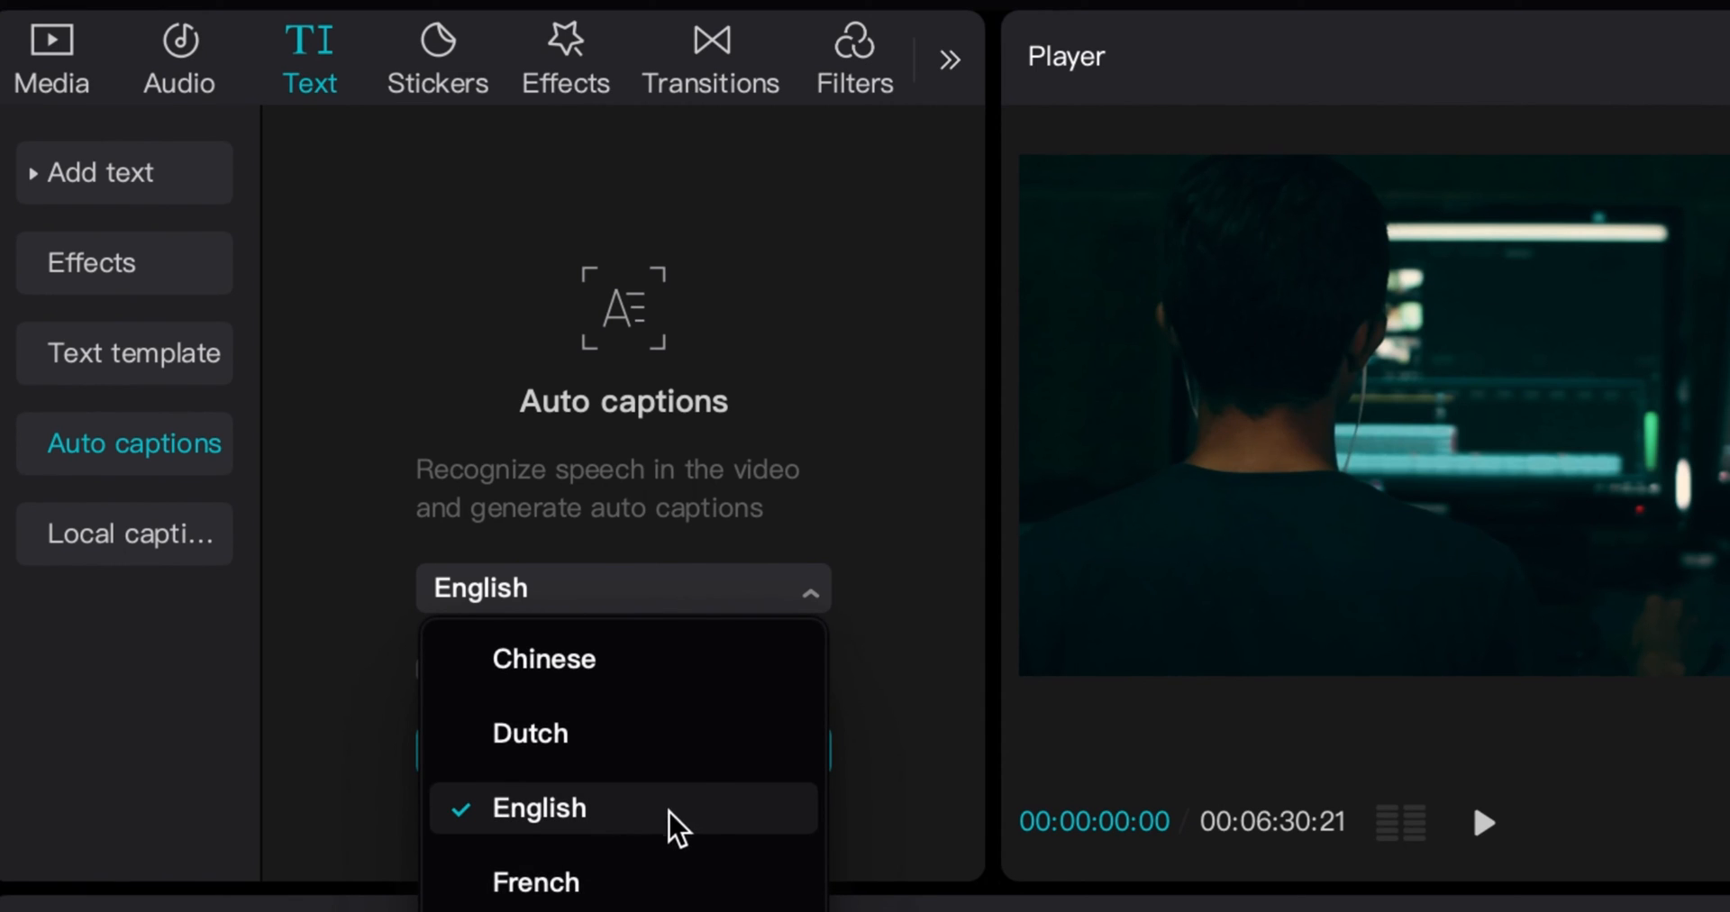
left_click(539, 807)
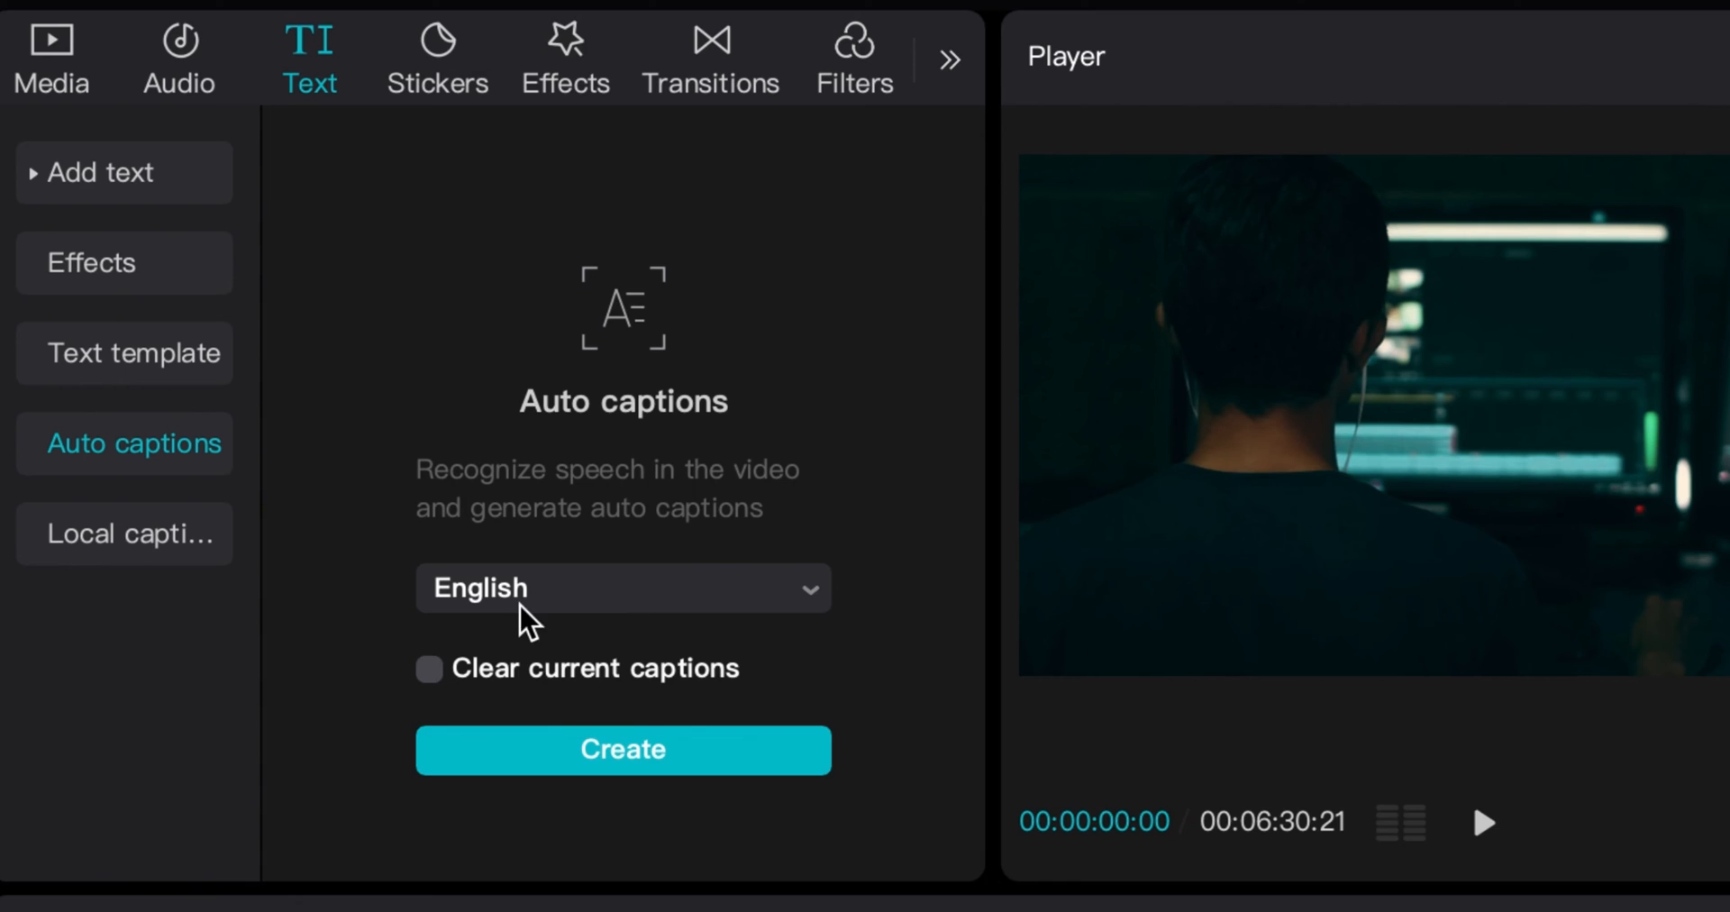
mouse_move(802, 597)
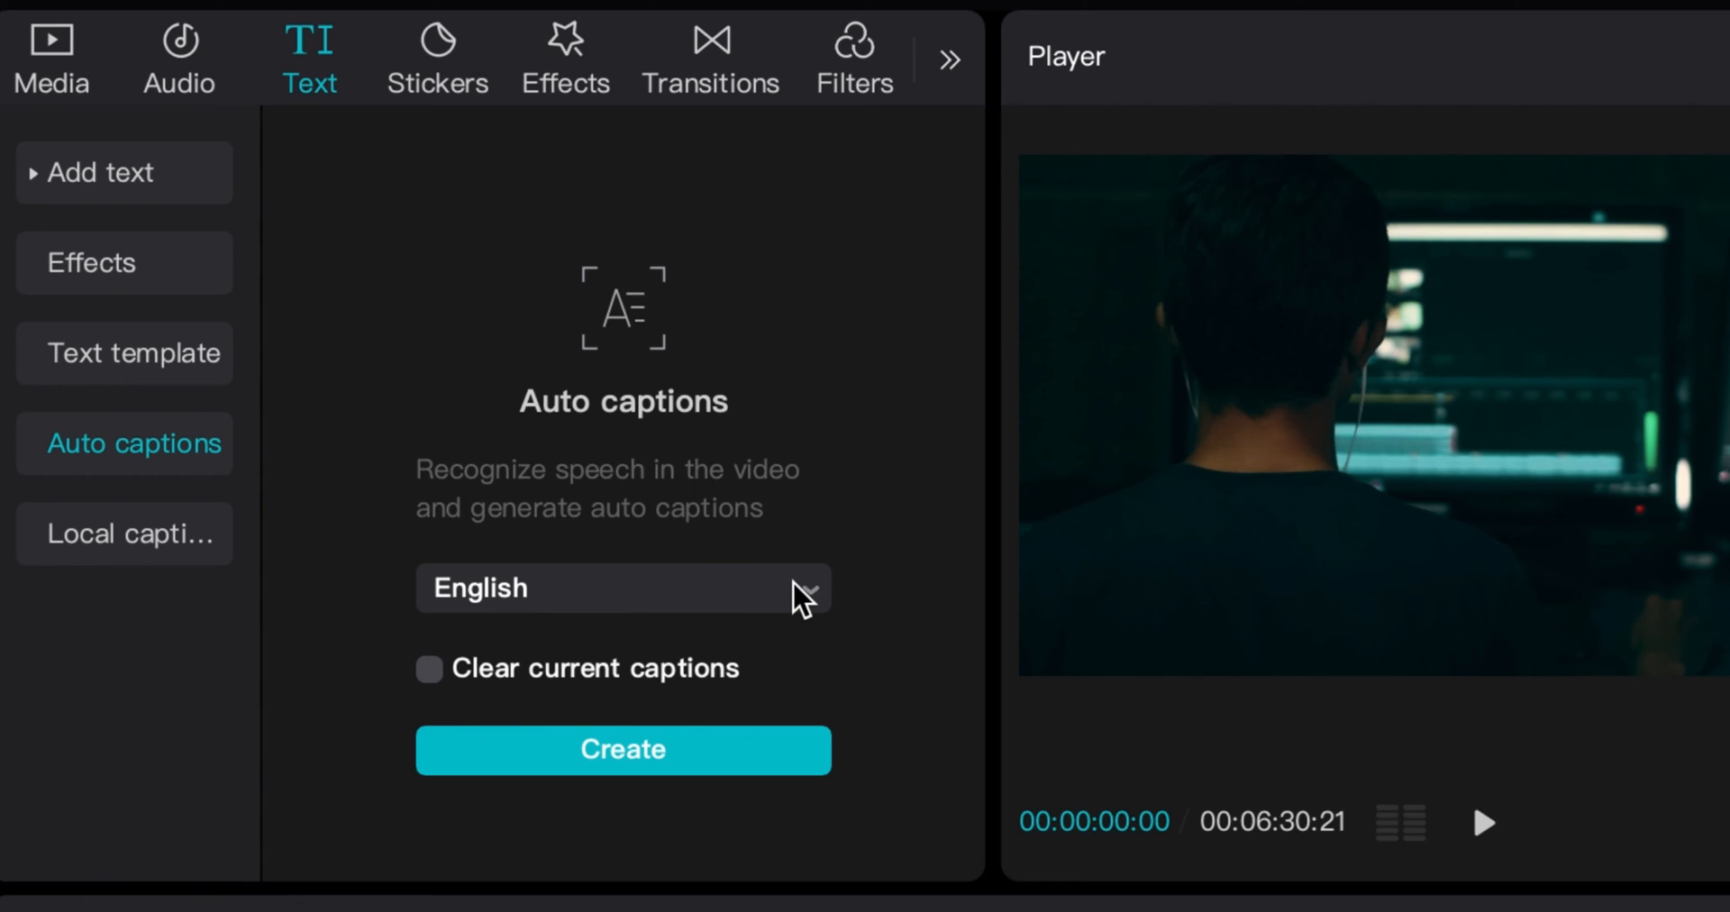
mouse_move(784, 623)
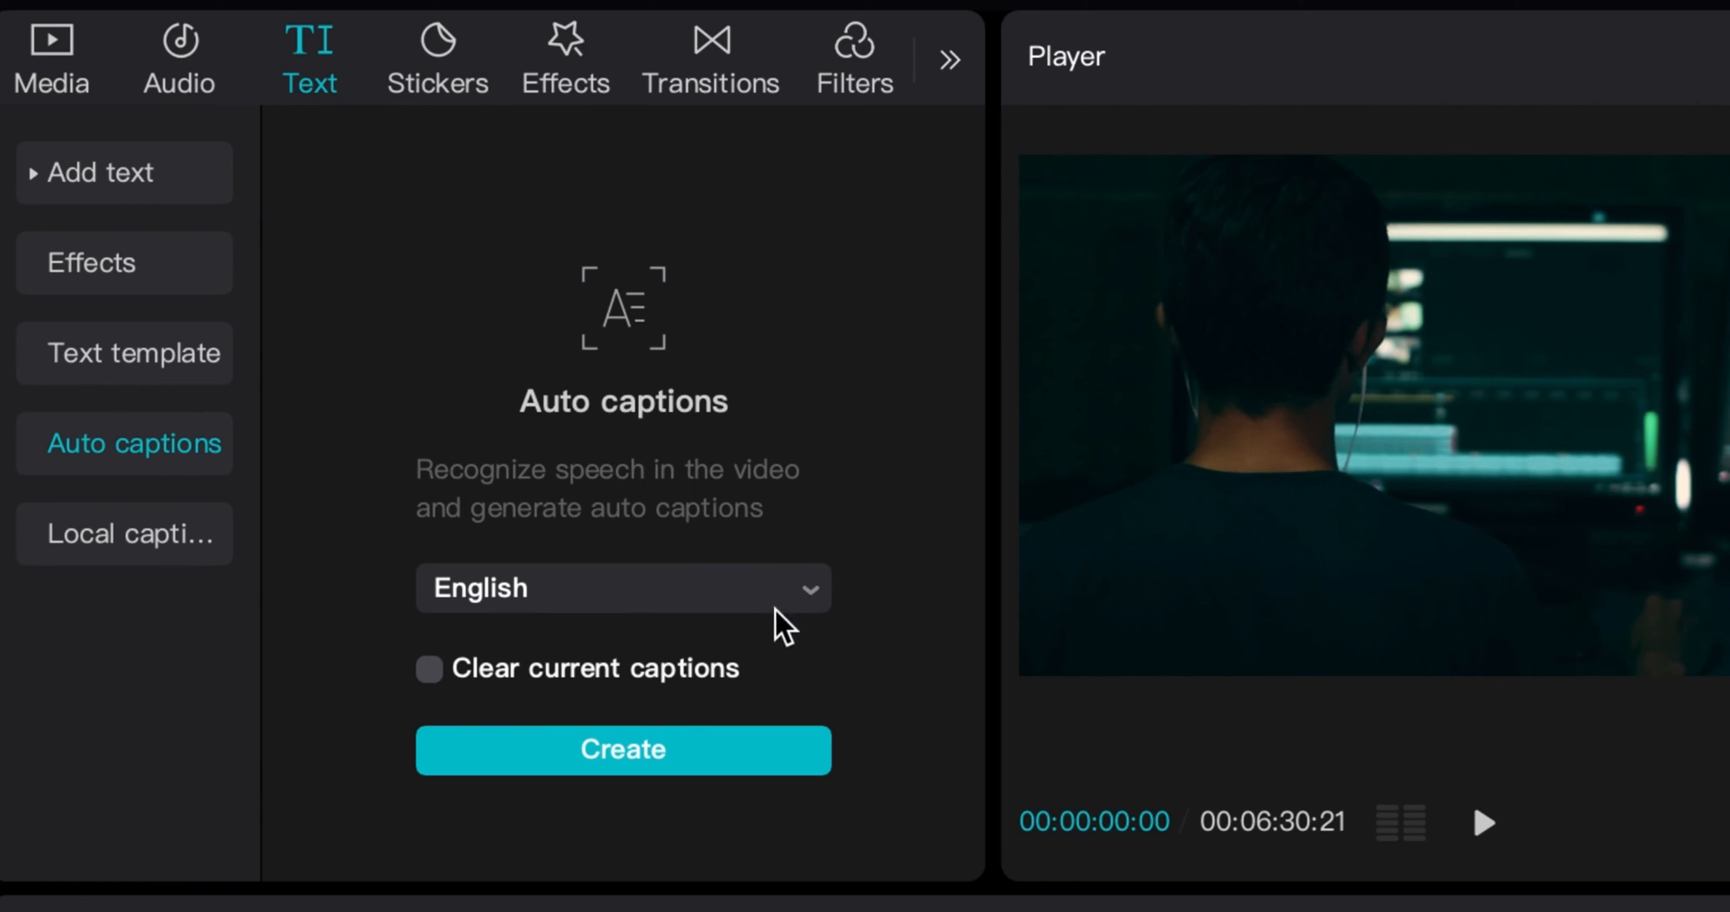
mouse_move(627, 703)
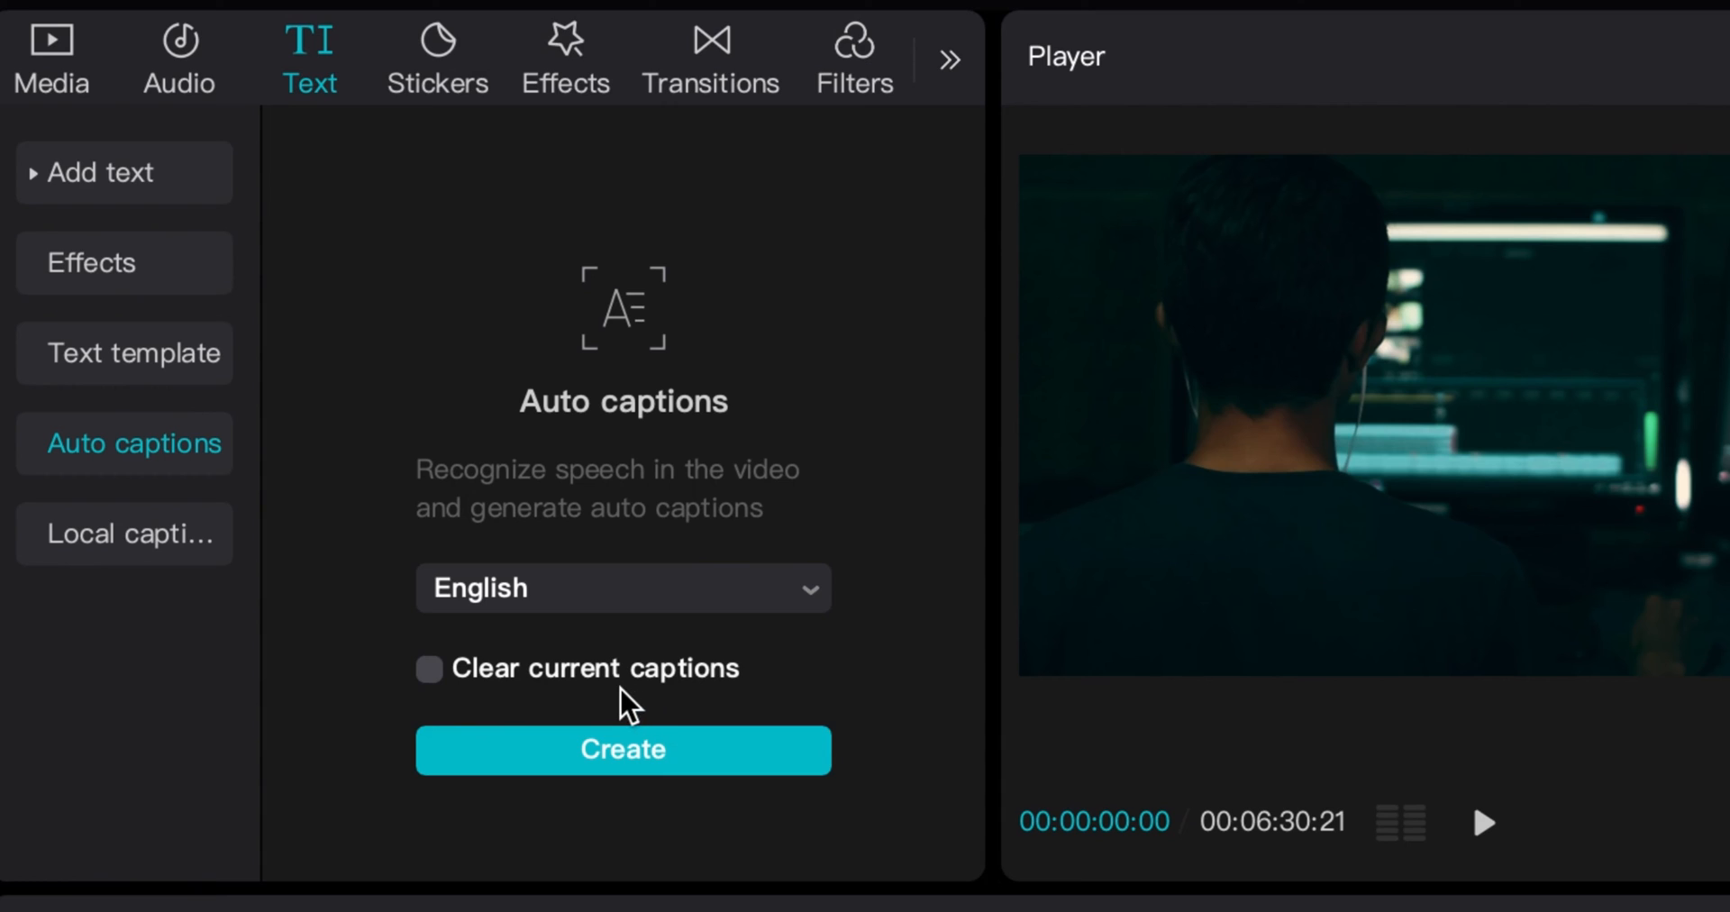
mouse_move(591, 737)
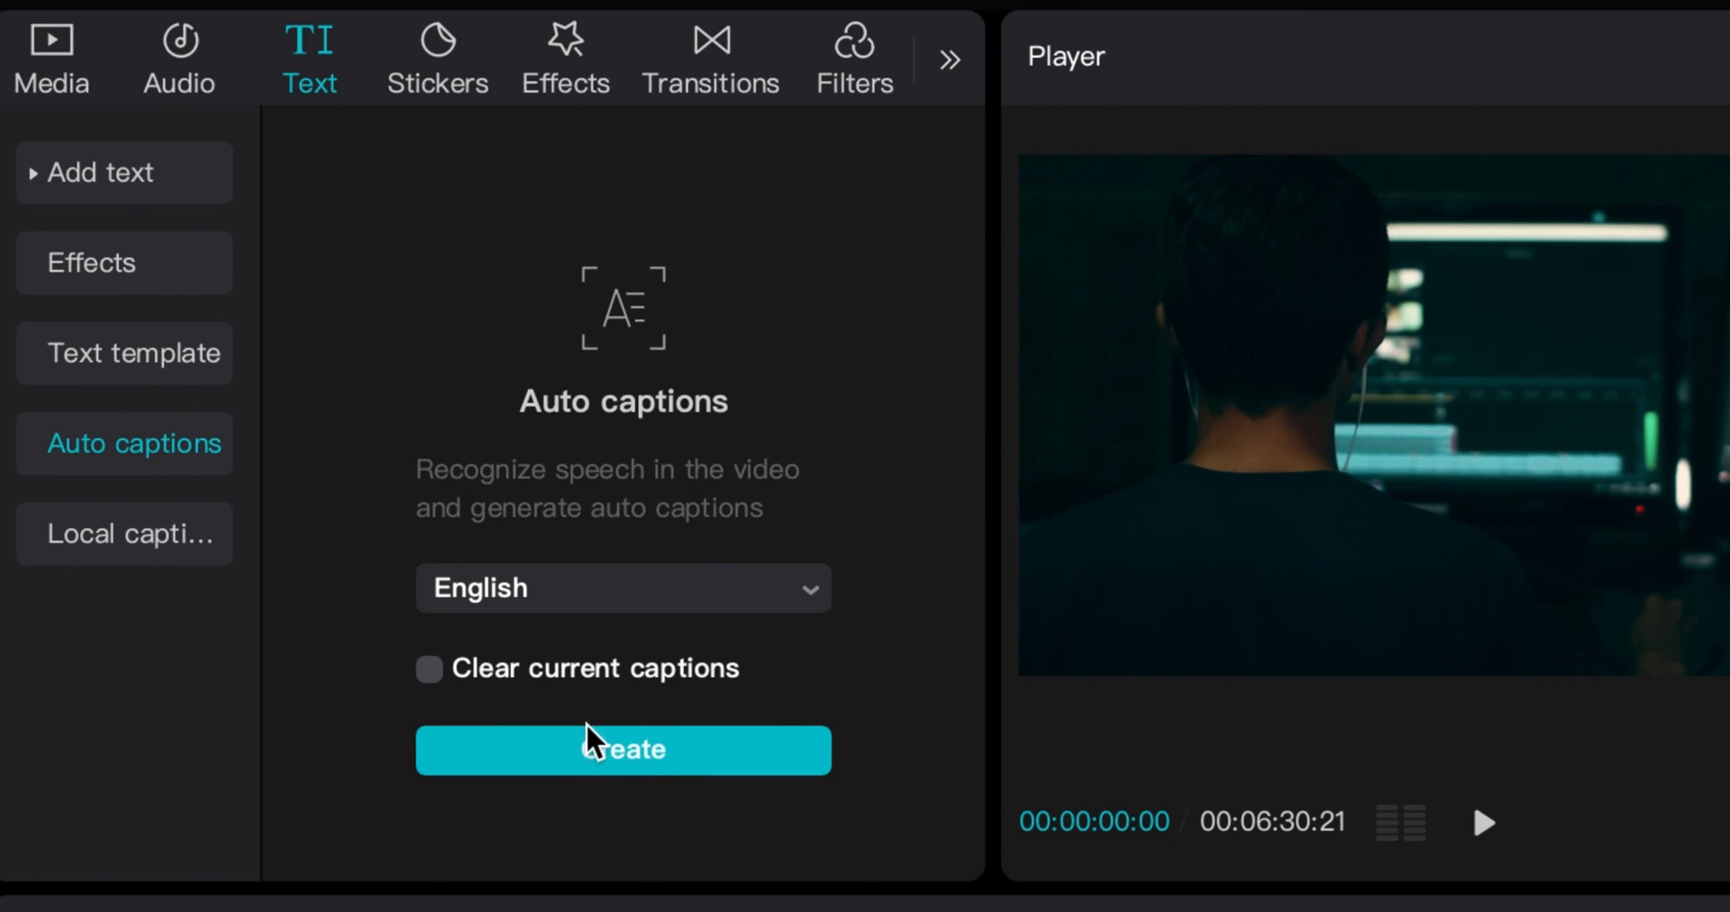
mouse_move(676, 784)
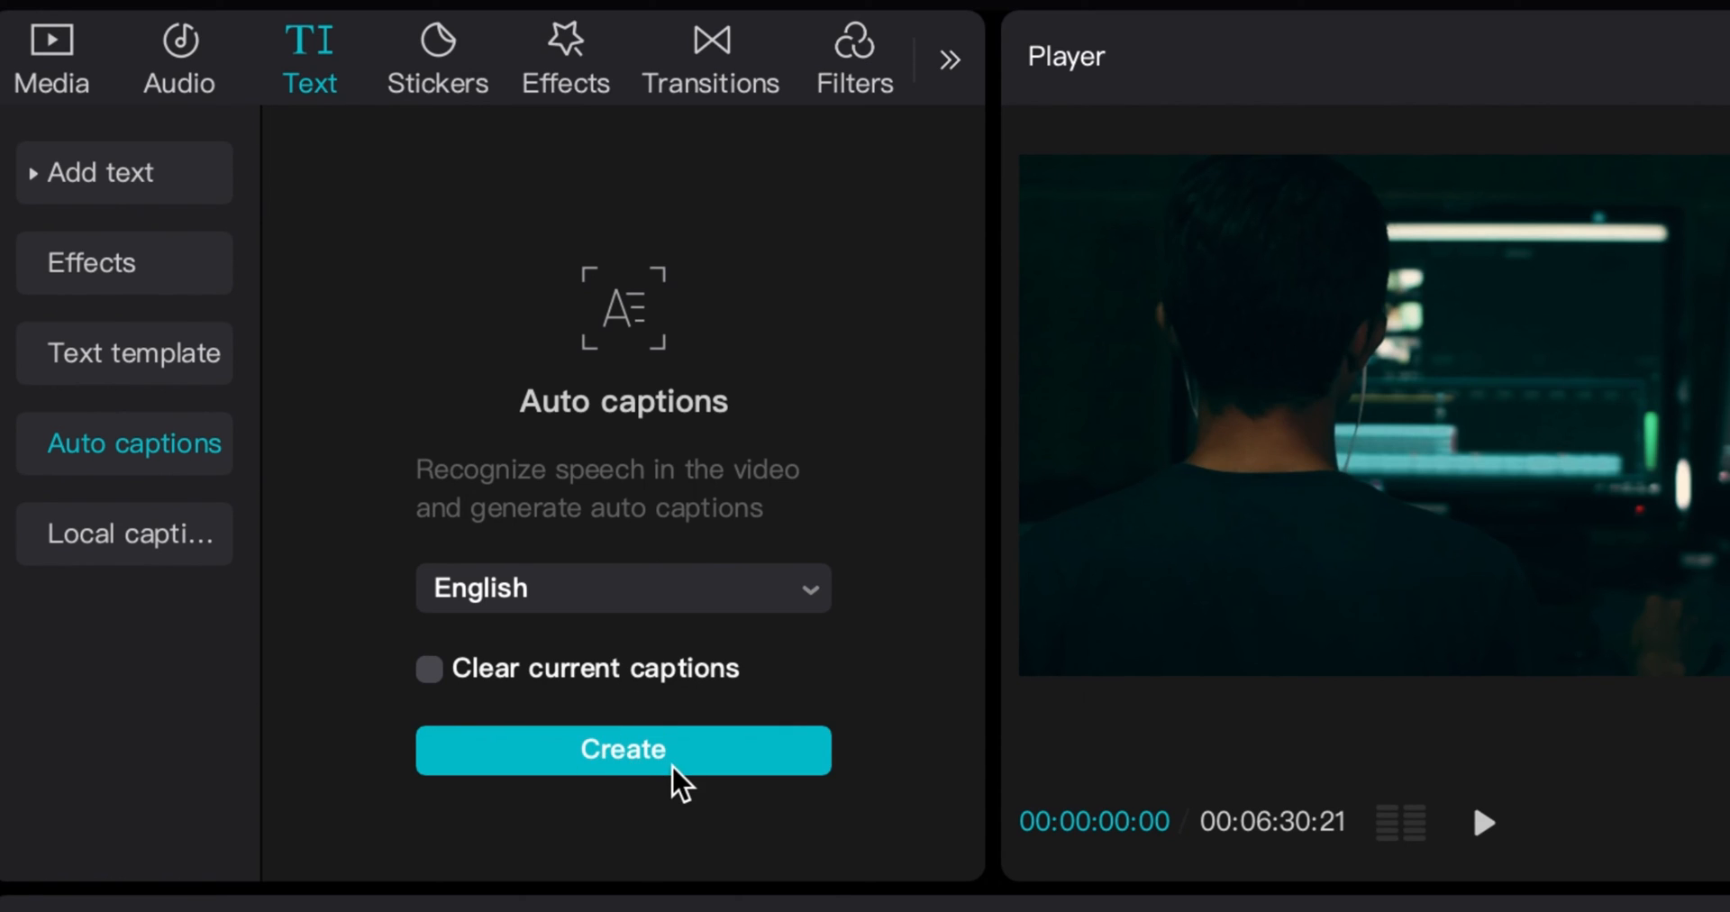
left_click(622, 750)
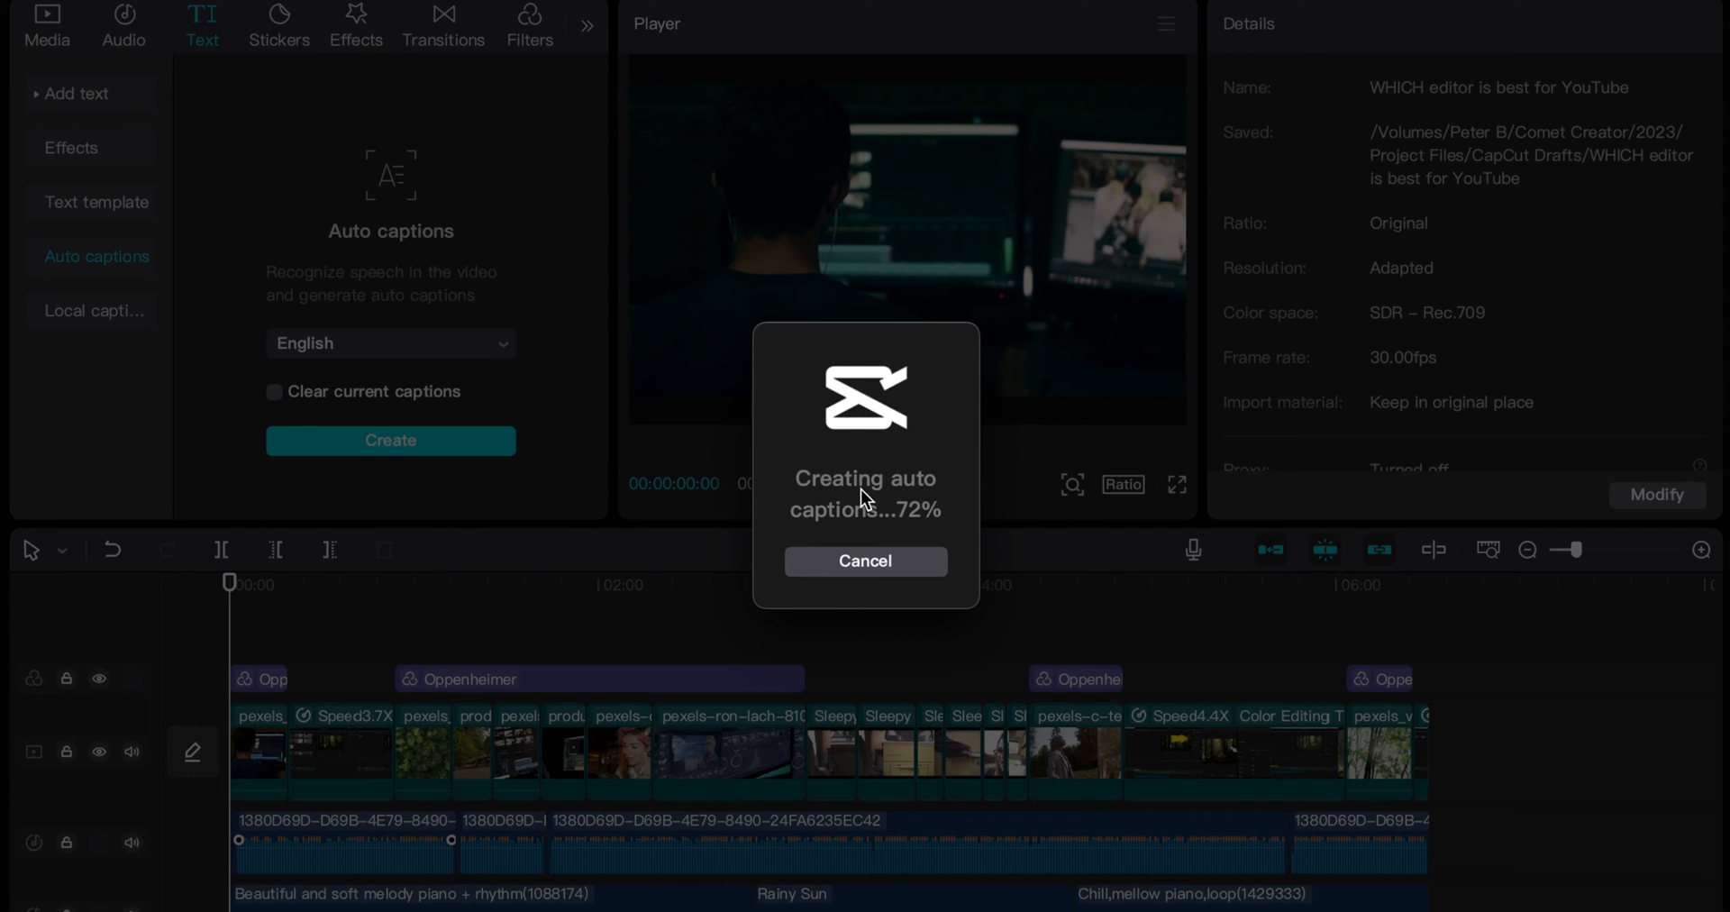
mouse_move(776, 463)
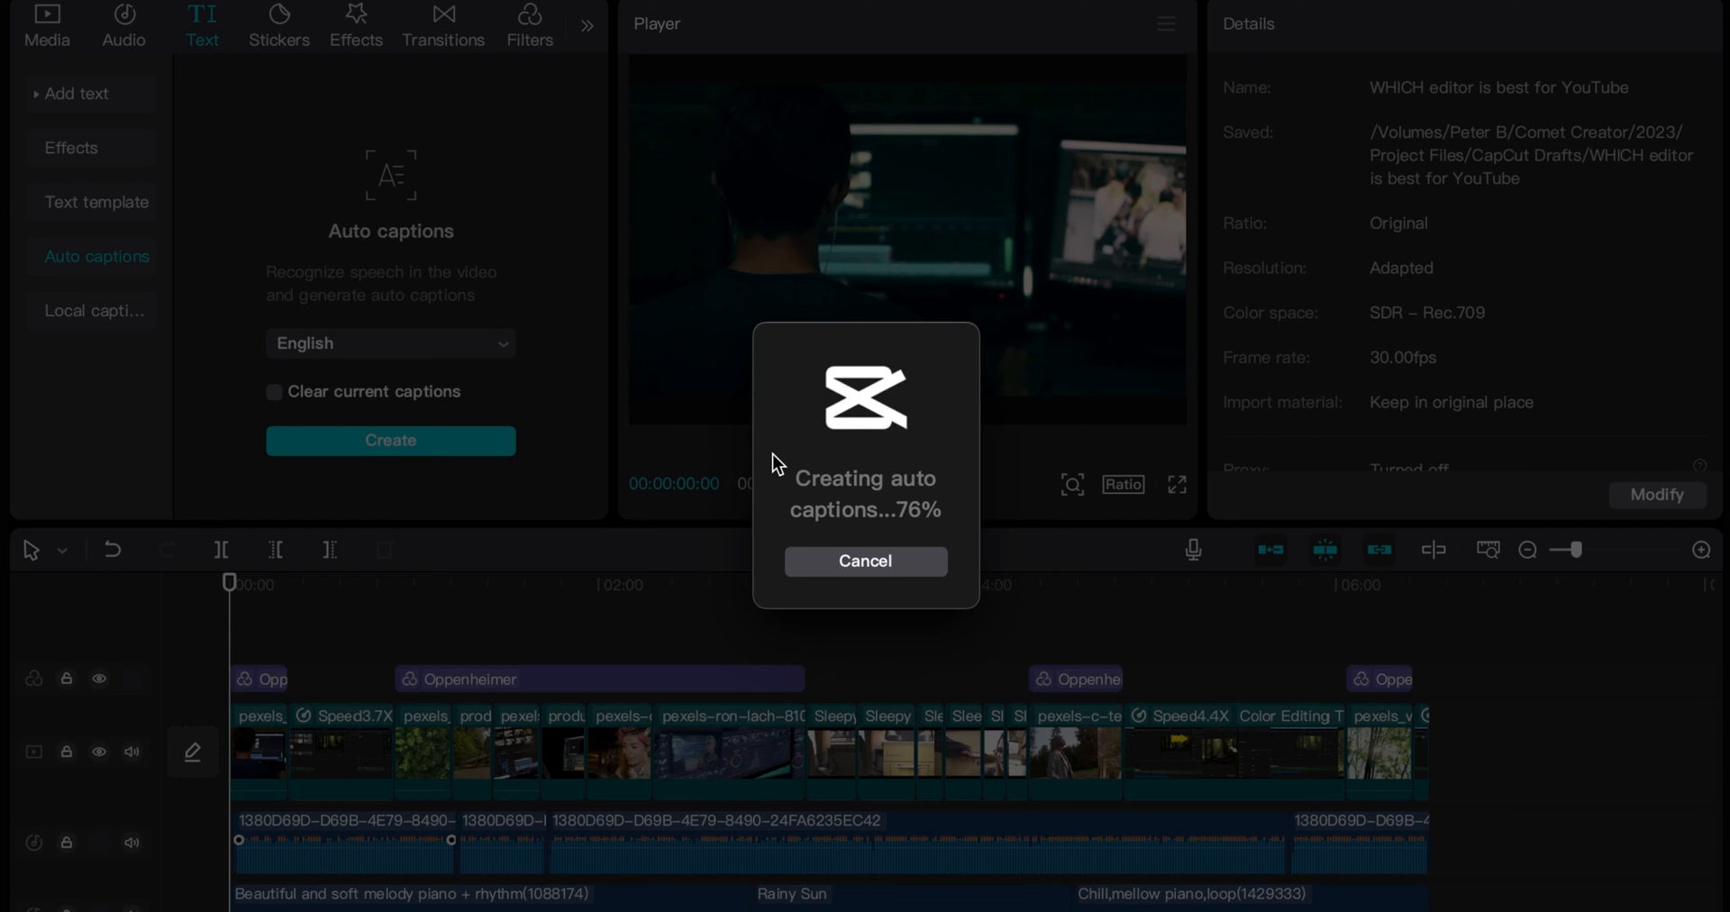
mouse_move(873, 538)
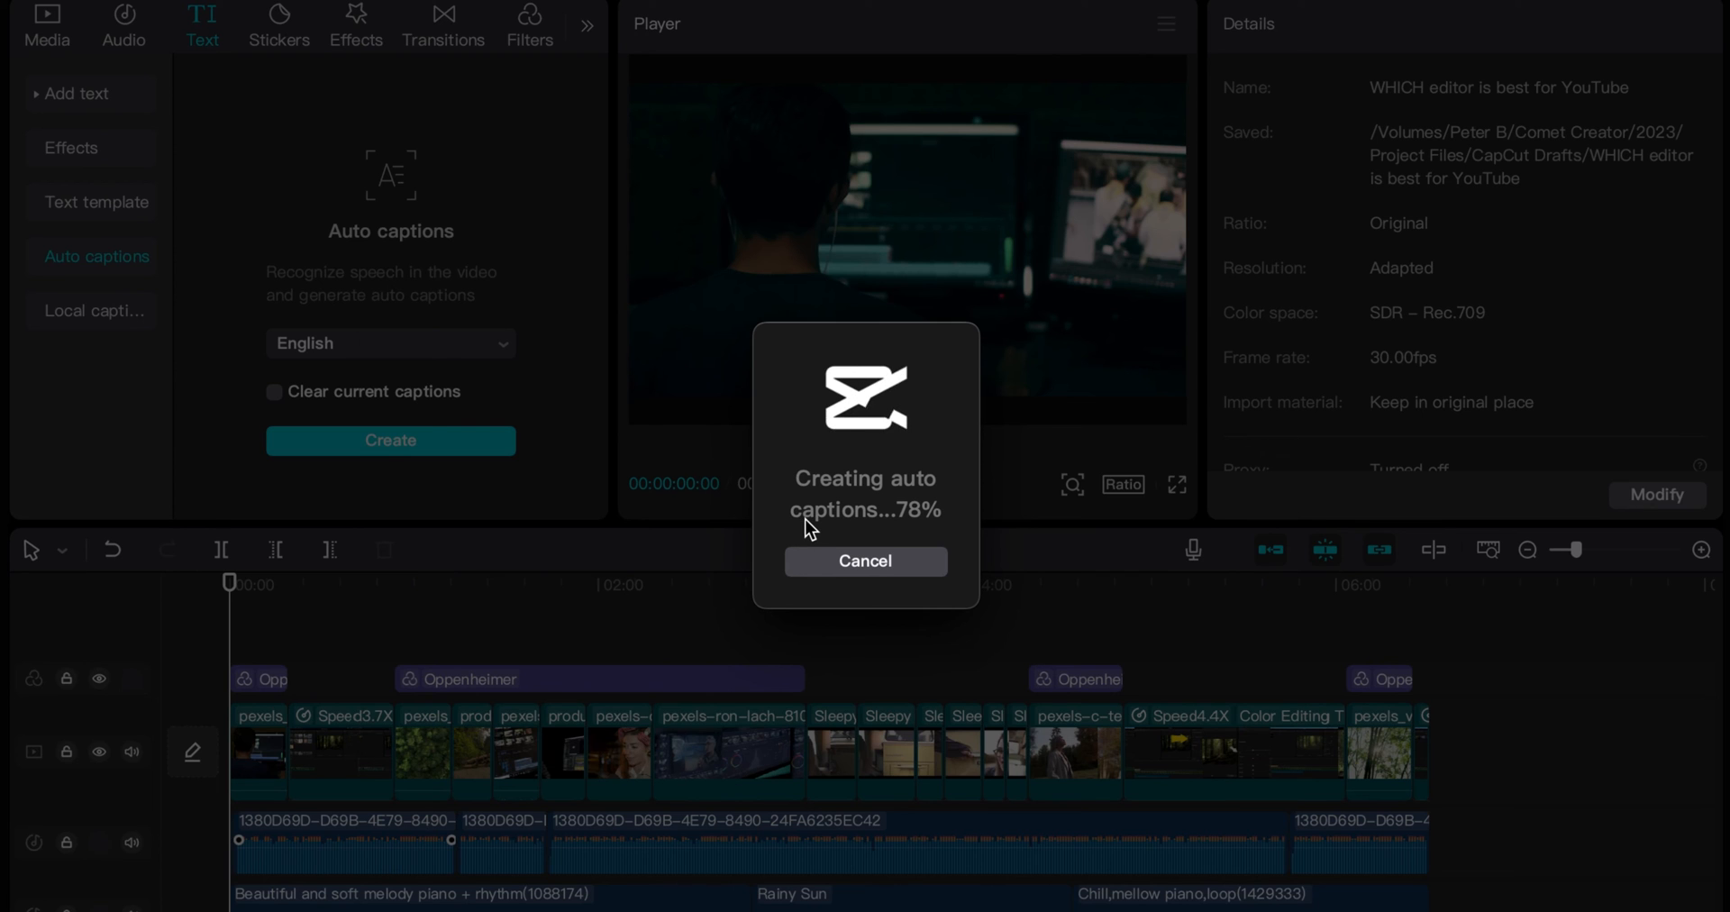
Step: Wait for caption creation to reach 100% so a caption track spans the timeline
left_click(865, 560)
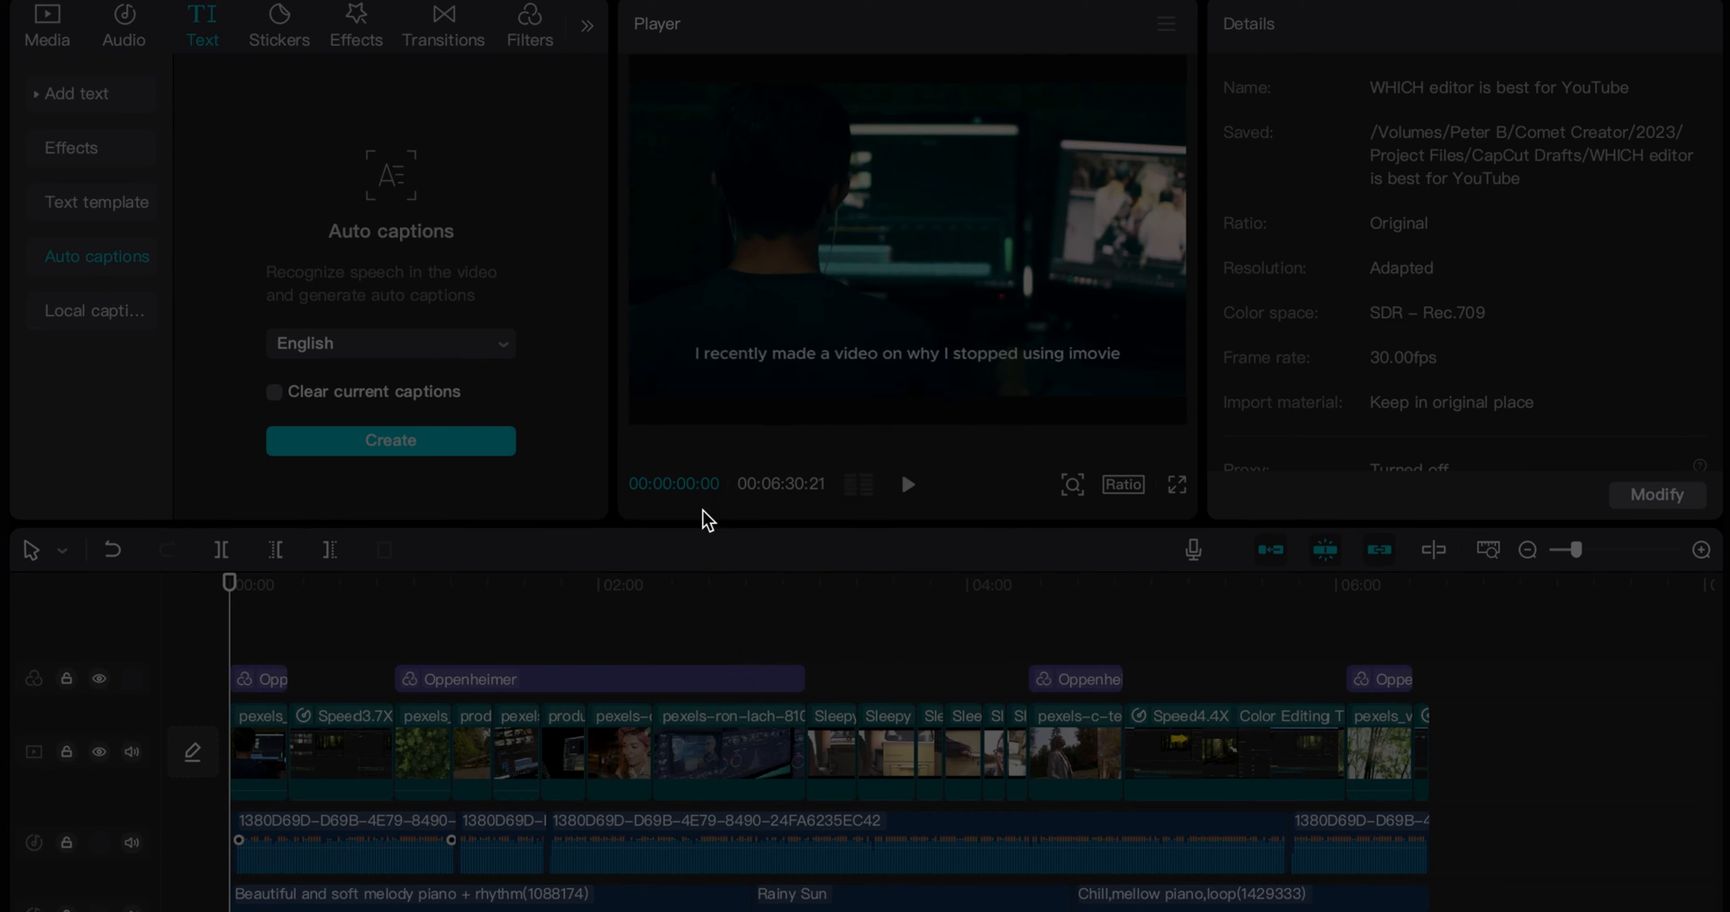
left_click(389, 439)
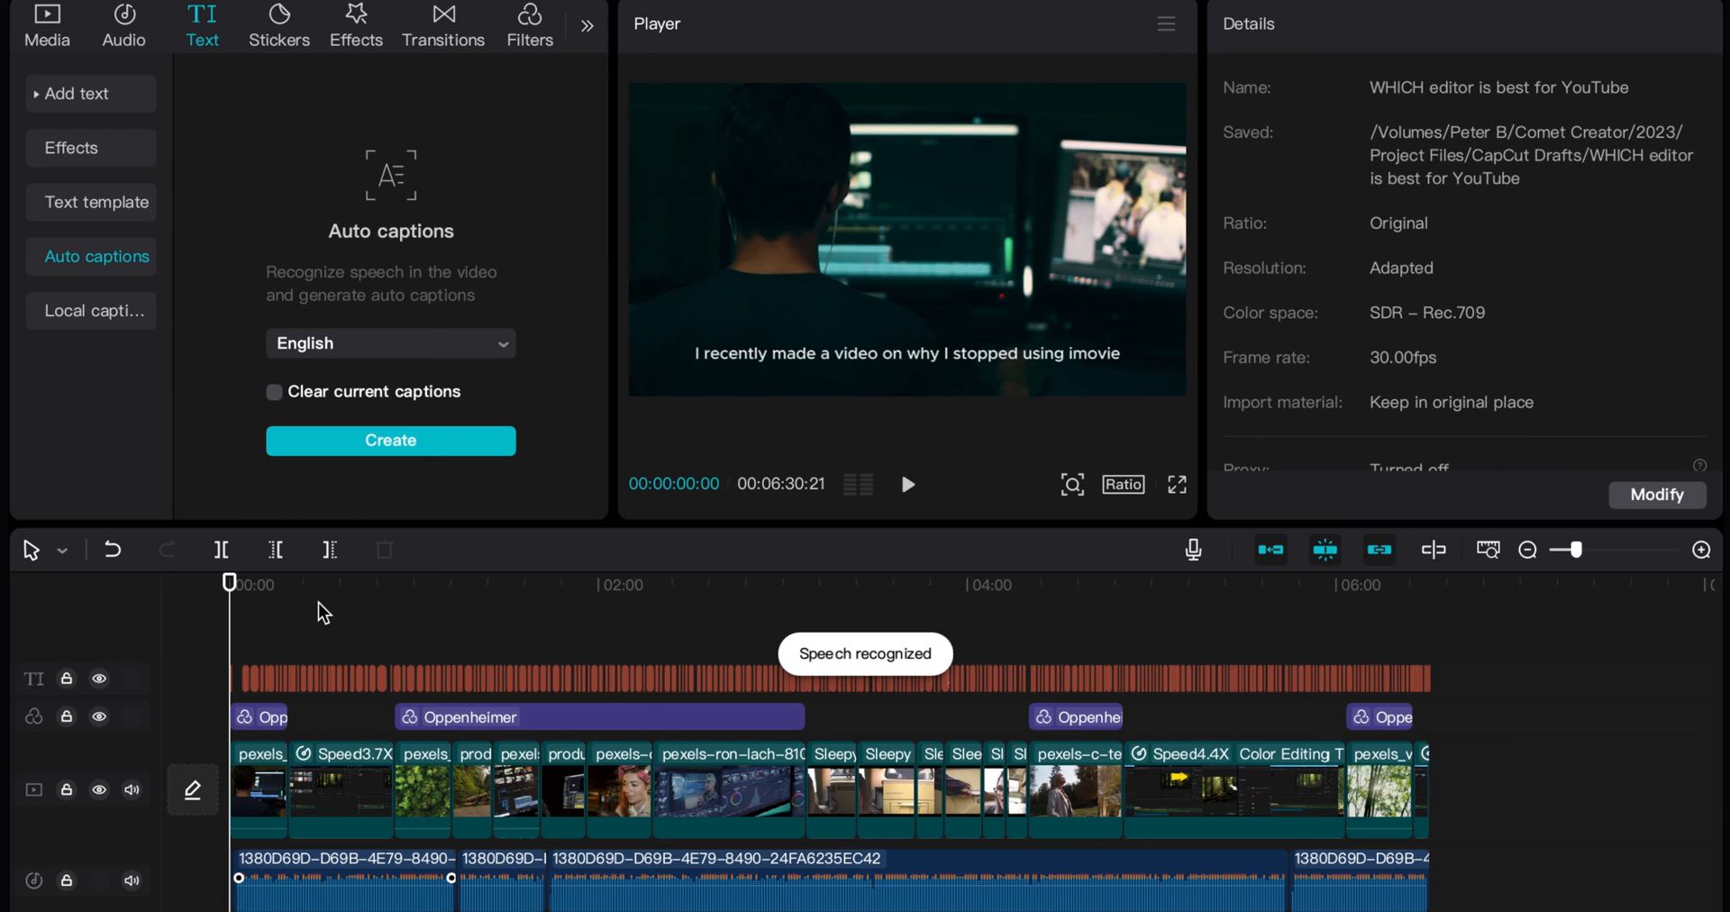
mouse_move(270, 657)
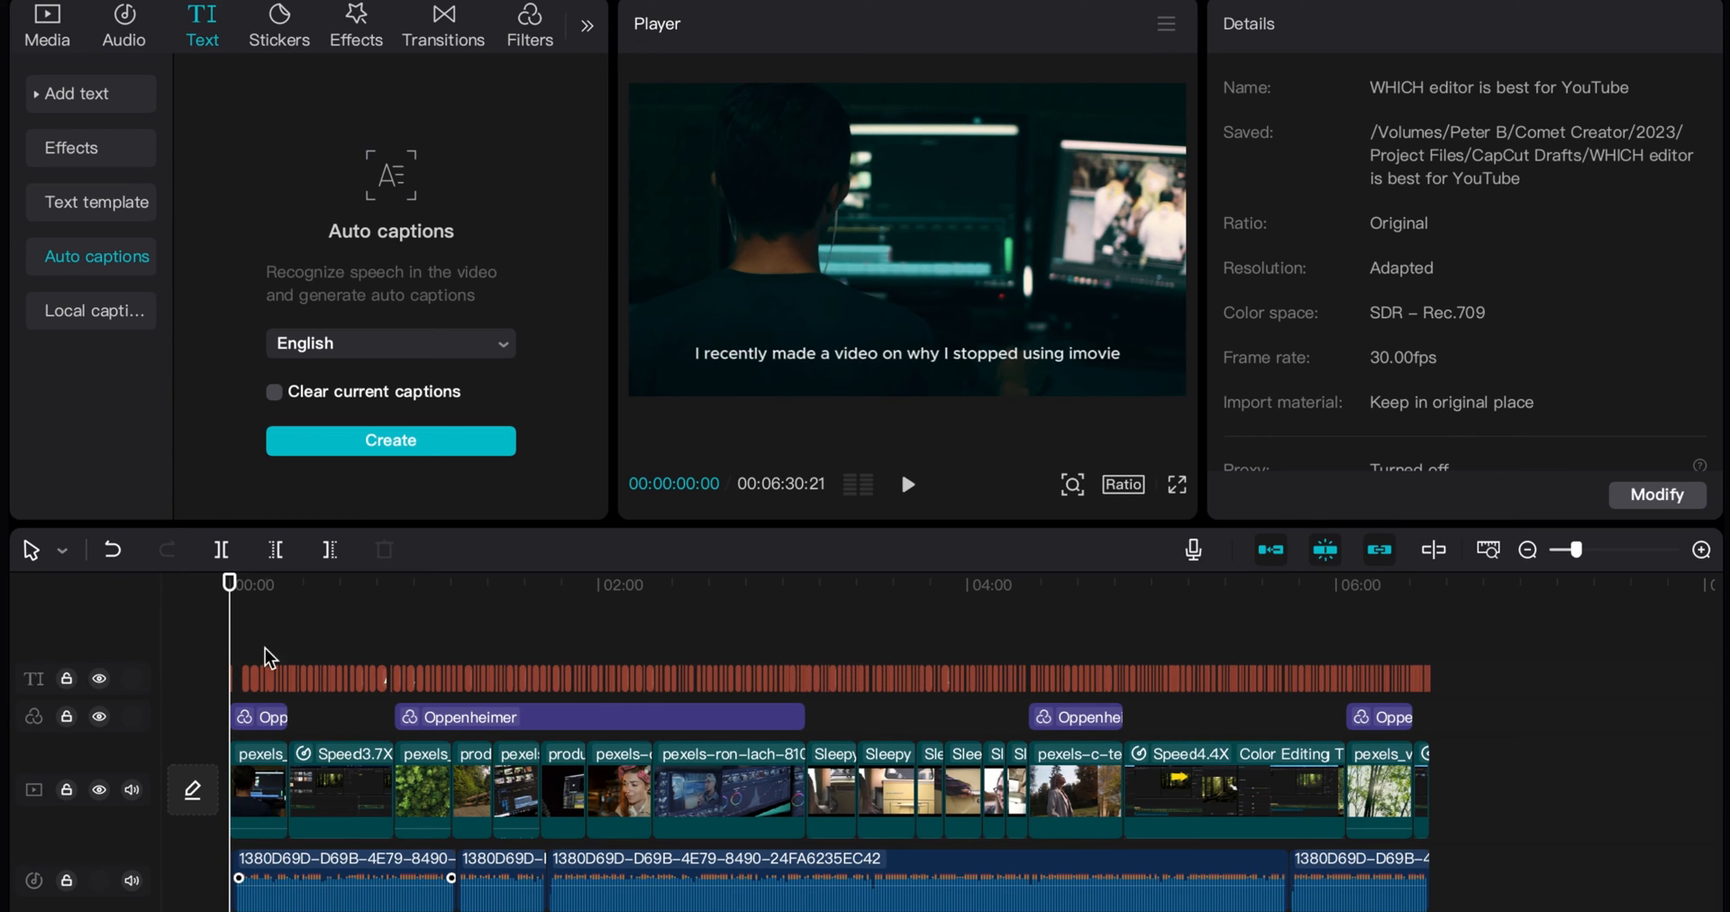
mouse_move(784, 649)
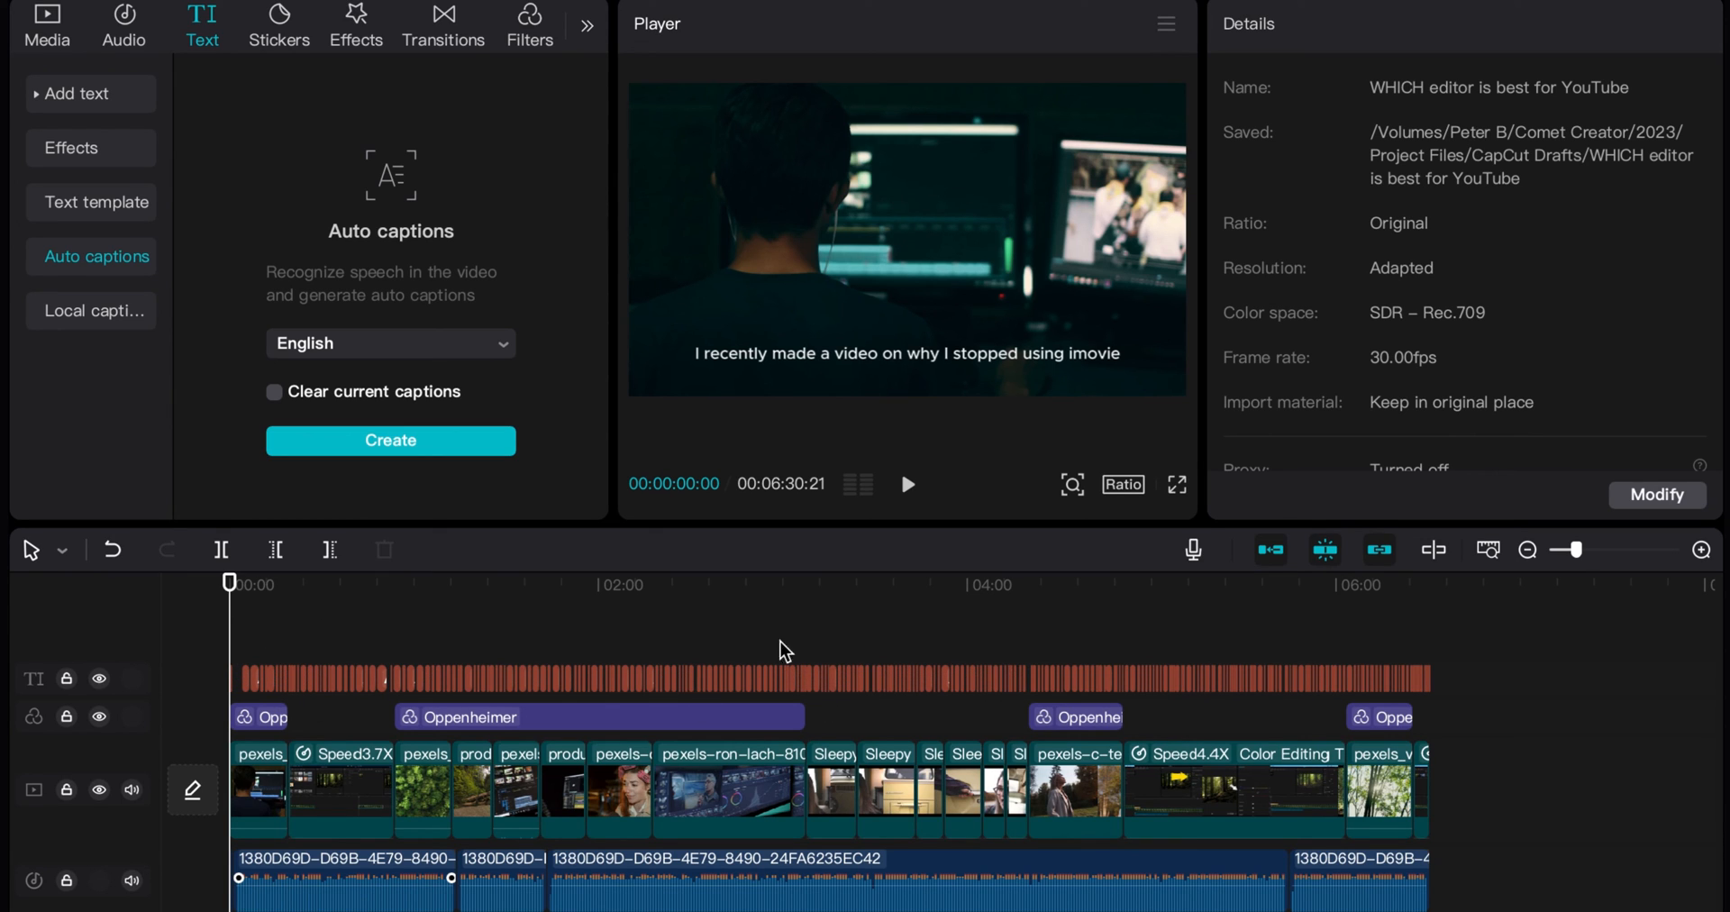
Step: Zoom the timeline in until captions are readable and play from near the start
left_click_drag(1552, 550, 1584, 550)
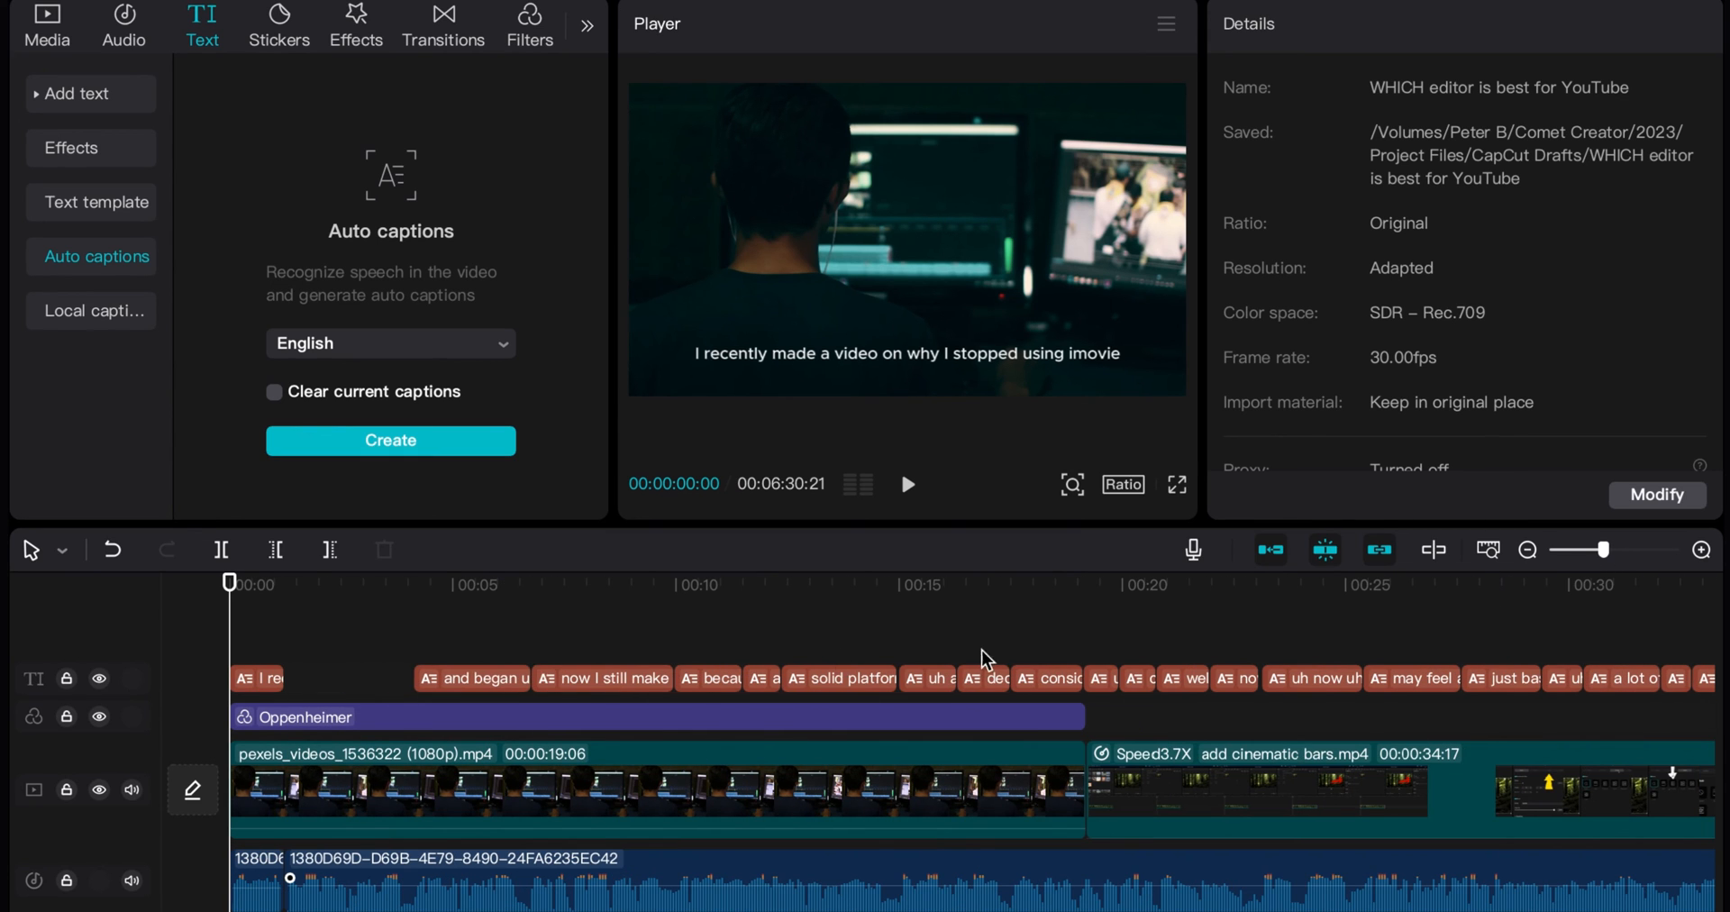
mouse_move(852, 651)
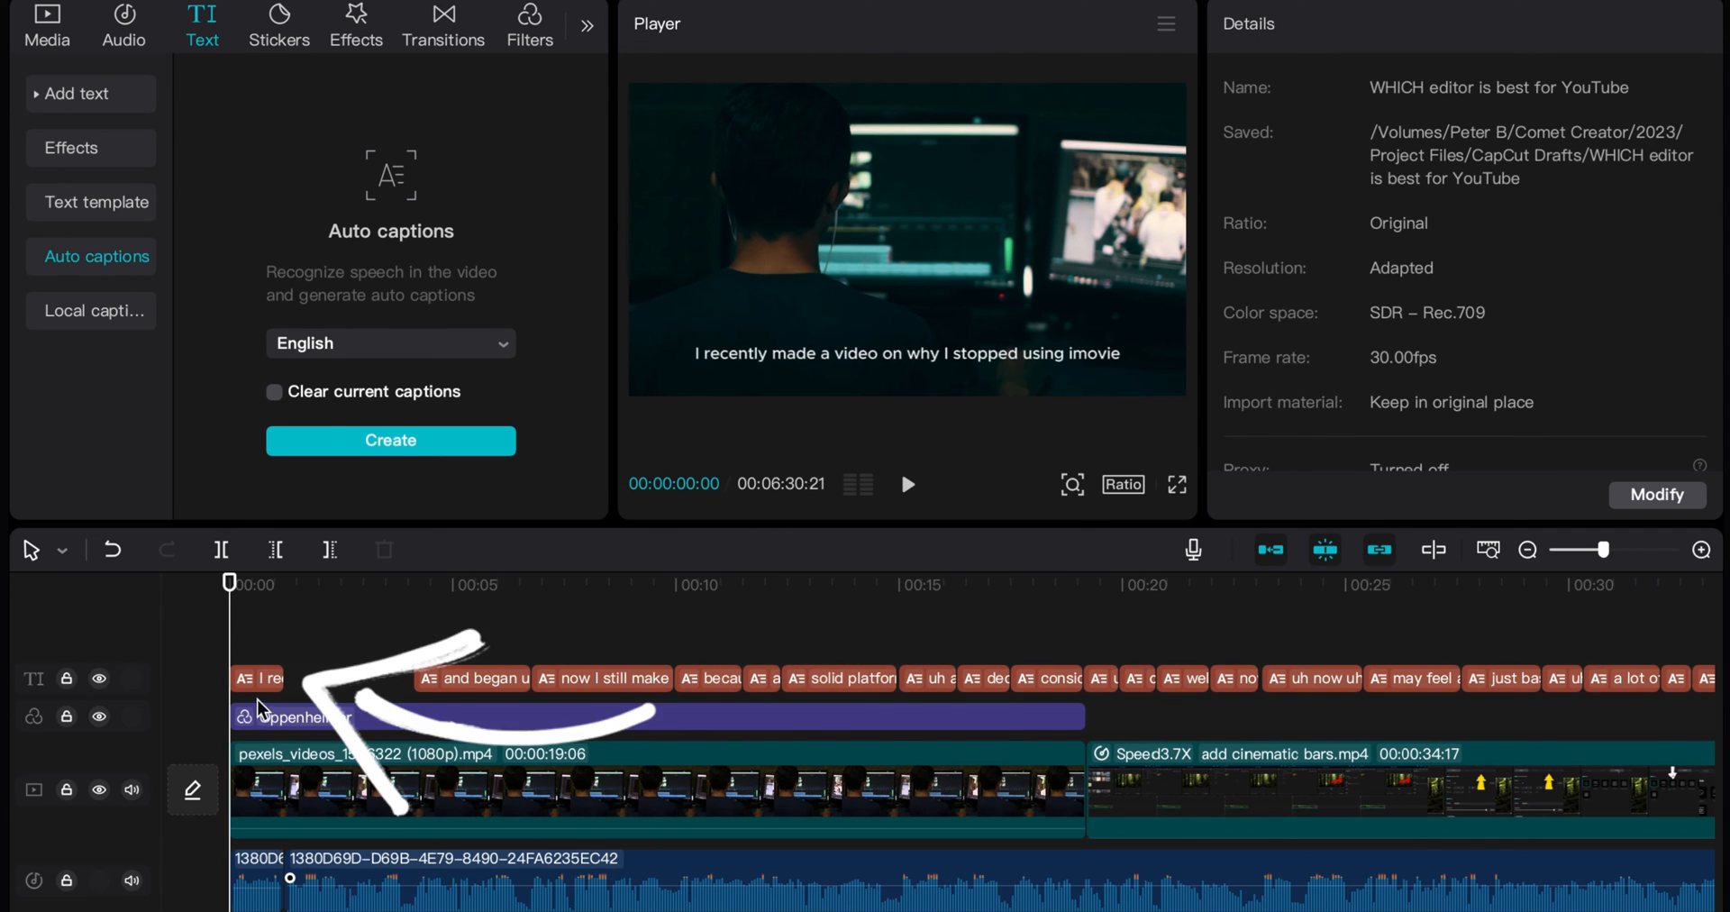
left_click(907, 483)
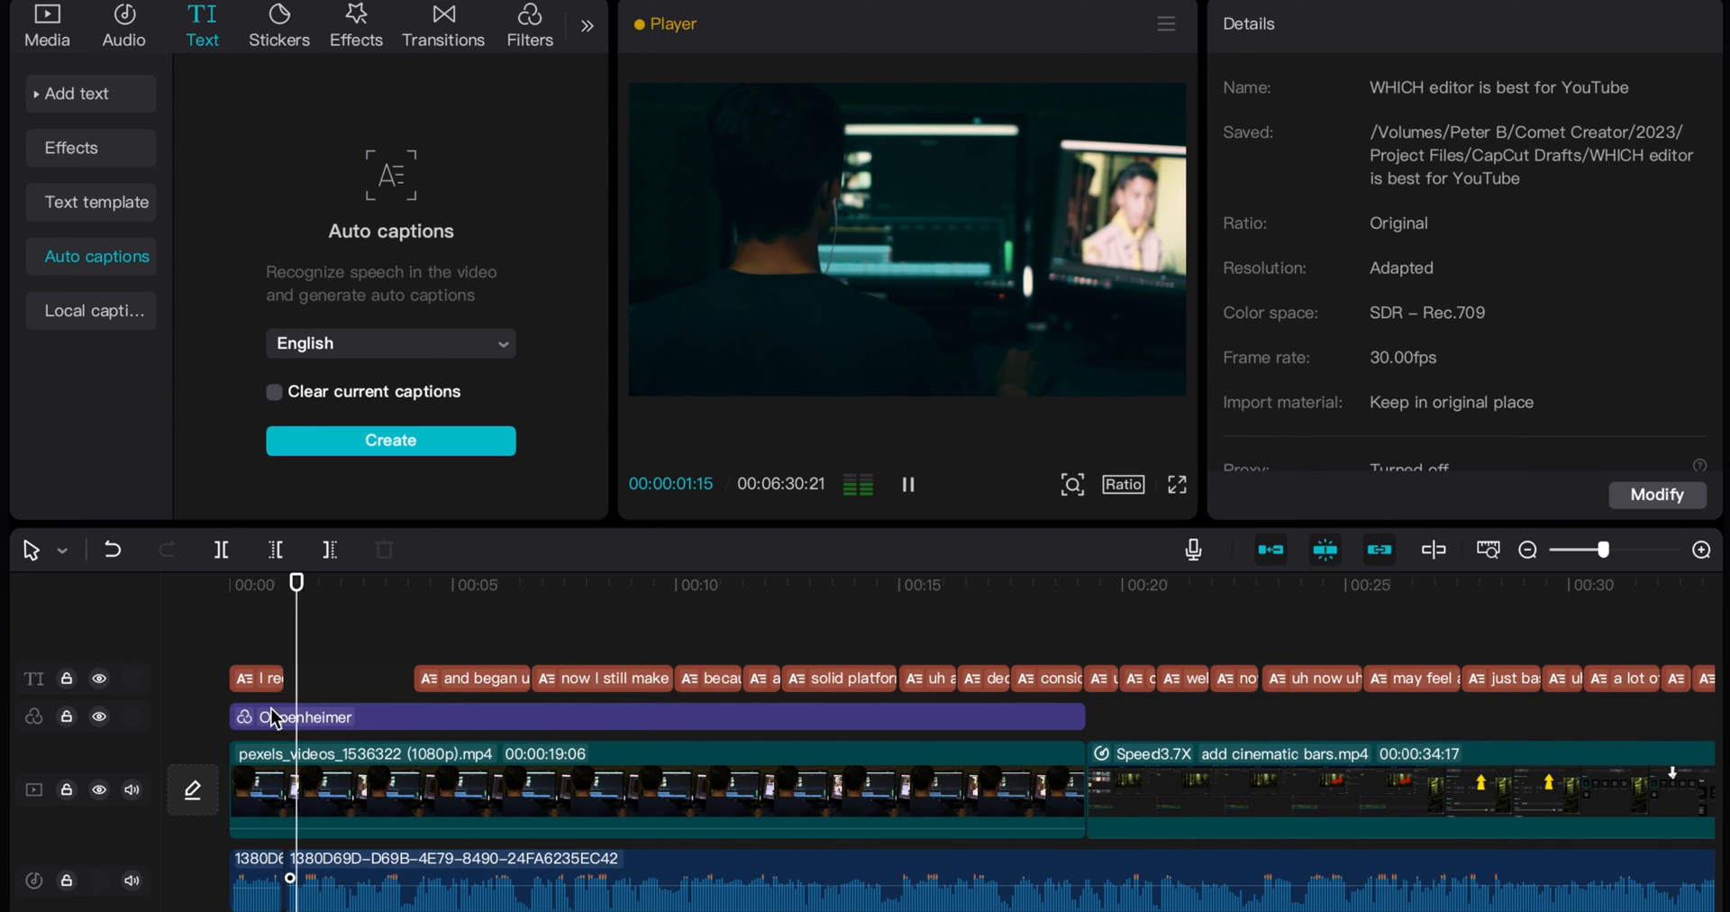
left_click(382, 582)
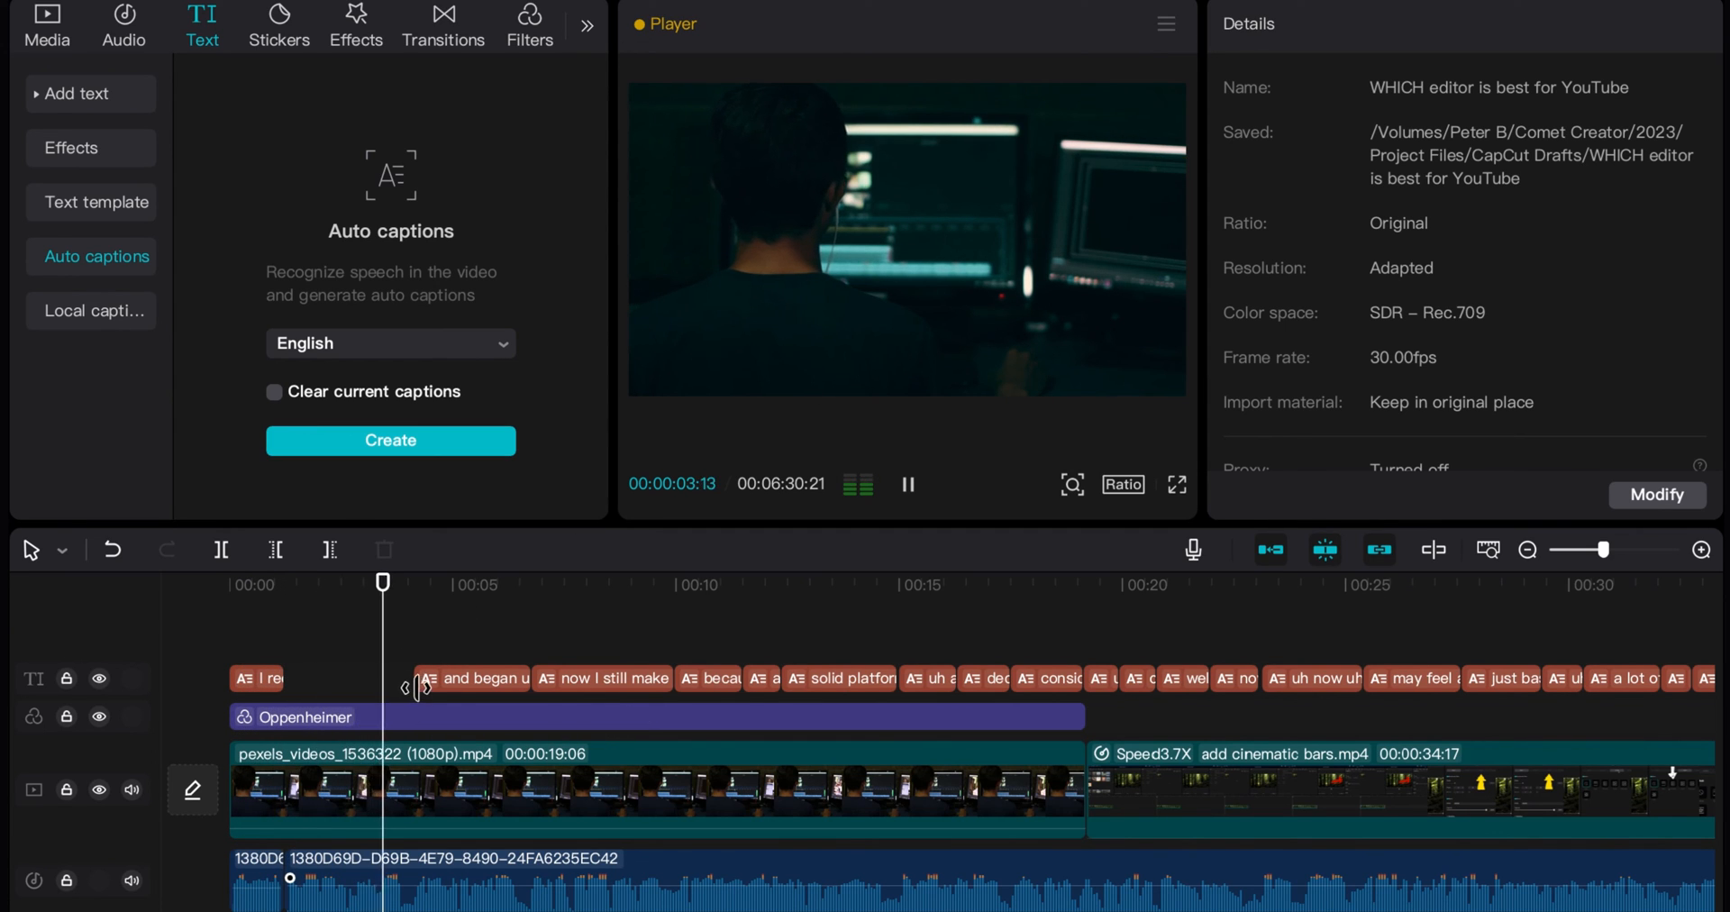
Step: Pause, select the first caption and extend its right edge to meet the second caption
left_click(909, 485)
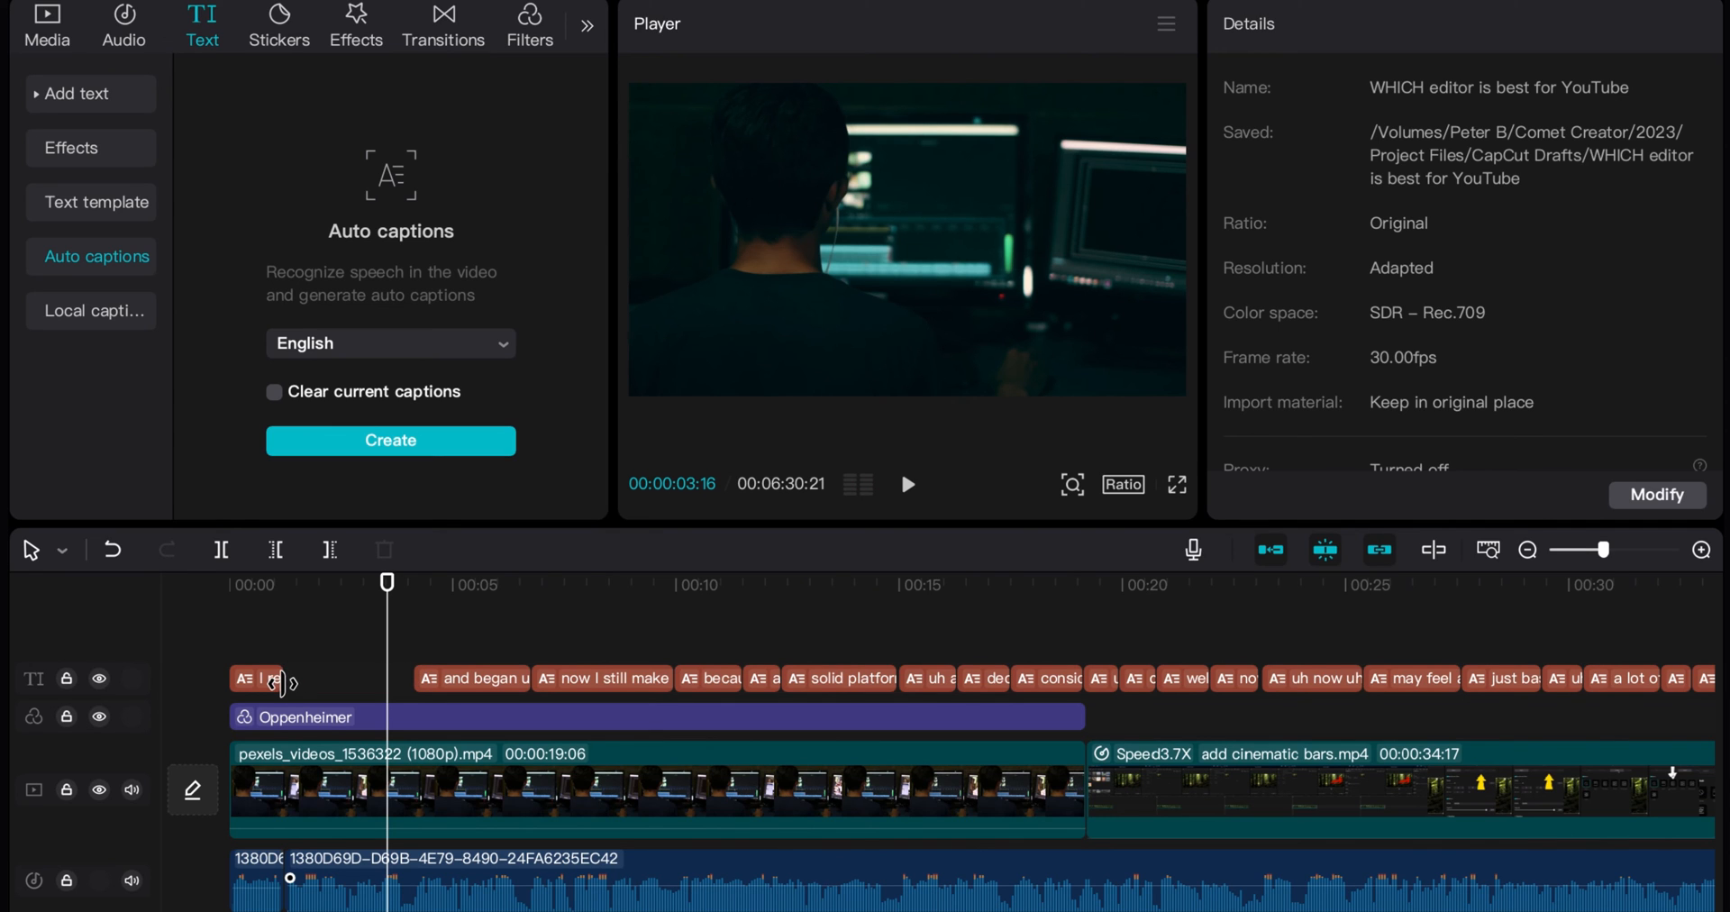
left_click(254, 677)
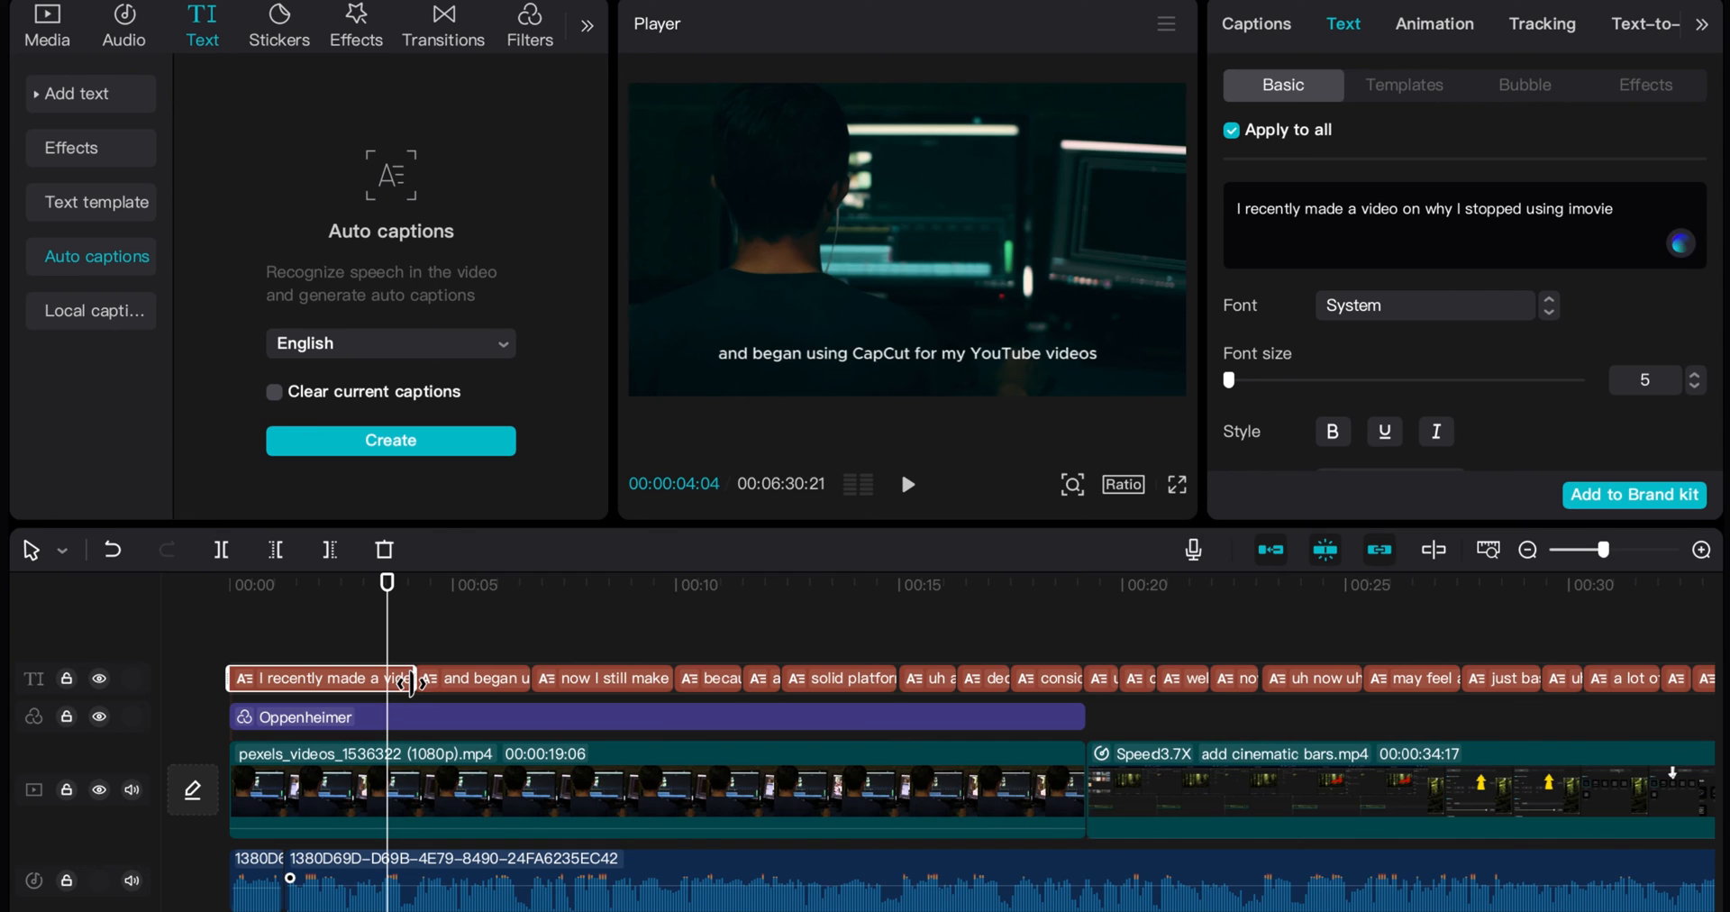
left_click(321, 678)
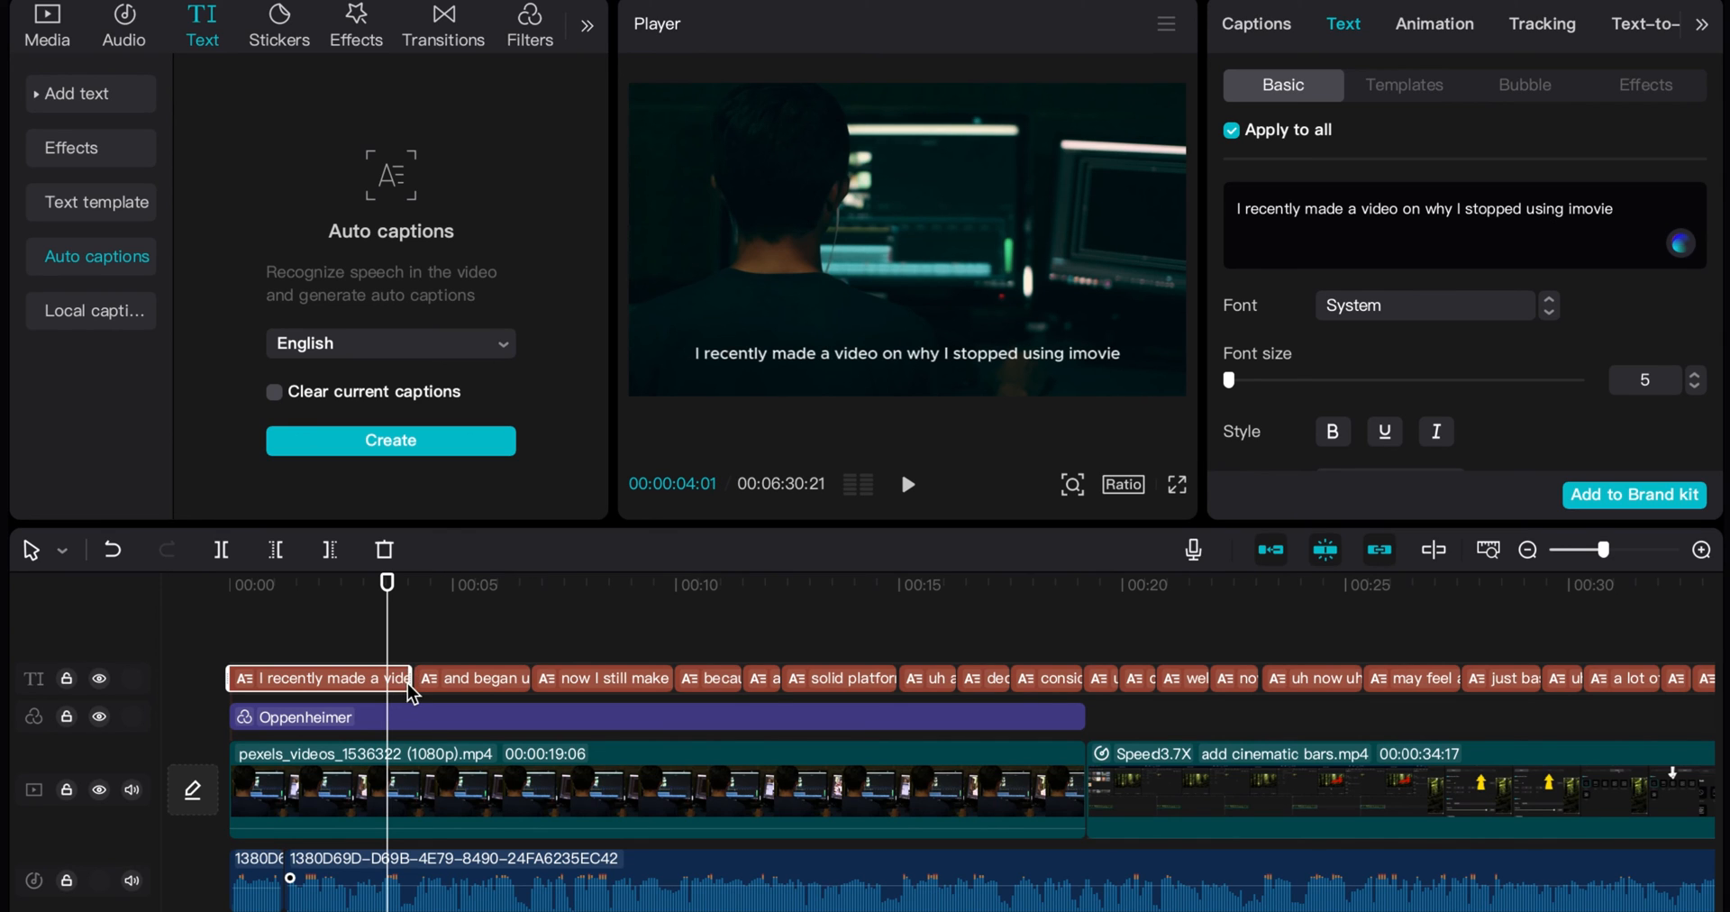
left_click(907, 484)
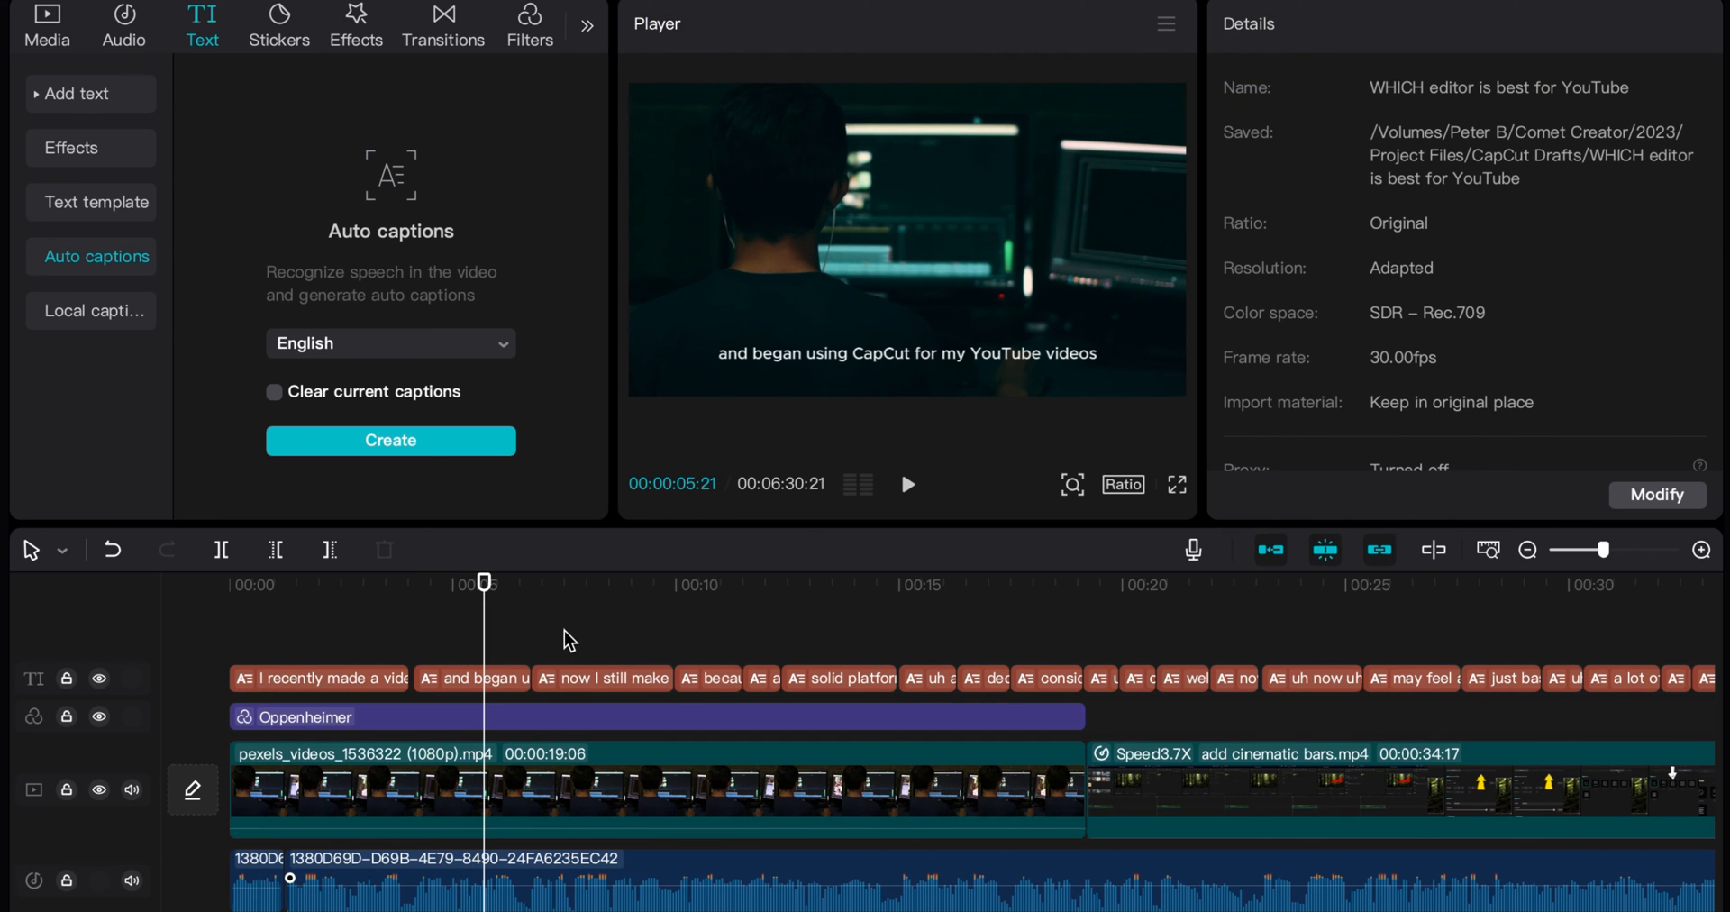
Step: Play to about 00:43 with the timeline zoomed out slightly, checking later captions against the narration
left_click(907, 483)
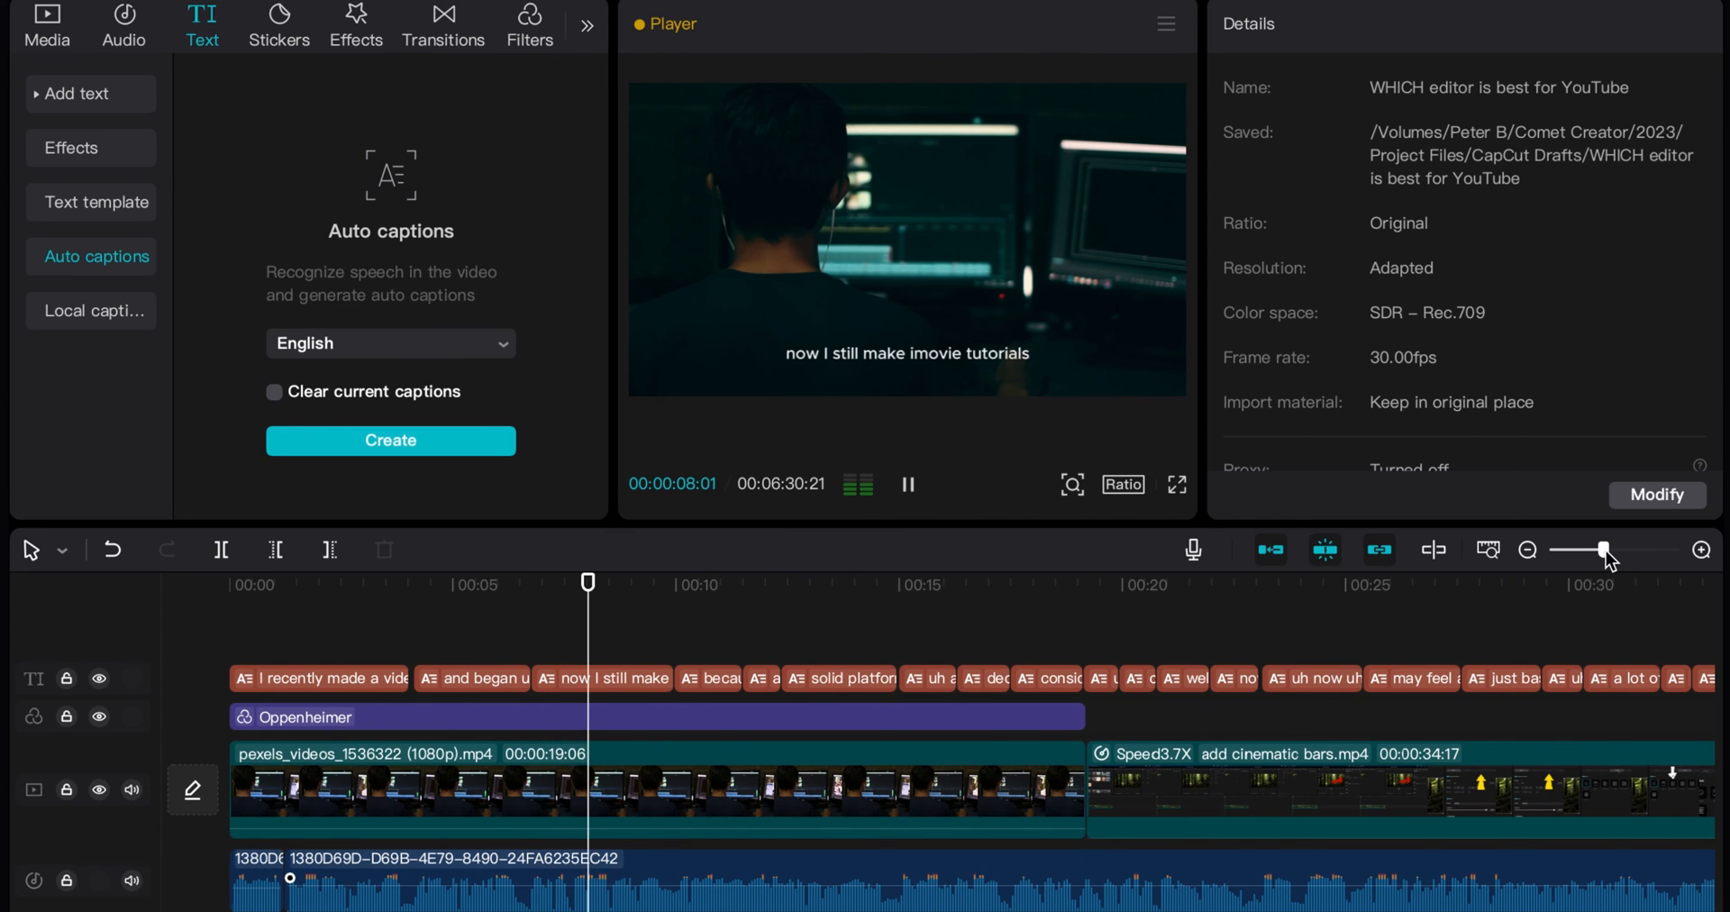
left_click(1527, 550)
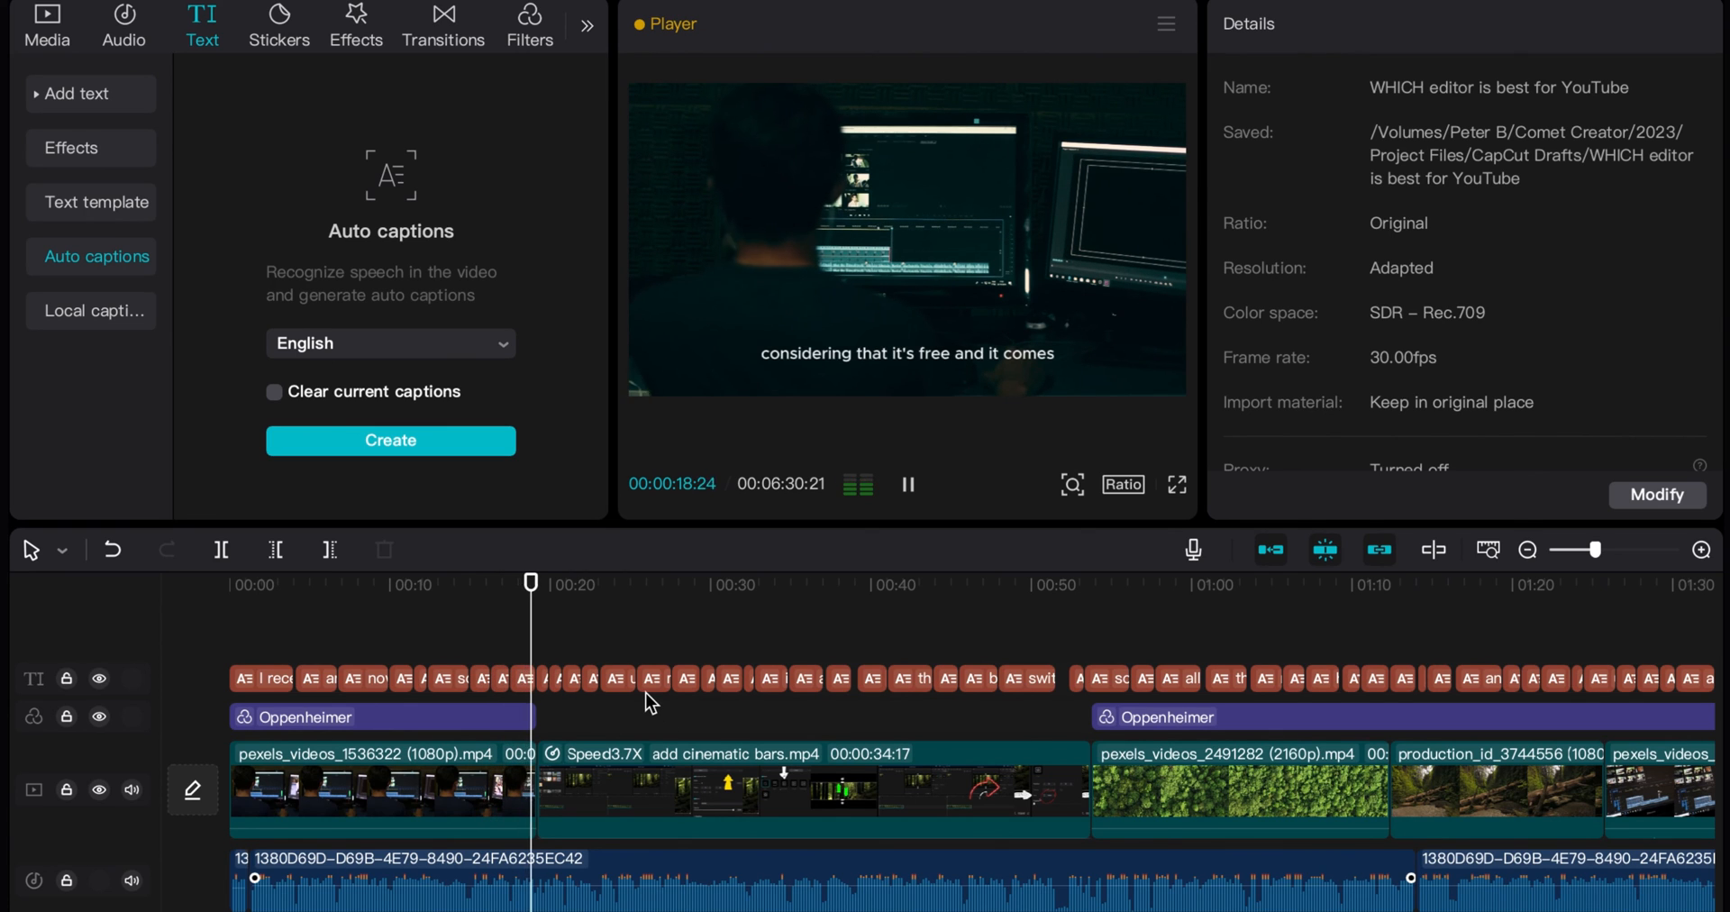
left_click(596, 582)
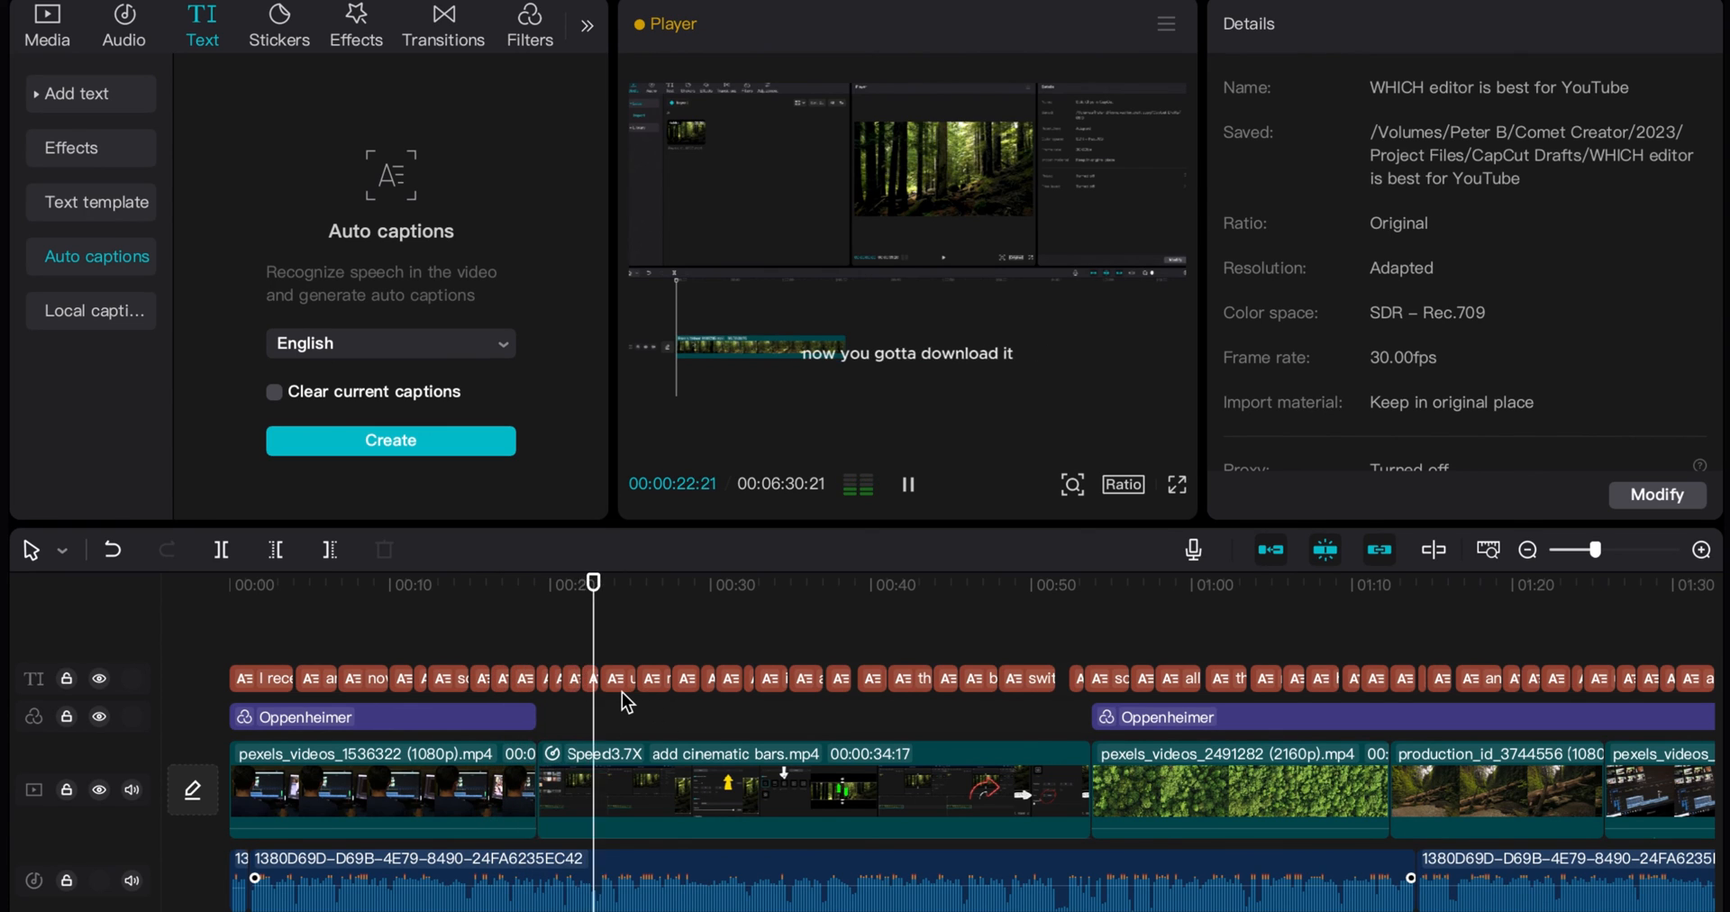
left_click(907, 485)
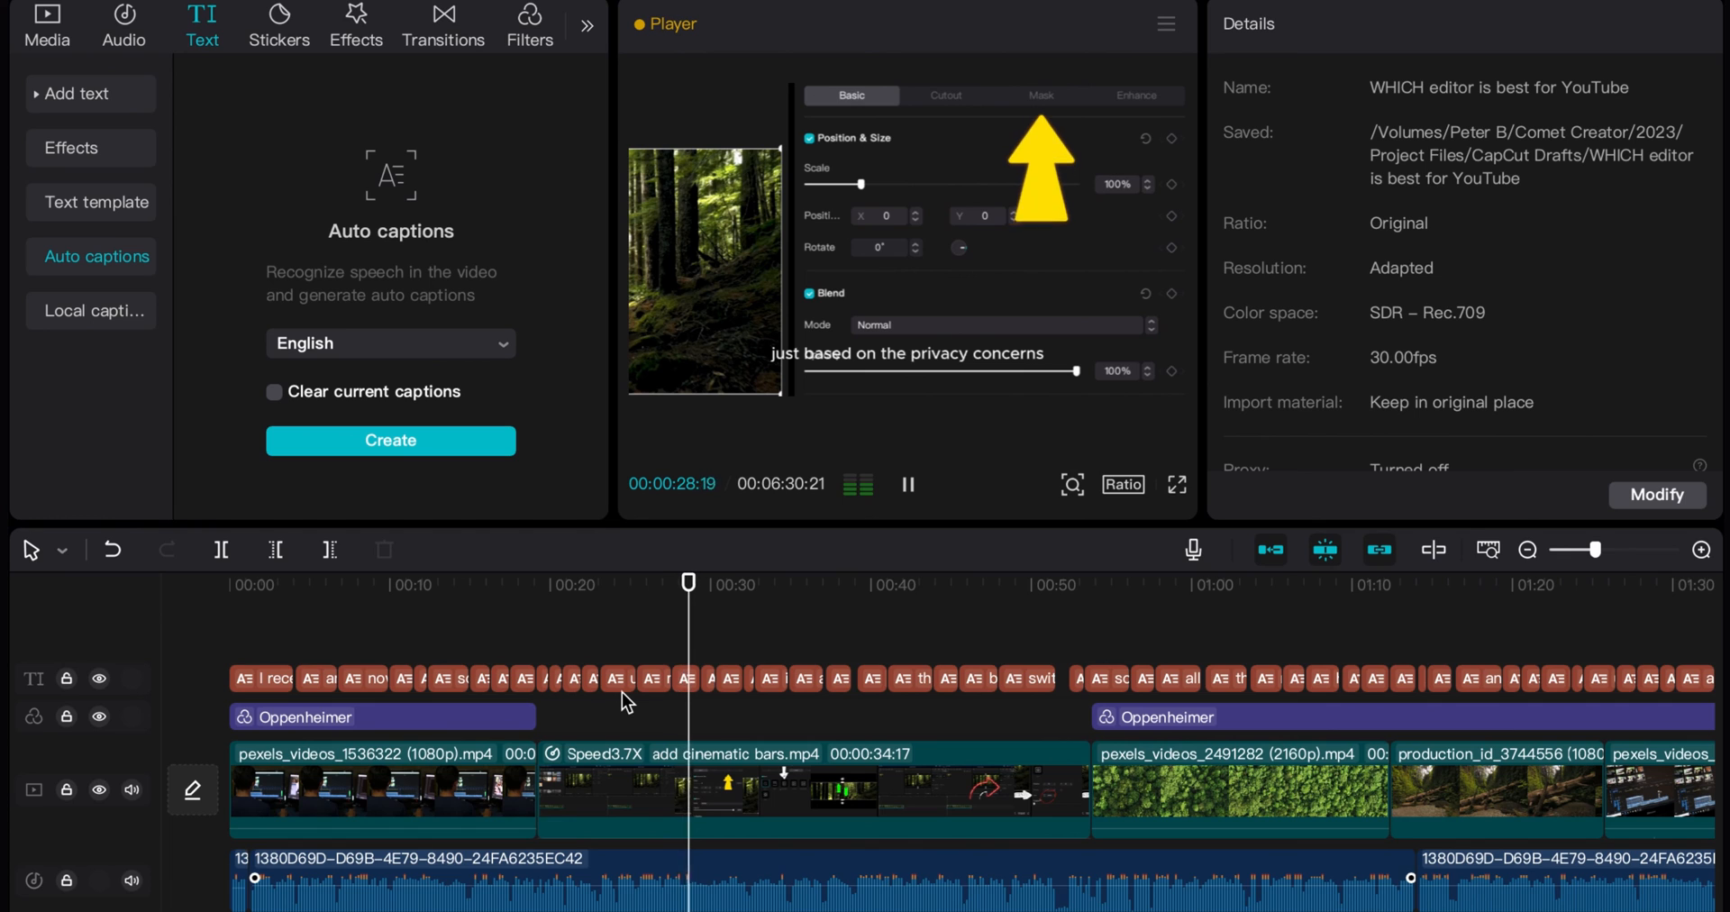
left_click(1040, 95)
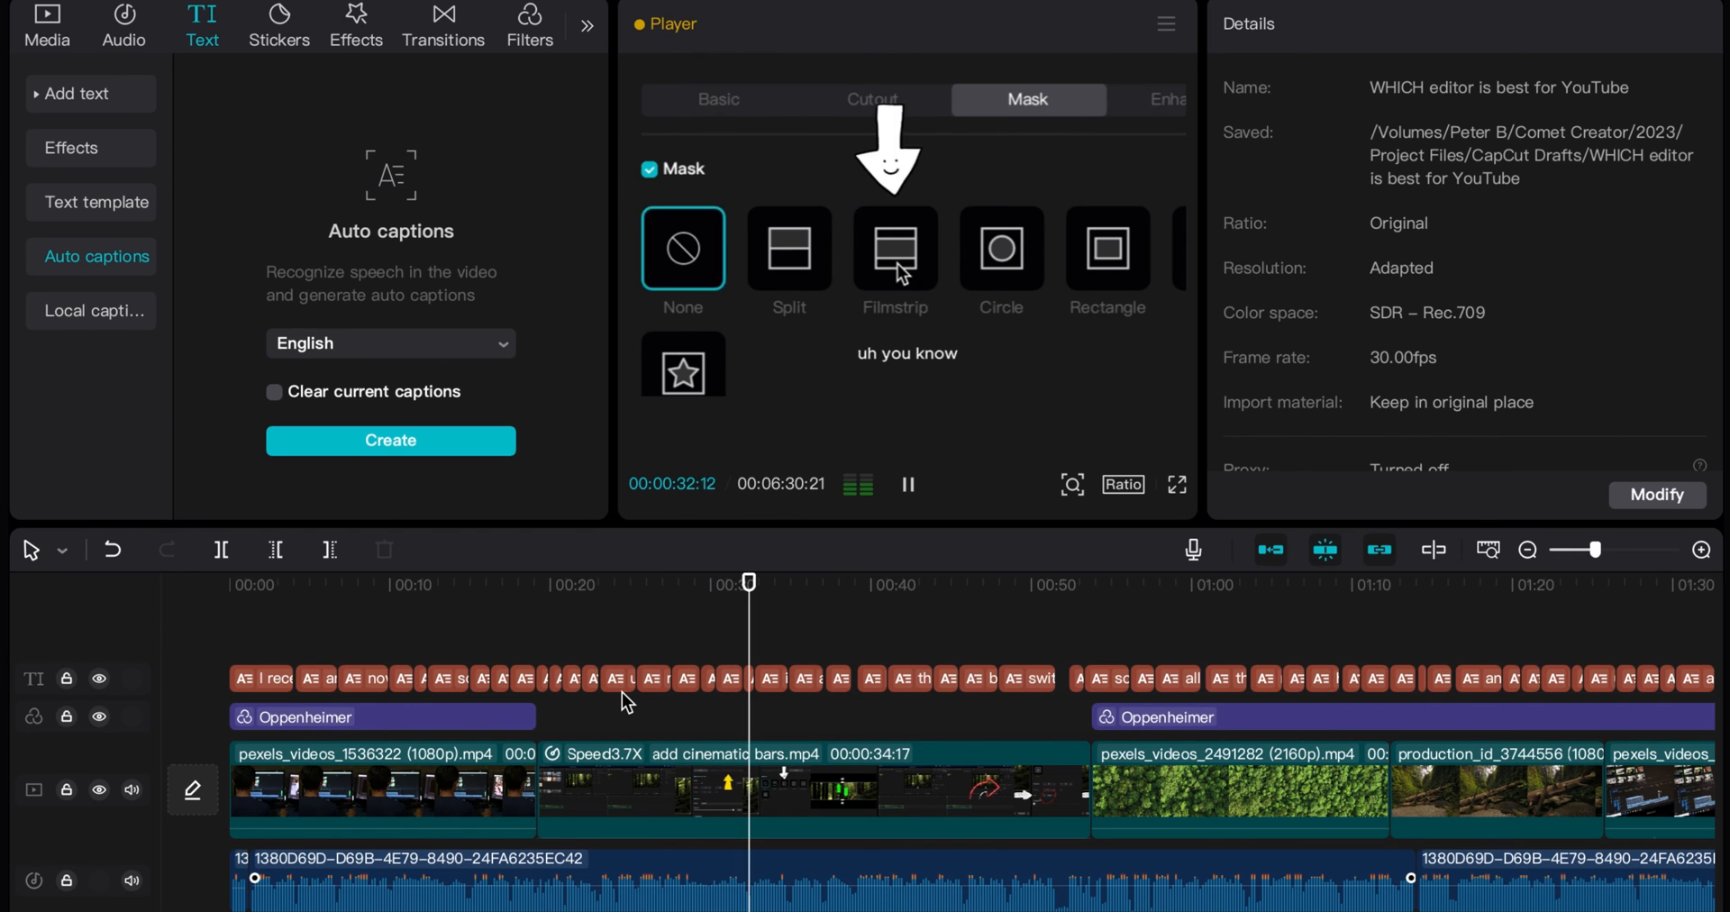
left_click(896, 249)
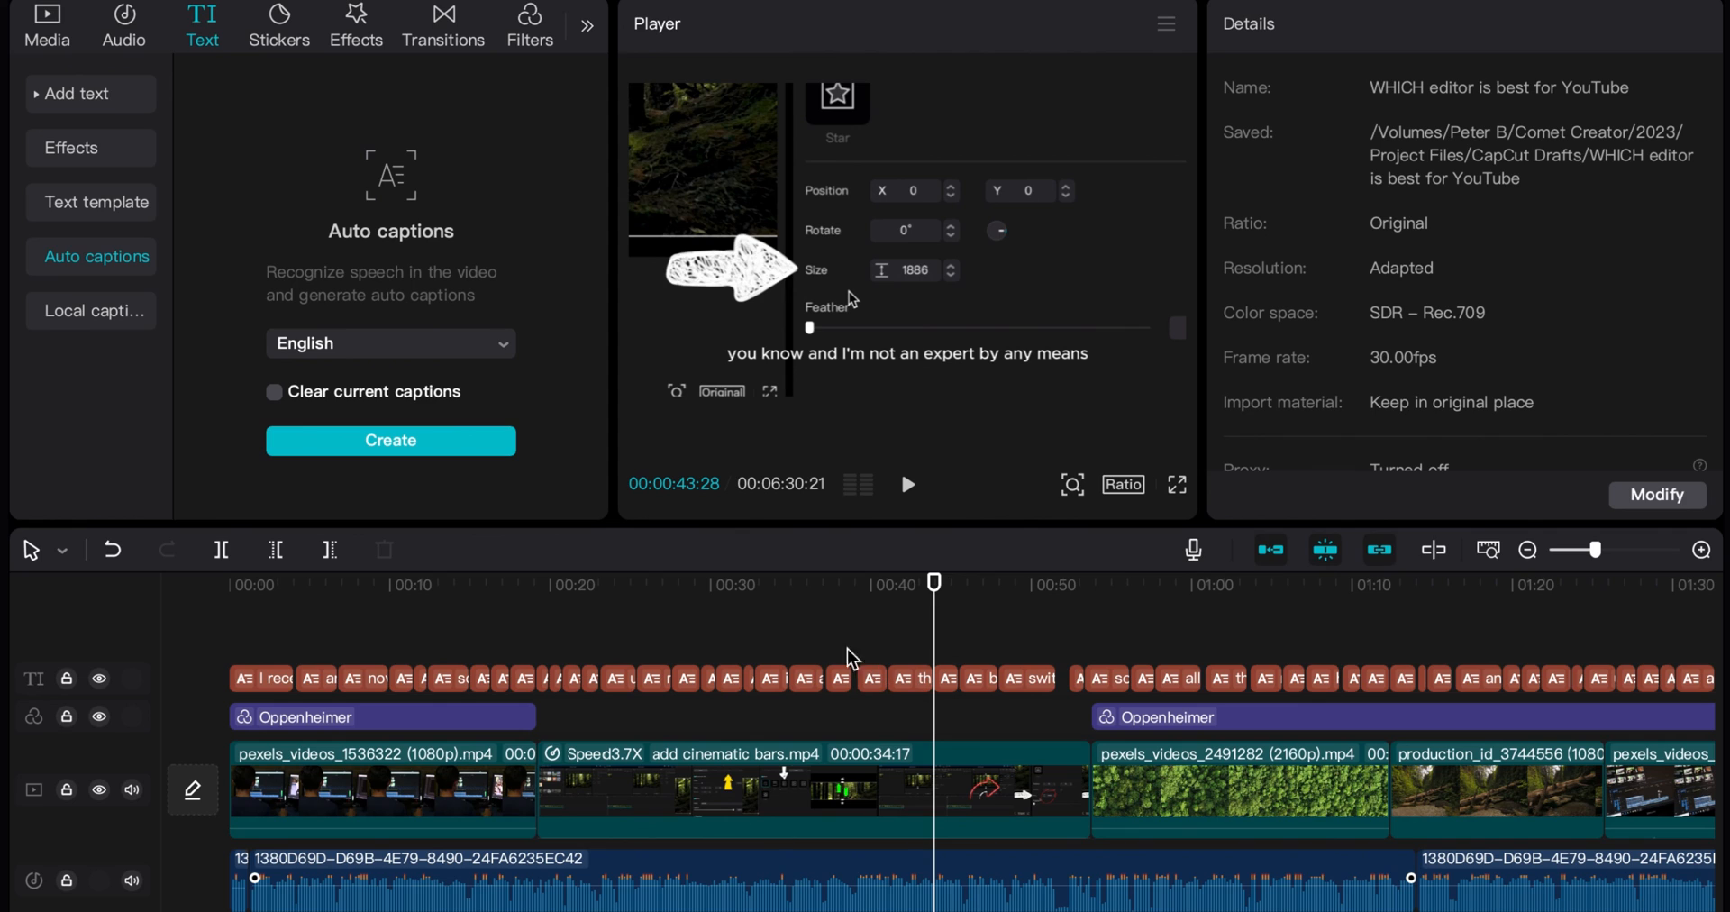
mouse_move(815, 649)
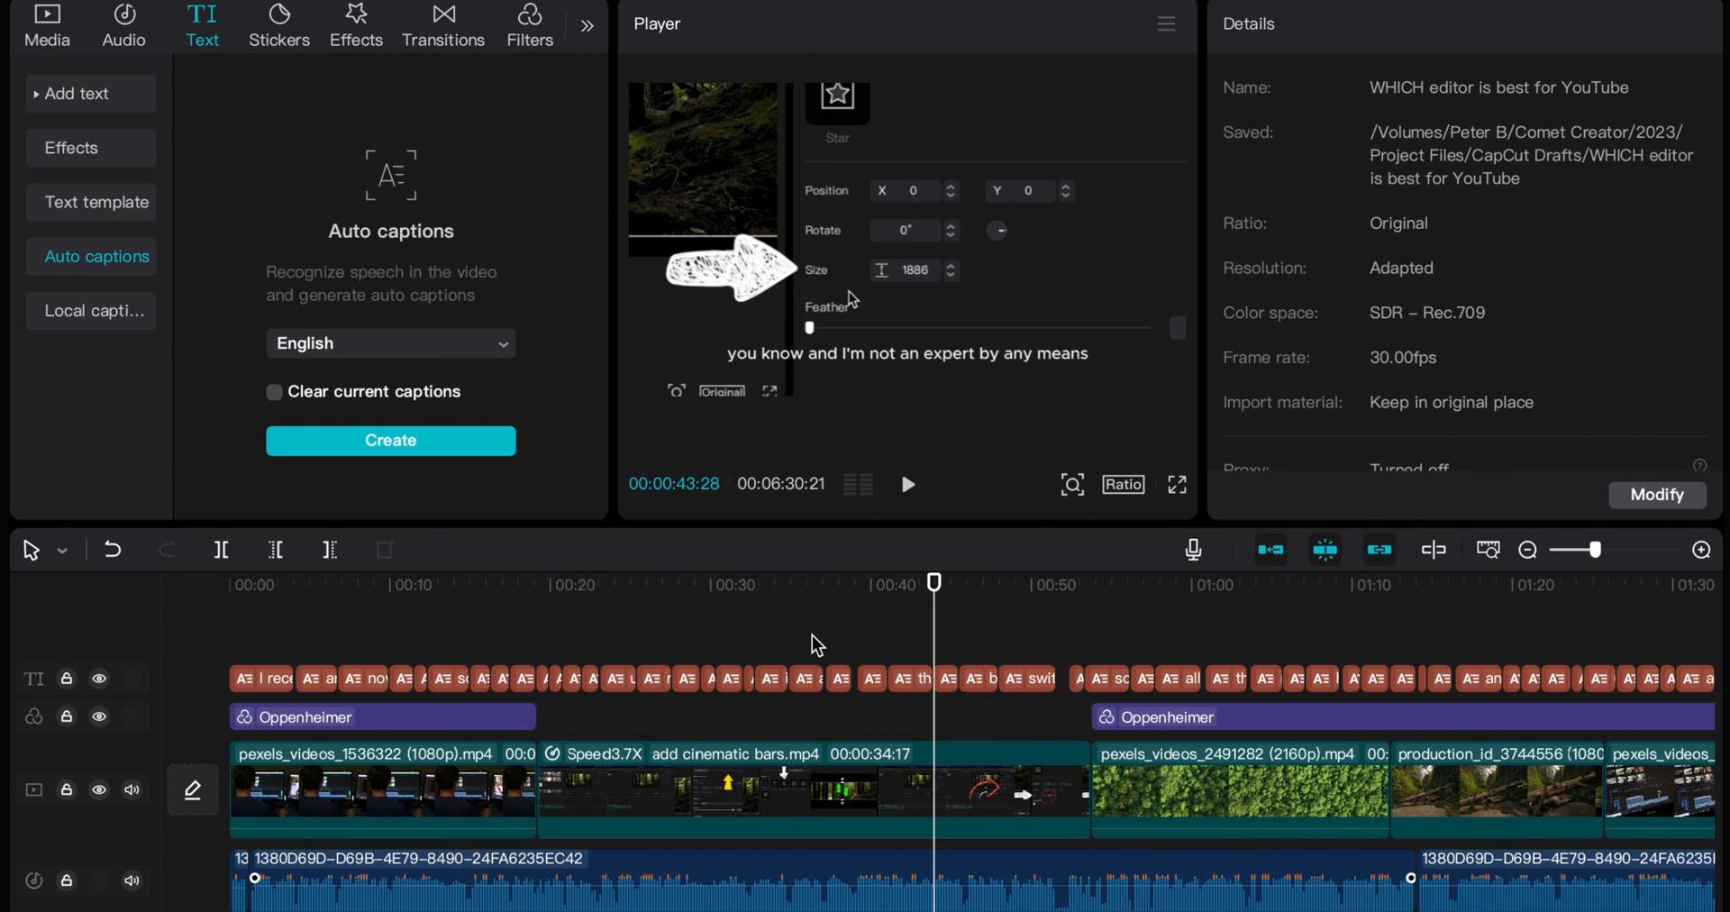
mouse_move(1016, 674)
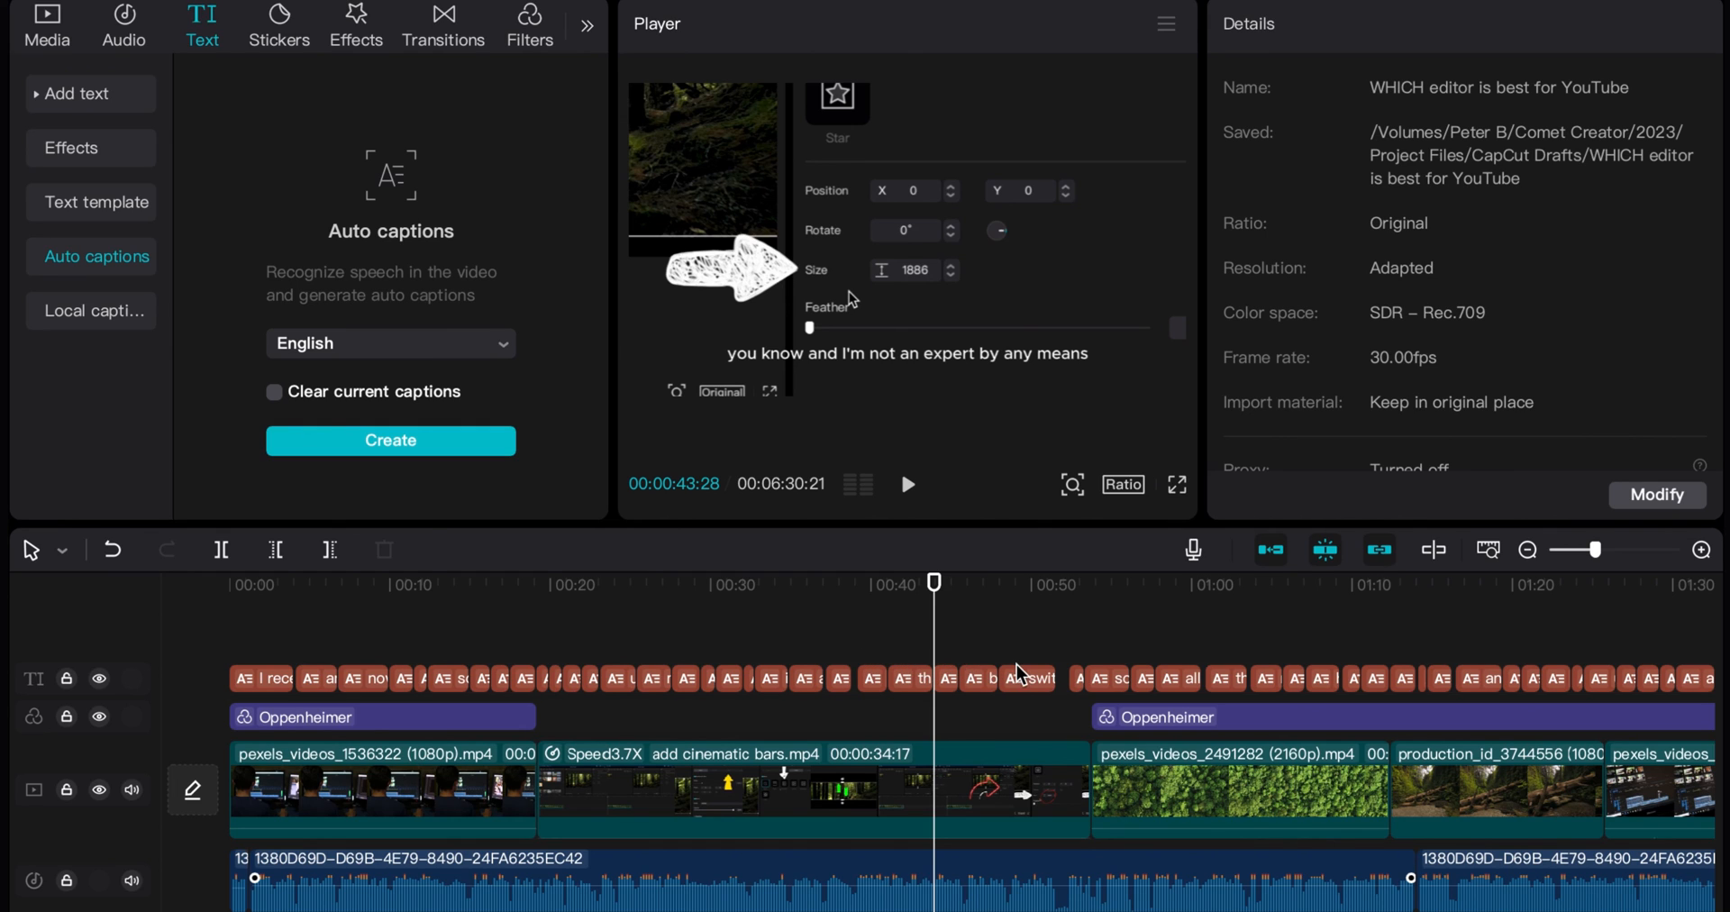
mouse_move(969, 656)
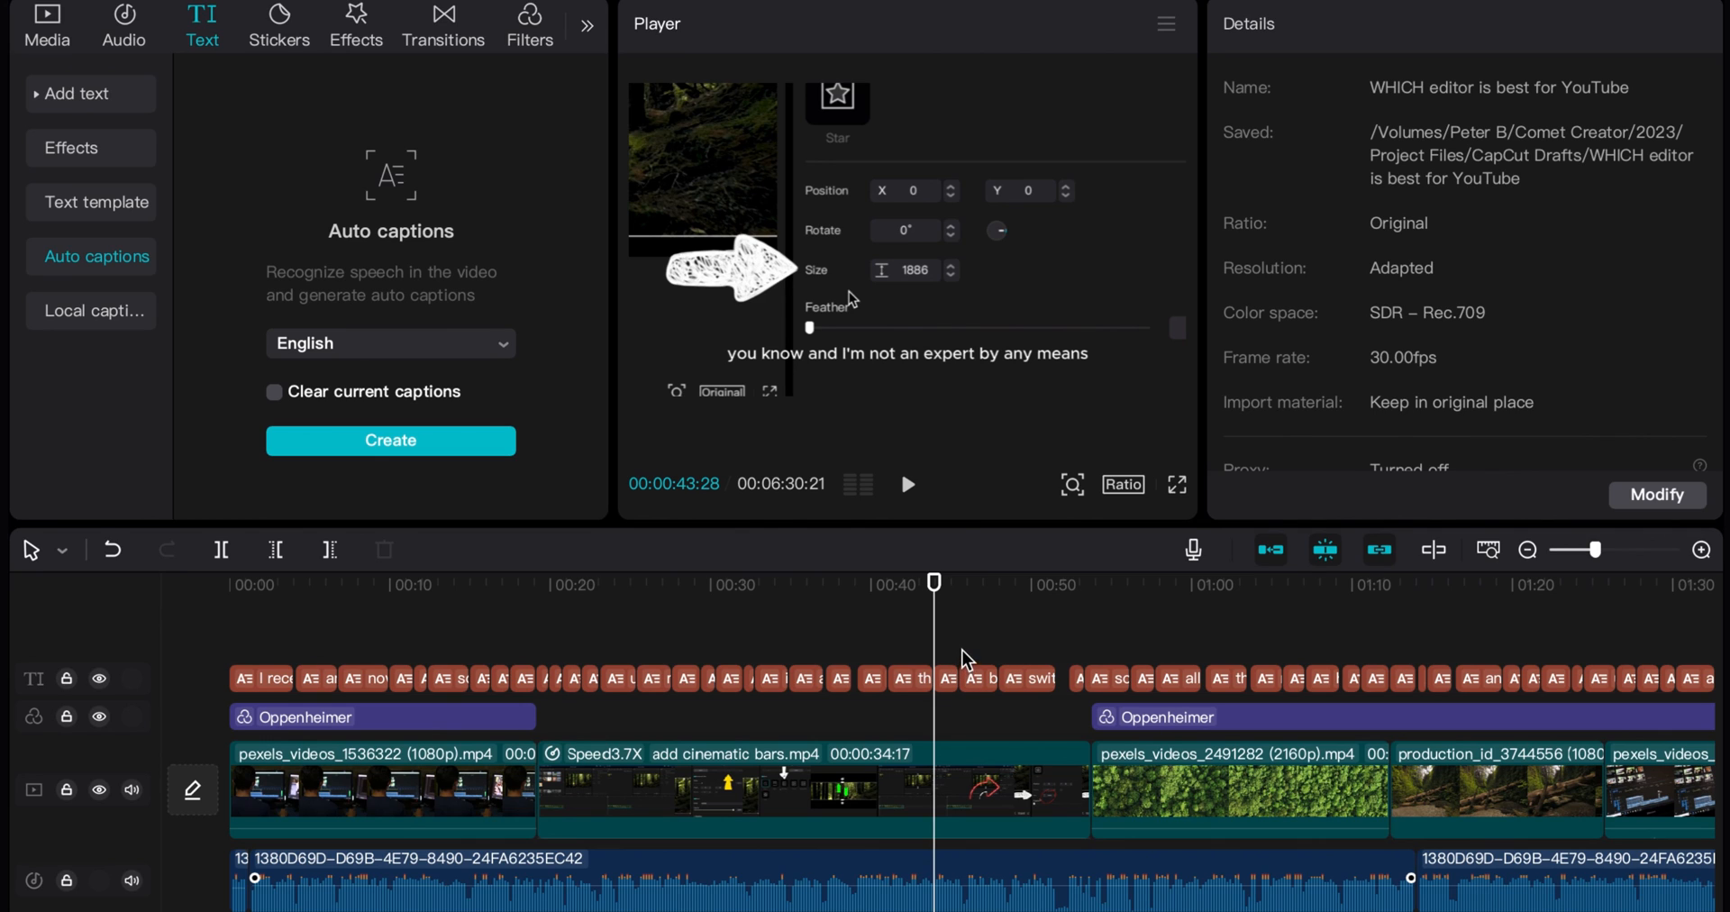